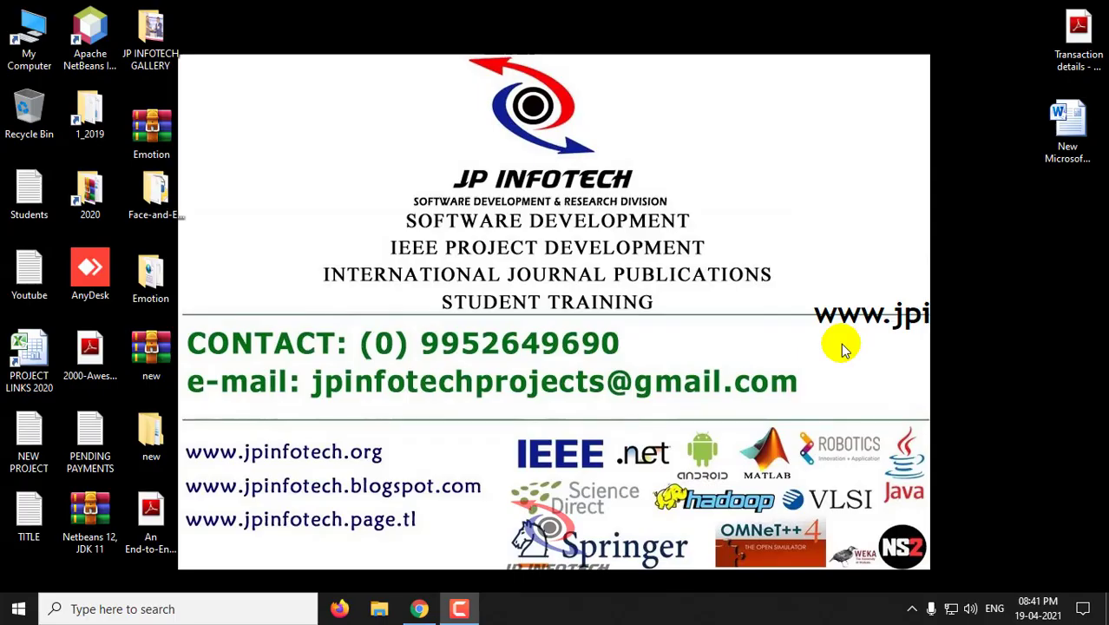
mouse_move(840, 338)
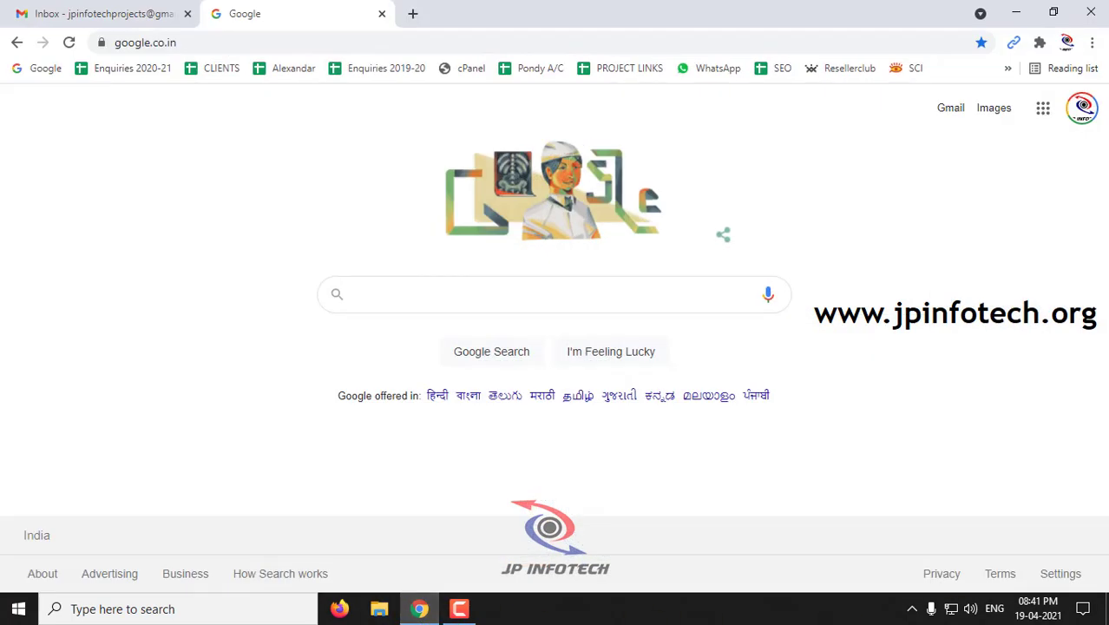
Step: Search Google for 'PYCH' to find the JetBrains PyCharm page
left_click(554, 294)
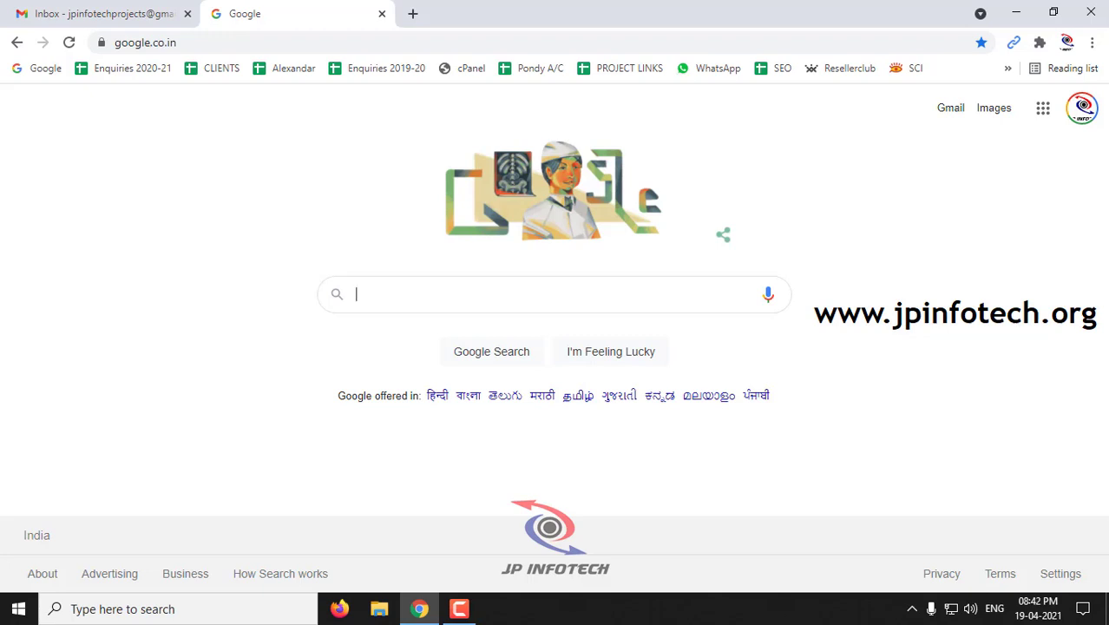
type("PYCH")
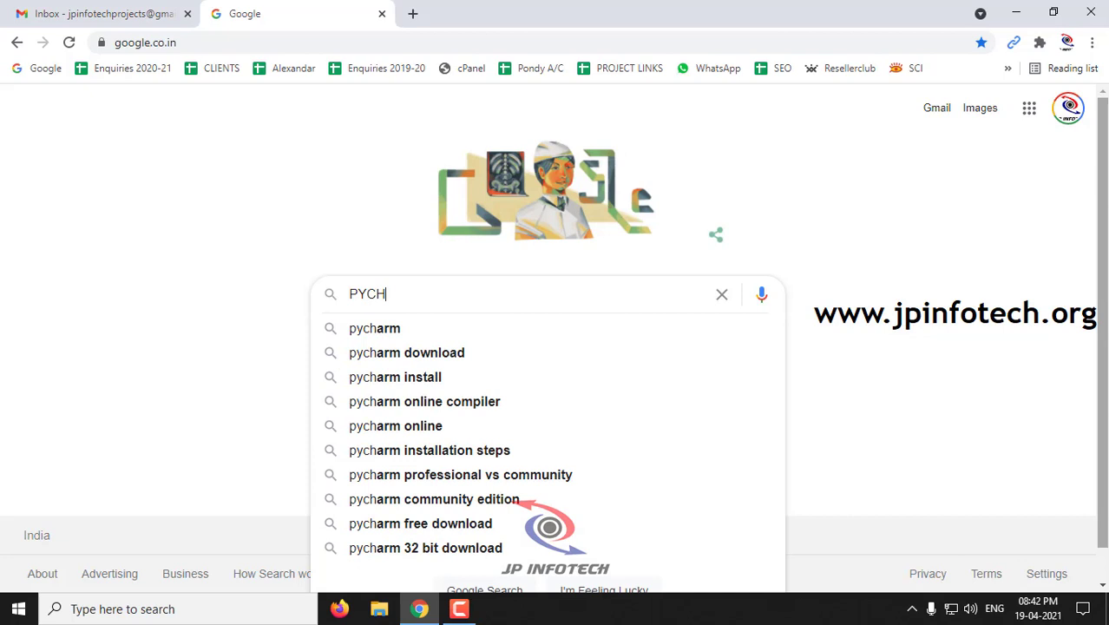
key("Return")
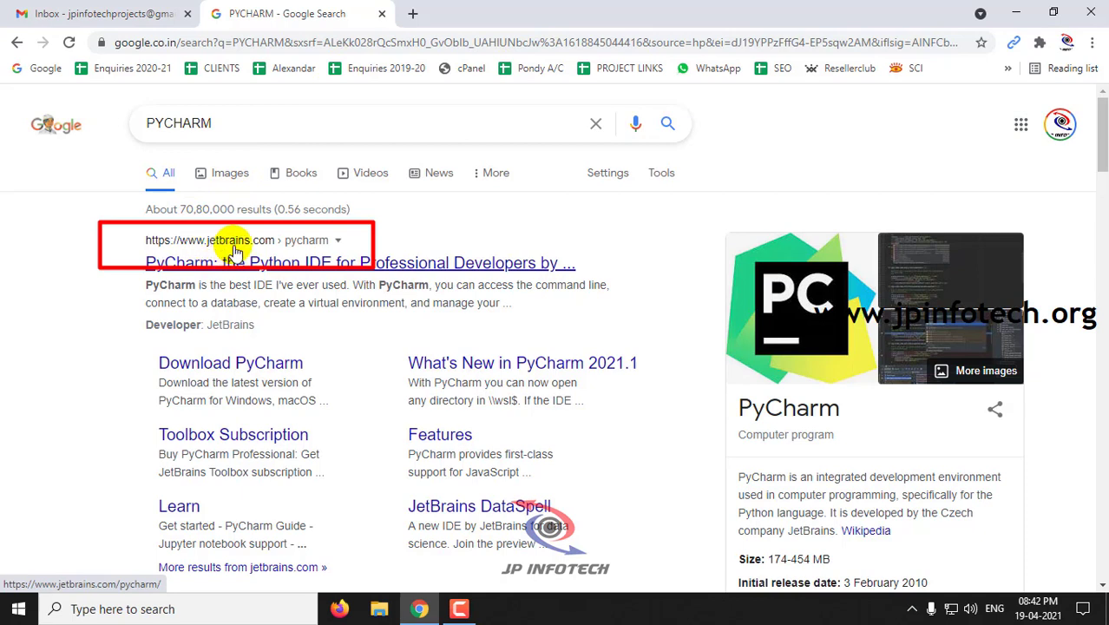
mouse_move(304, 249)
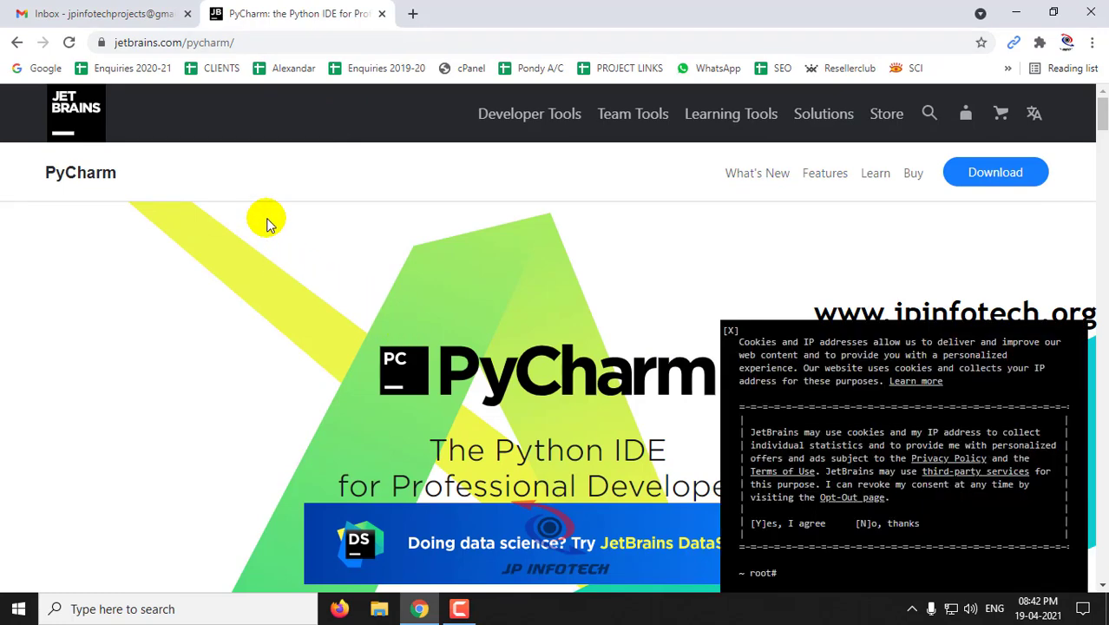
Step: Go from the PyCharm home page to its Download page via the DOWNLOAD button
scroll("down", 3)
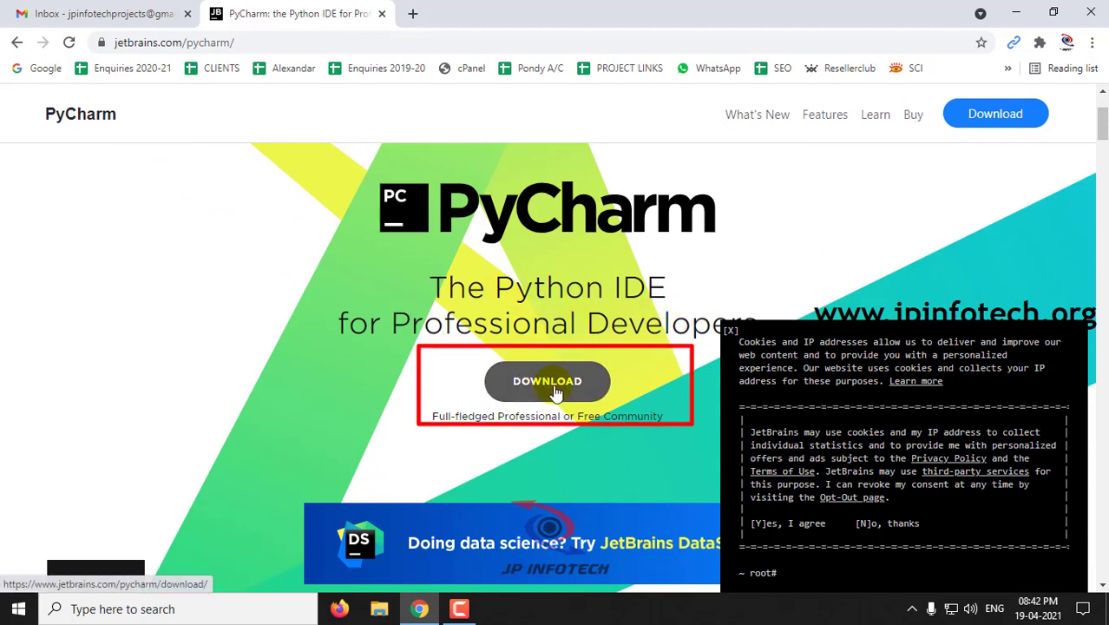
left_click(547, 381)
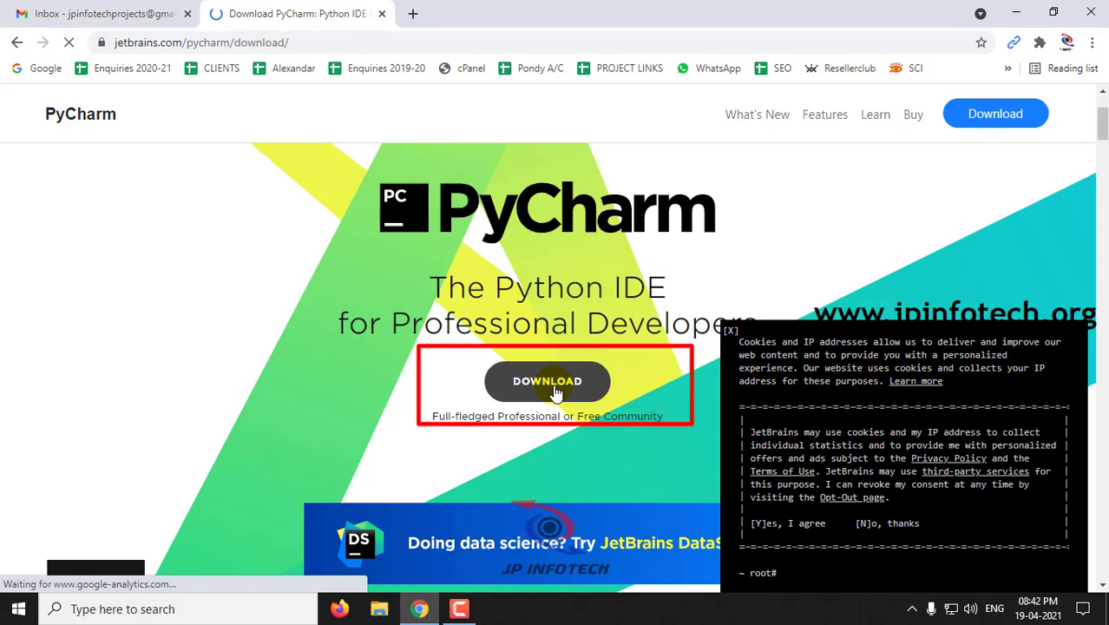
left_click(547, 381)
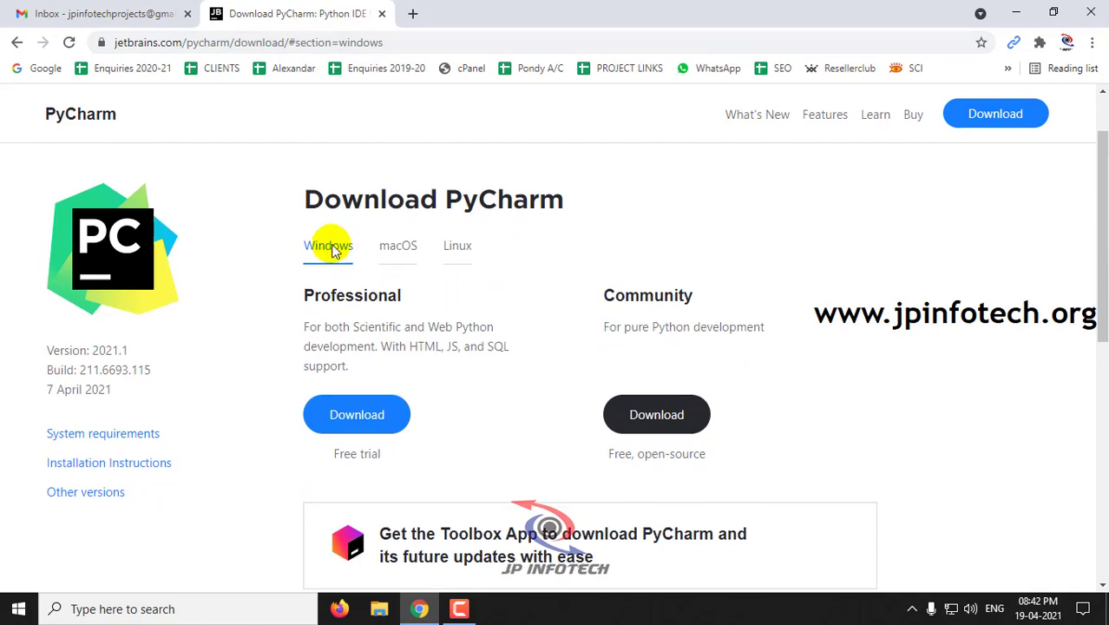
Step: Compare the macOS, Linux and Windows options and the Professional versus Community editions
left_click(397, 245)
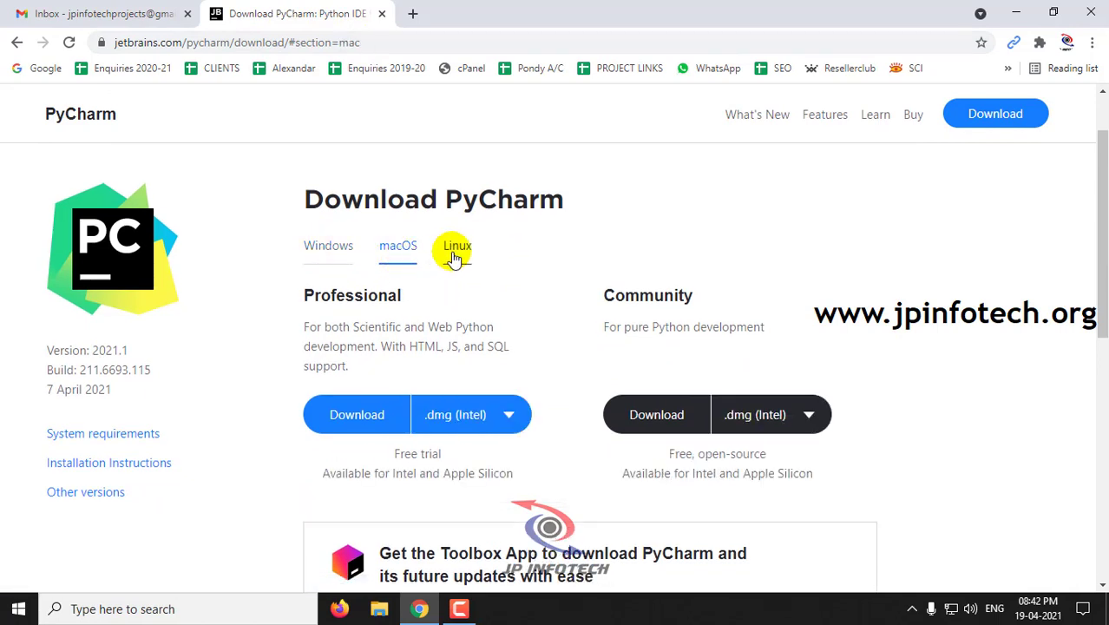
left_click(457, 245)
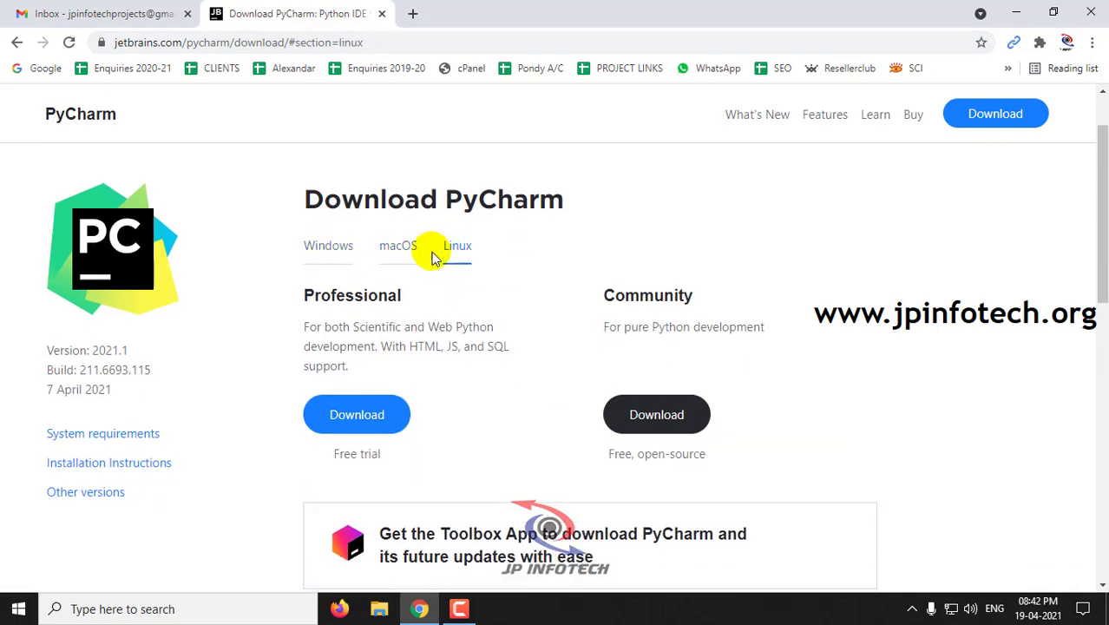
left_click(328, 245)
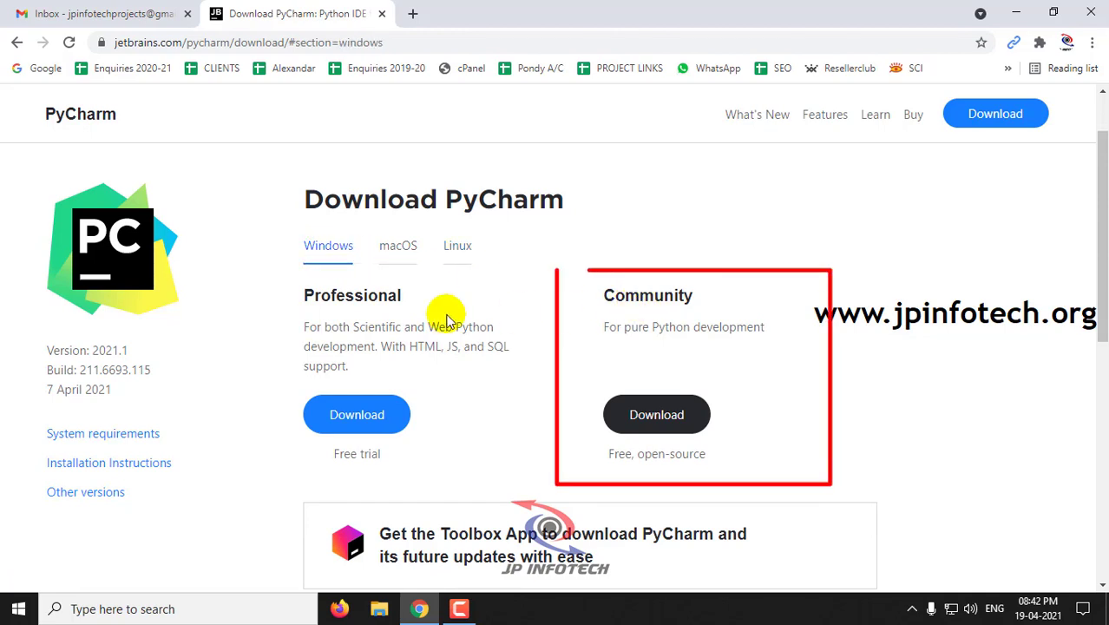
scroll("down", 3)
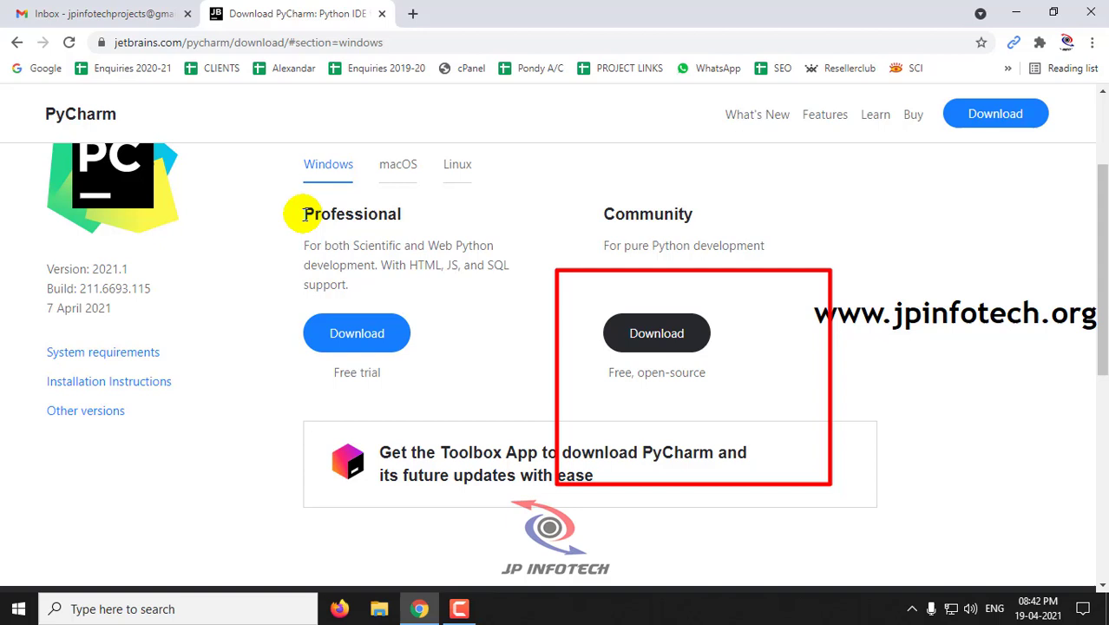
double_click(352, 214)
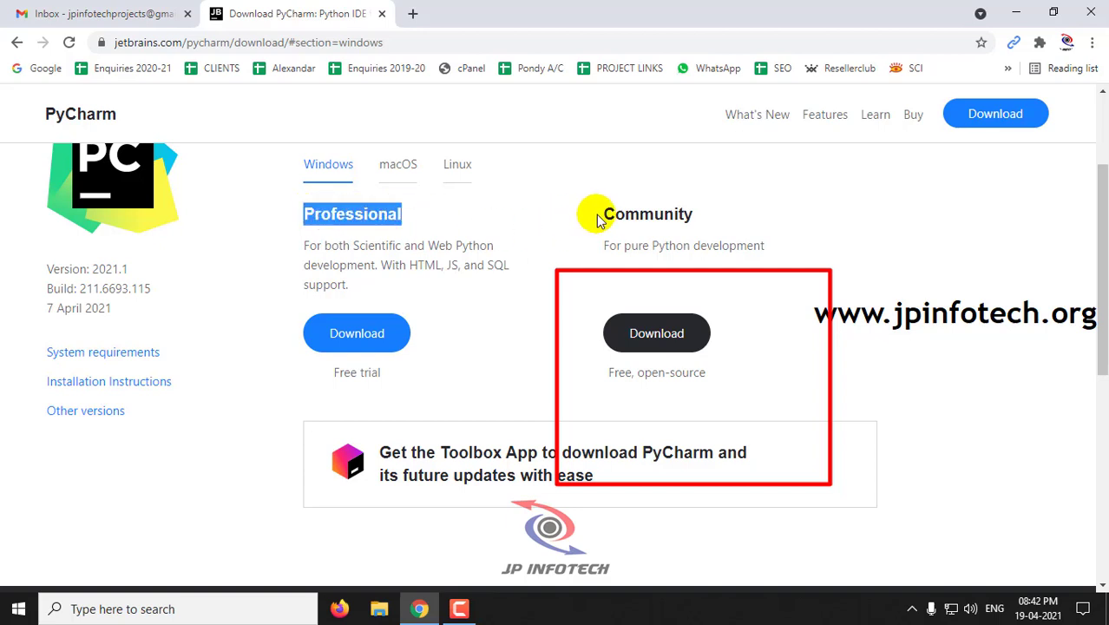
double_click(647, 214)
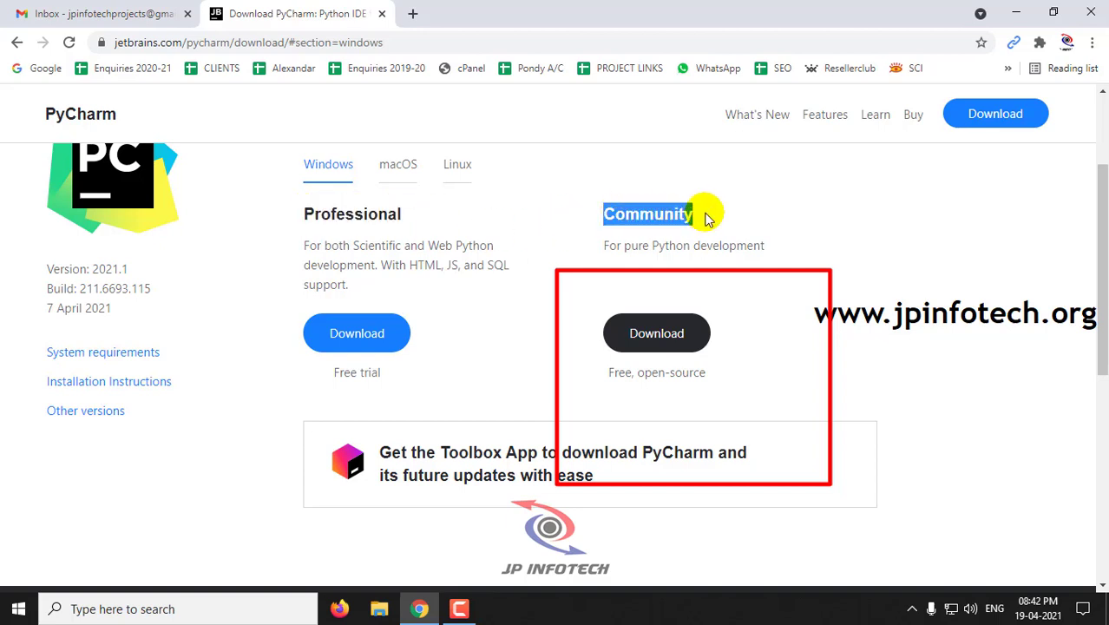
mouse_move(686, 269)
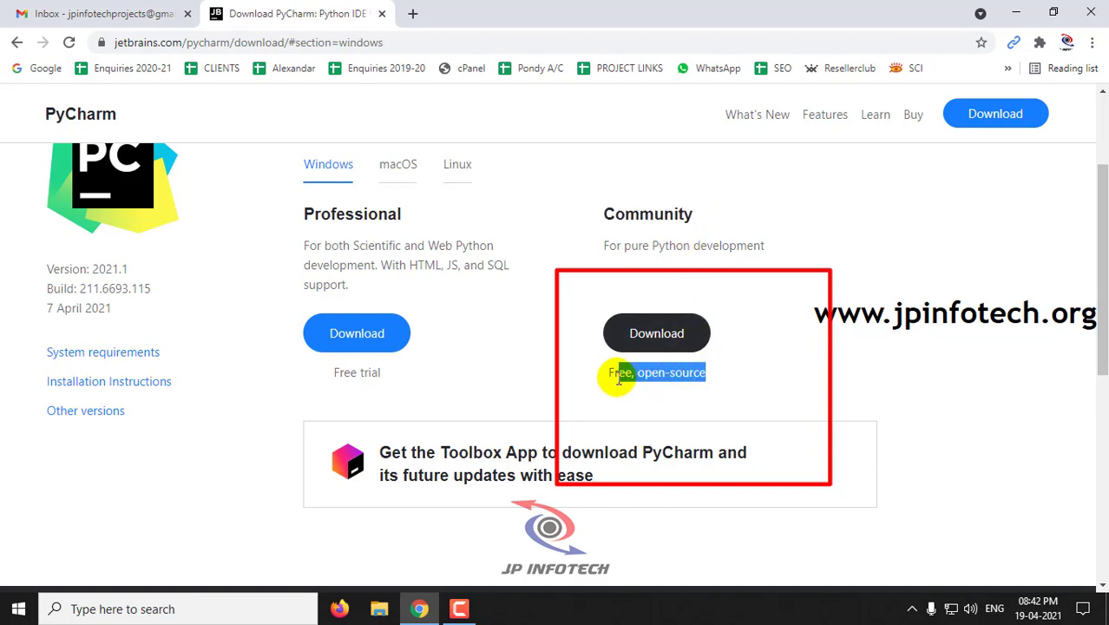
mouse_move(612, 375)
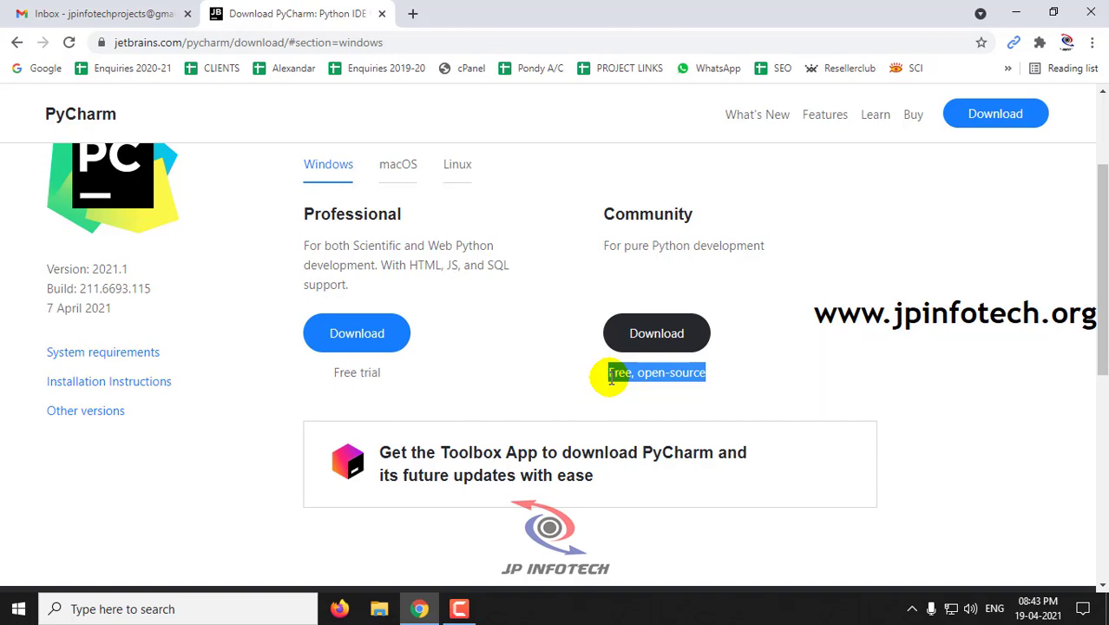
mouse_move(318, 216)
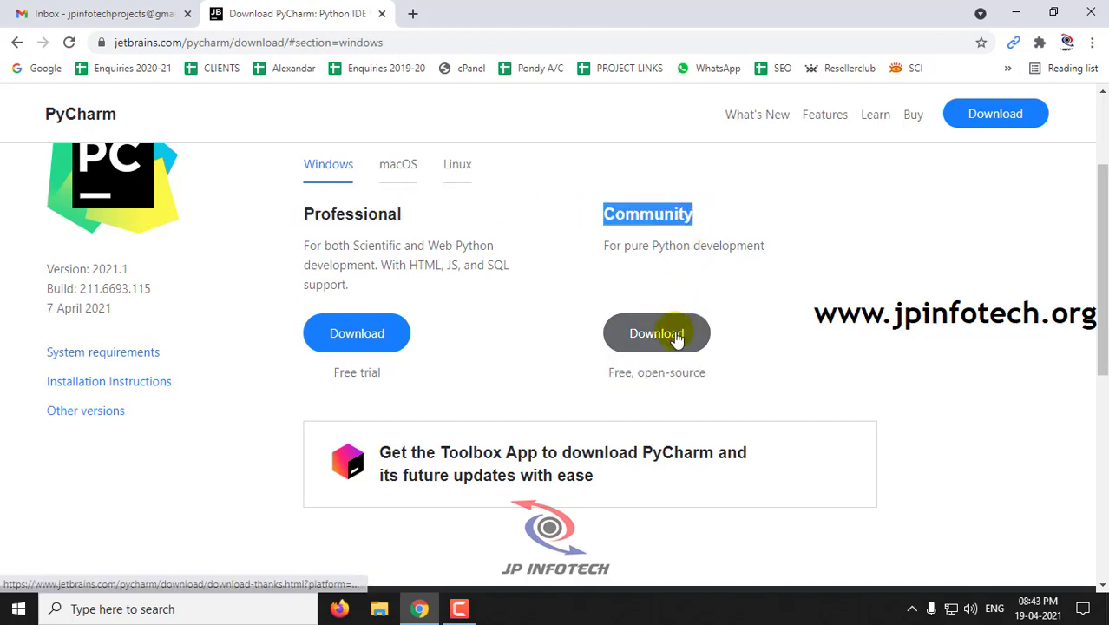
Step: Start downloading the free Community edition installer for Windows
left_click(657, 332)
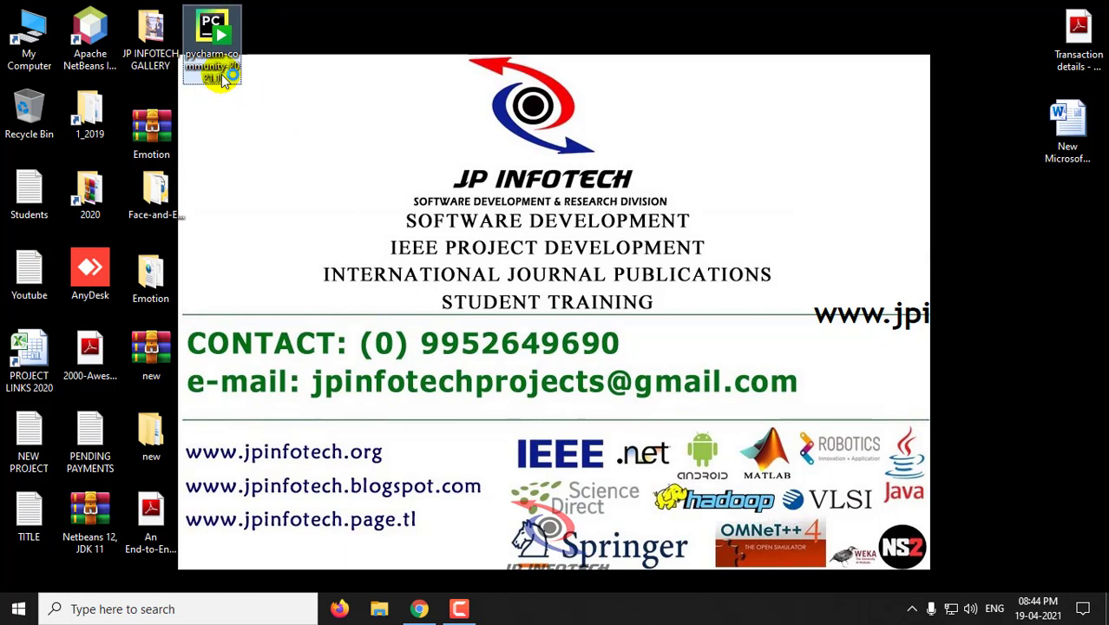
mouse_move(421, 94)
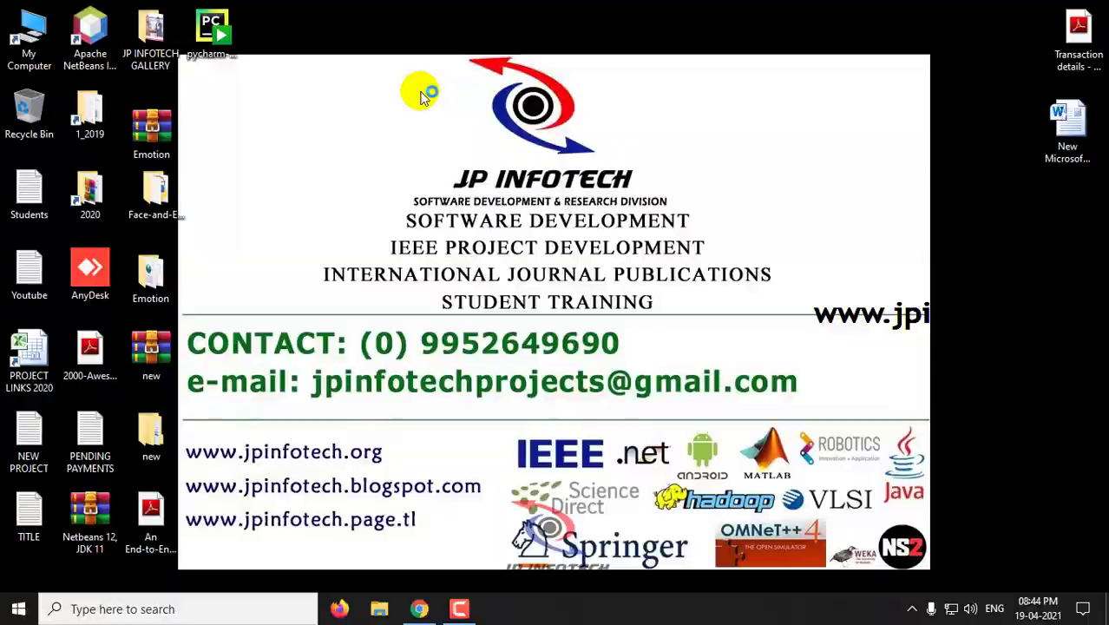
Step: Launch the pycharm-community installer from the desktop and move past its welcome page
double_click(213, 31)
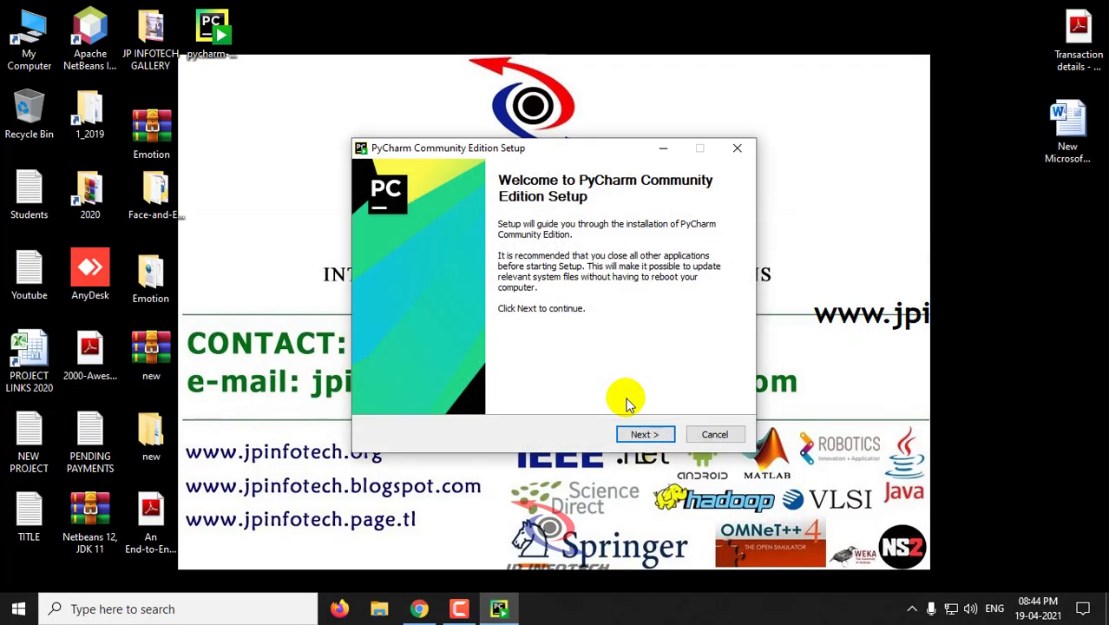
mouse_move(426, 164)
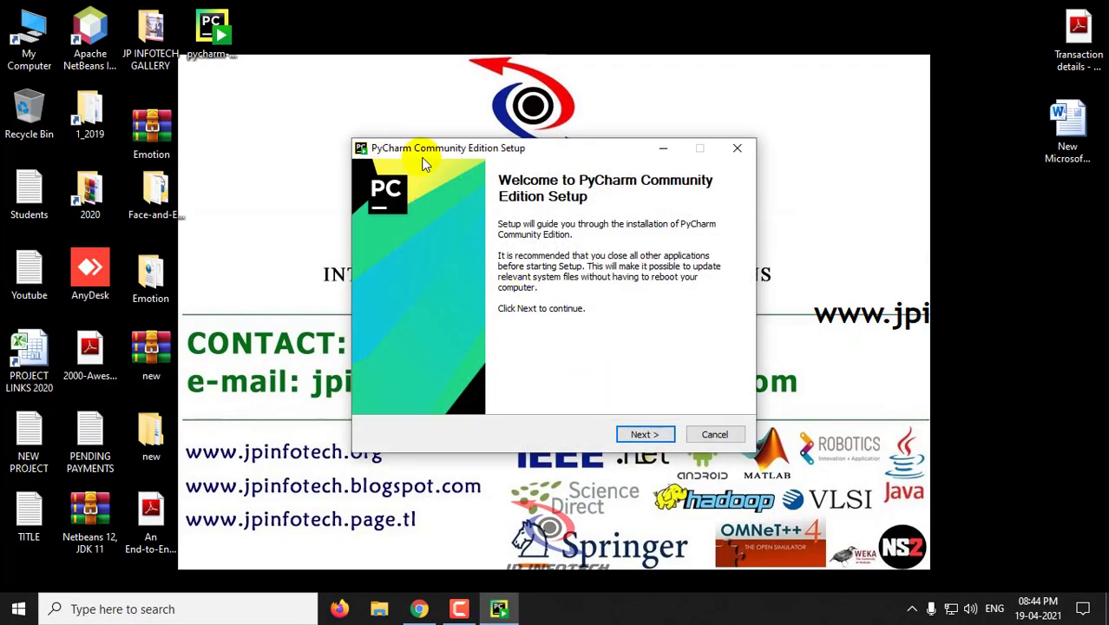
mouse_move(506, 157)
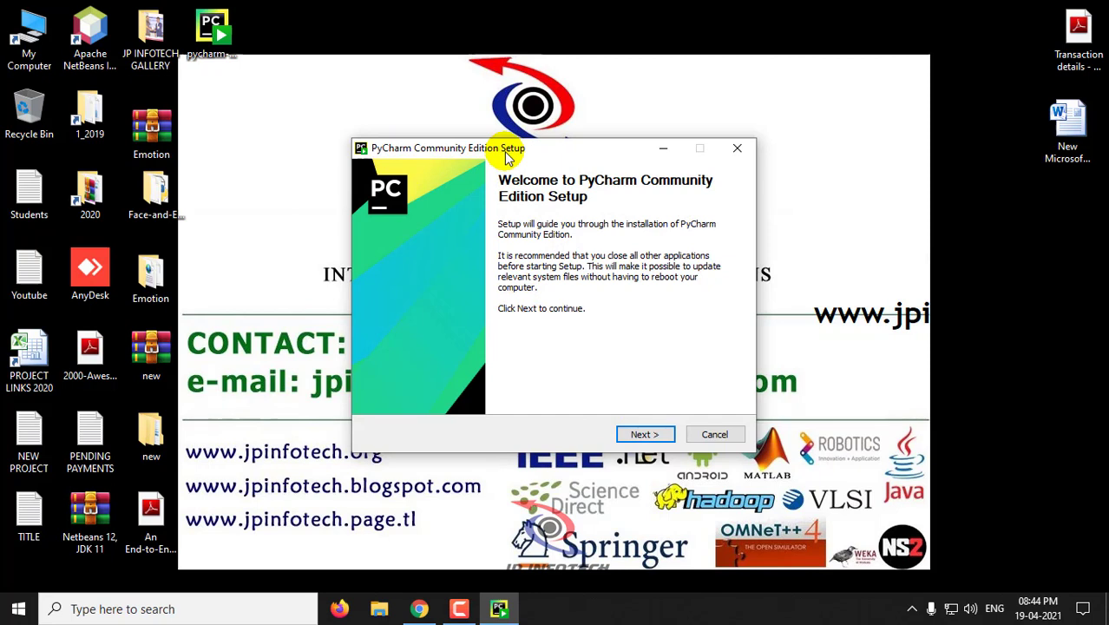
mouse_move(626, 353)
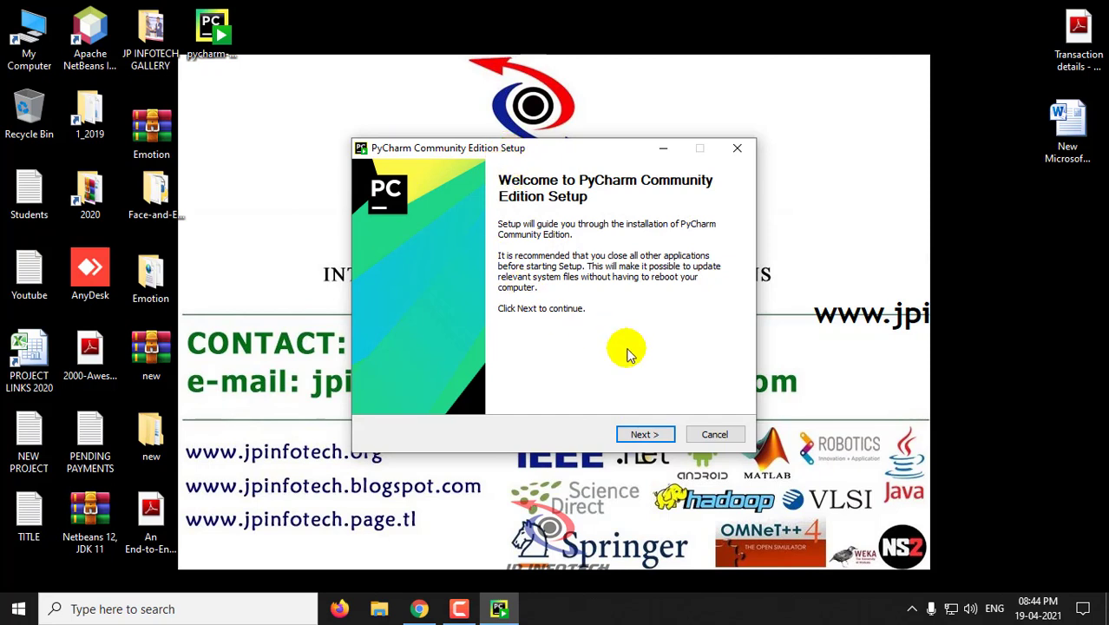
left_click(645, 434)
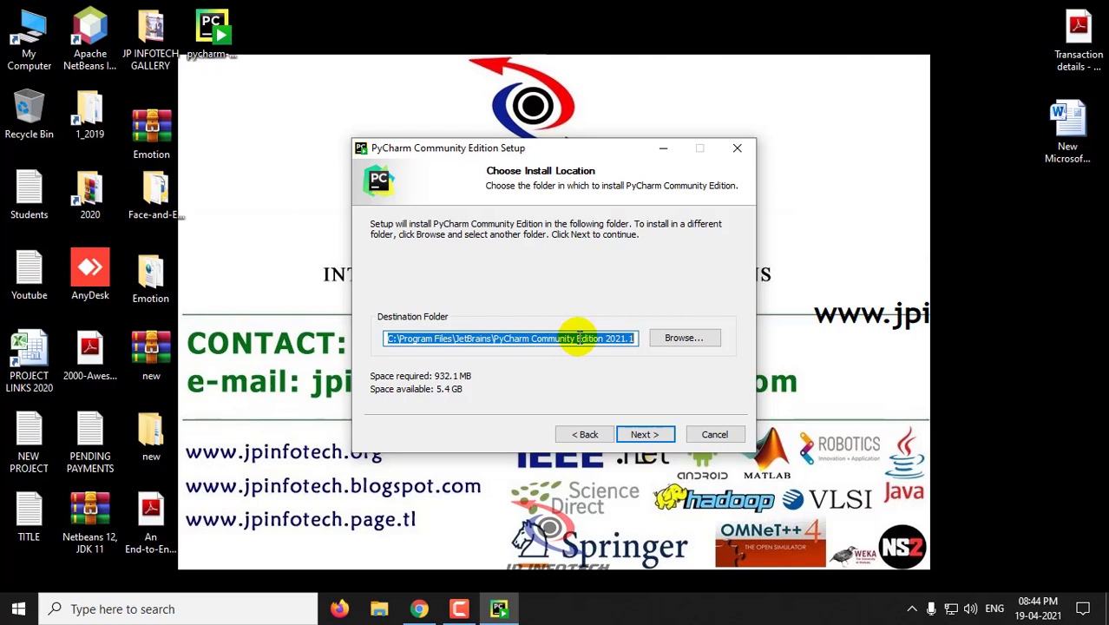
mouse_move(705, 257)
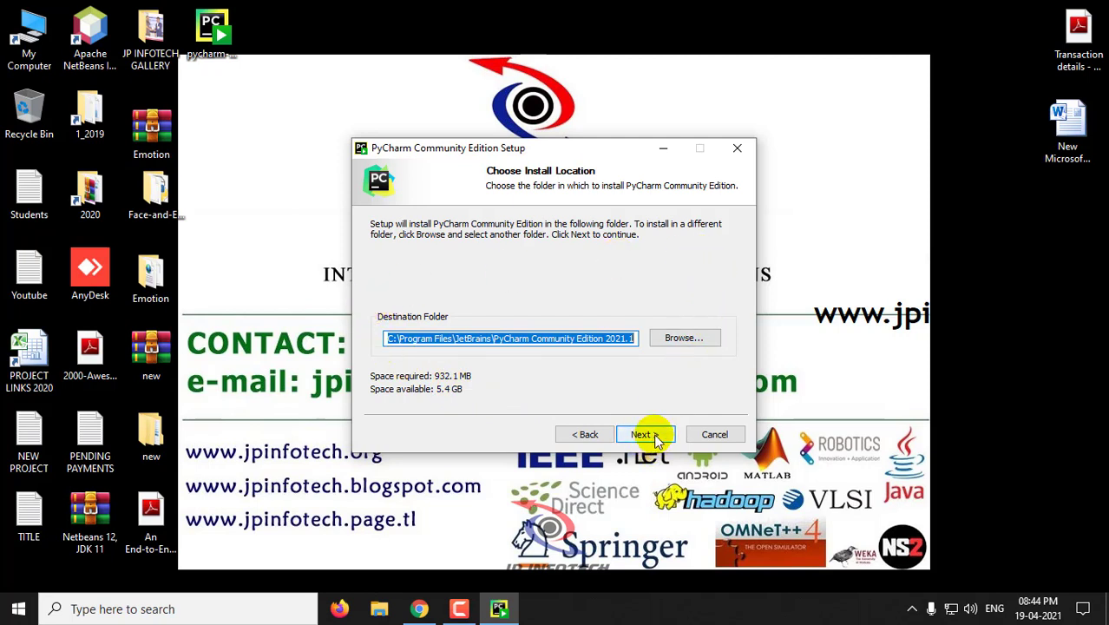
mouse_move(437, 388)
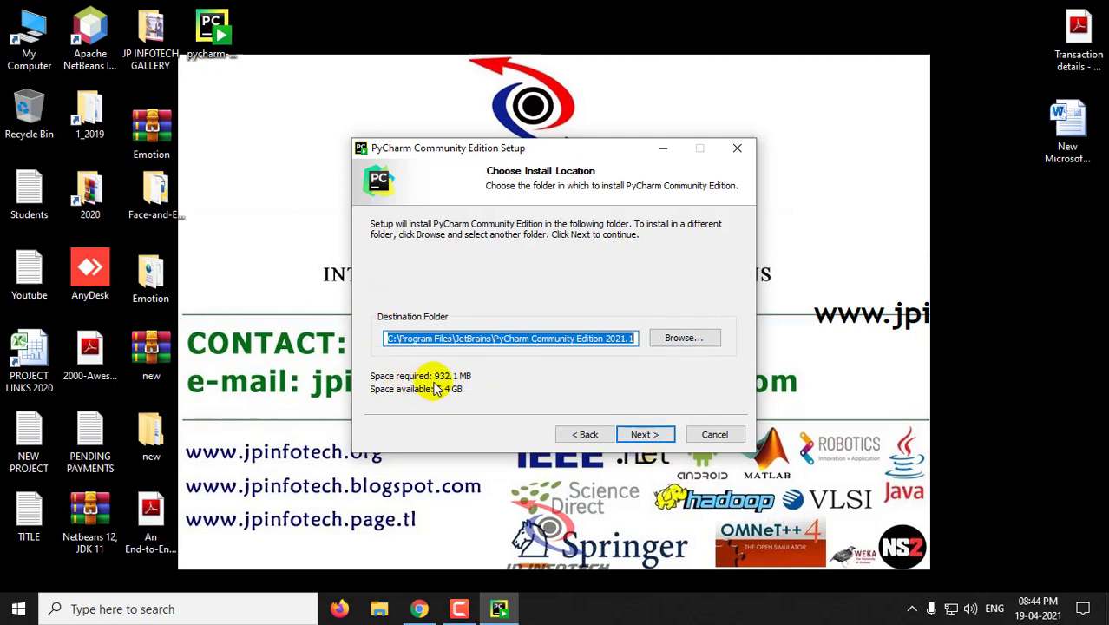
mouse_move(467, 384)
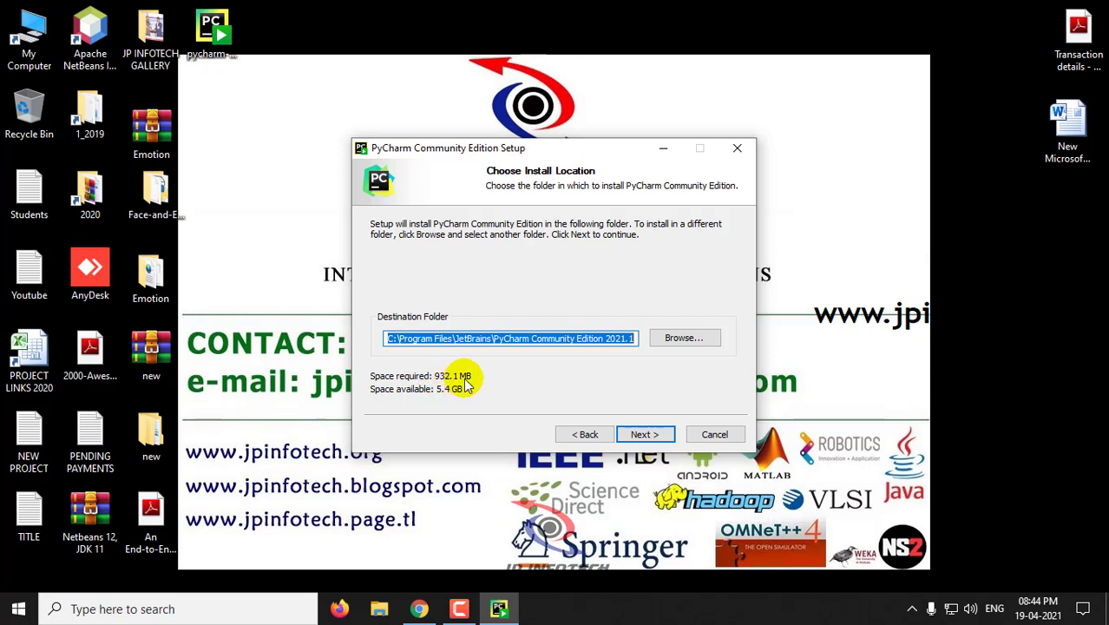
Step: Accept the default install folder C:\Program Files\JetBrains\PyCharm Community Edition 2021.1
left_click(645, 434)
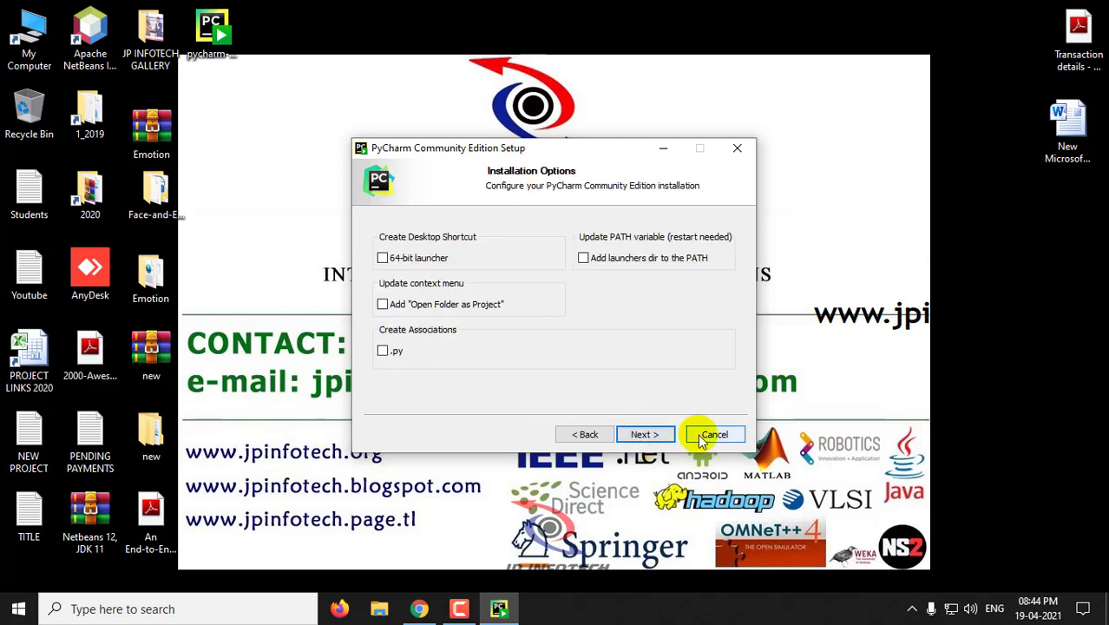
mouse_move(482, 182)
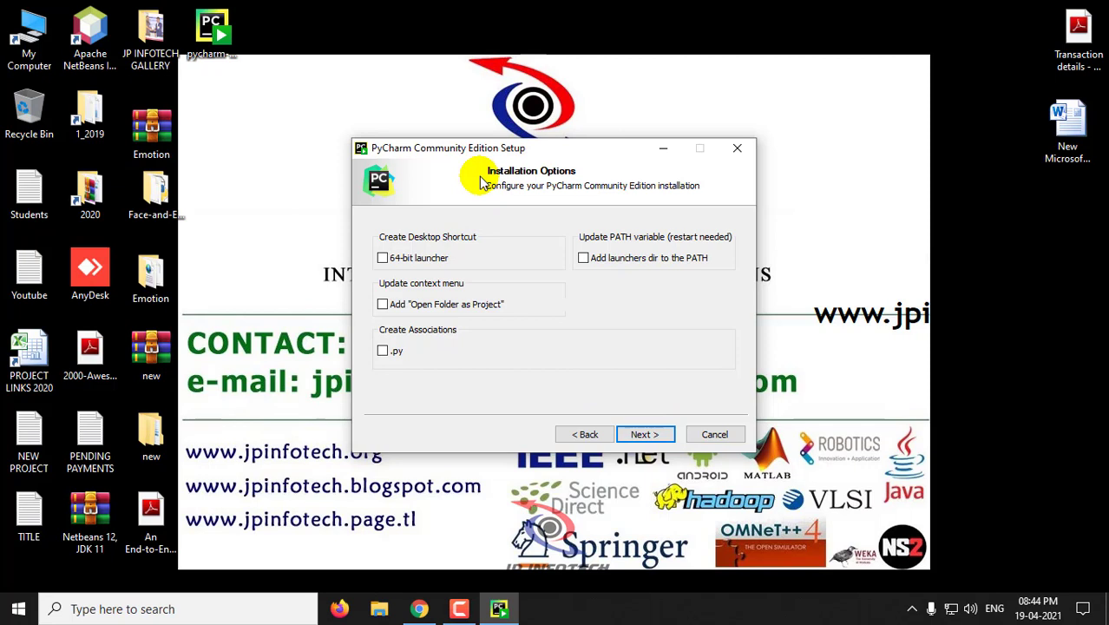
mouse_move(423, 242)
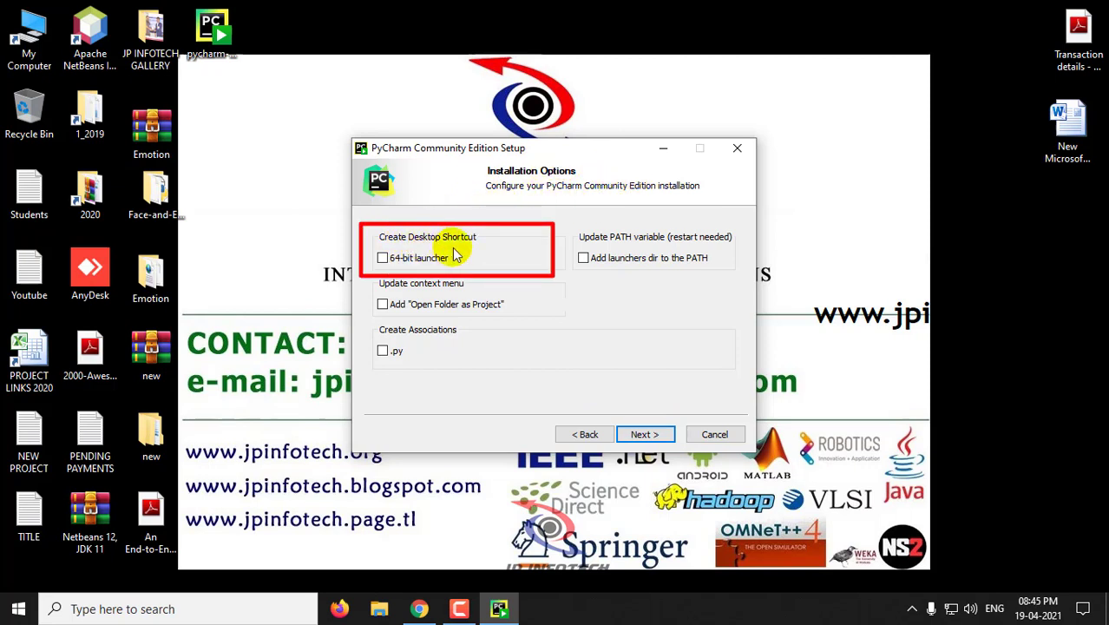
mouse_move(456, 266)
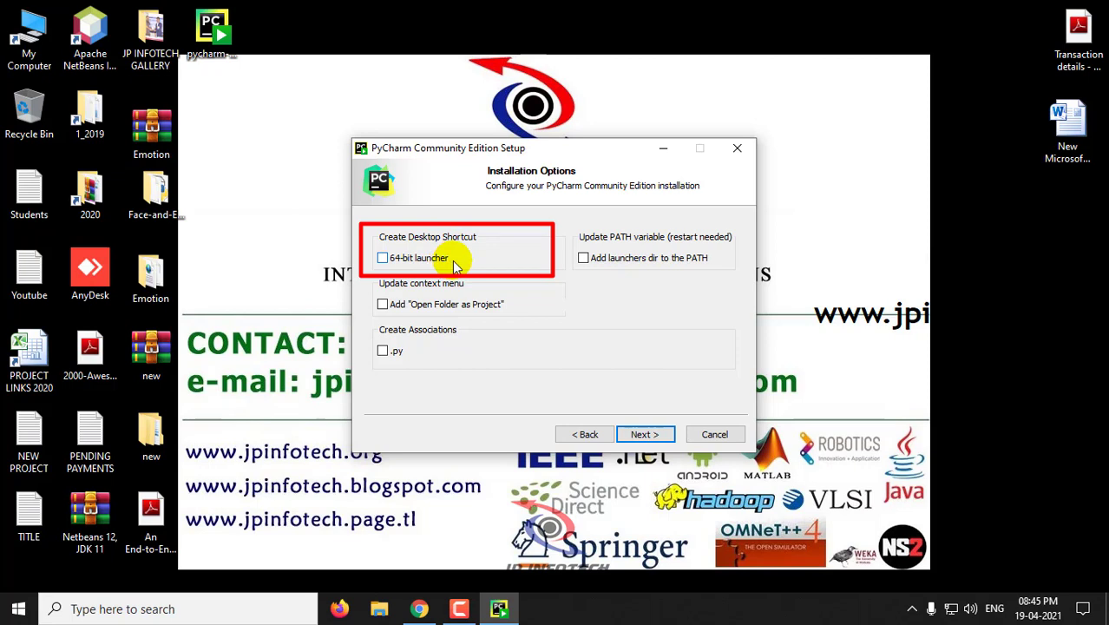
mouse_move(405, 265)
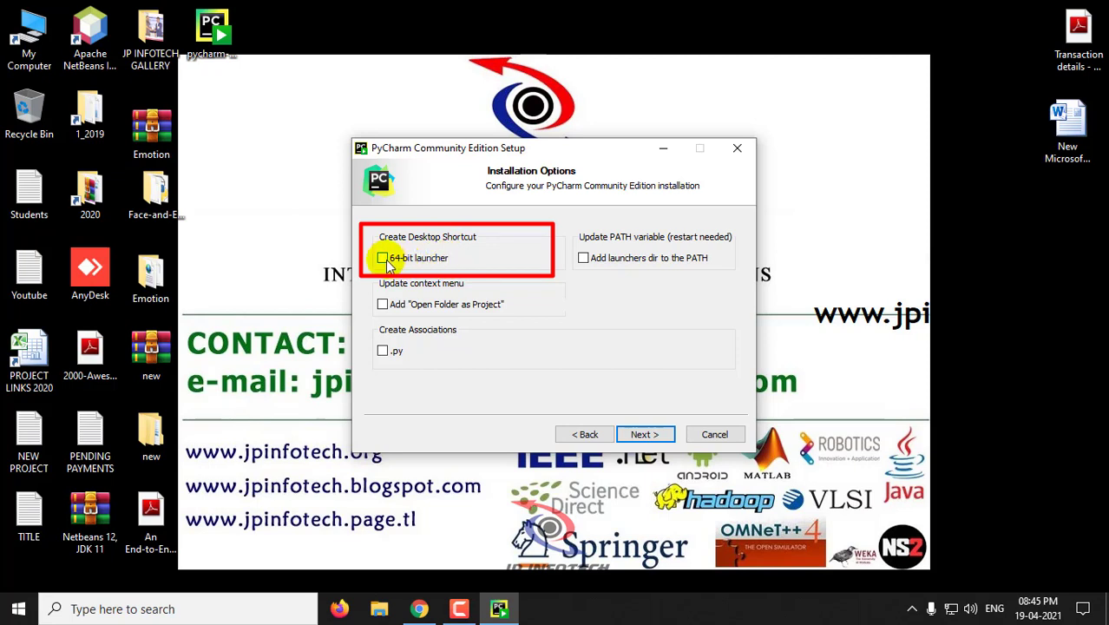
Step: Enable the 64-bit launcher desktop shortcut and continue to the Start Menu folder step
left_click(381, 258)
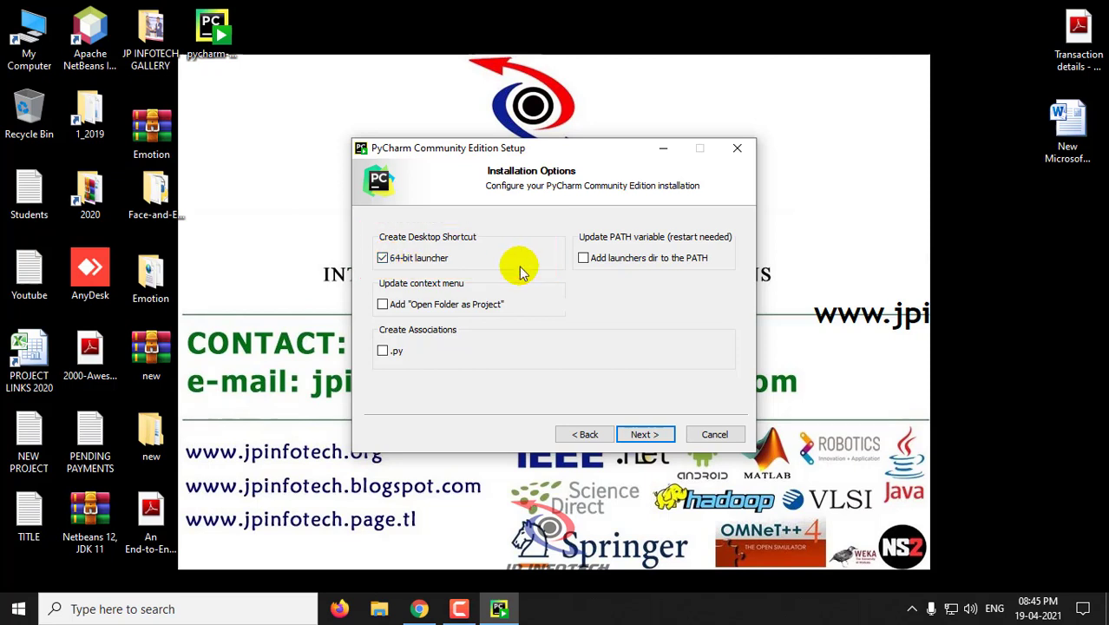
mouse_move(445, 295)
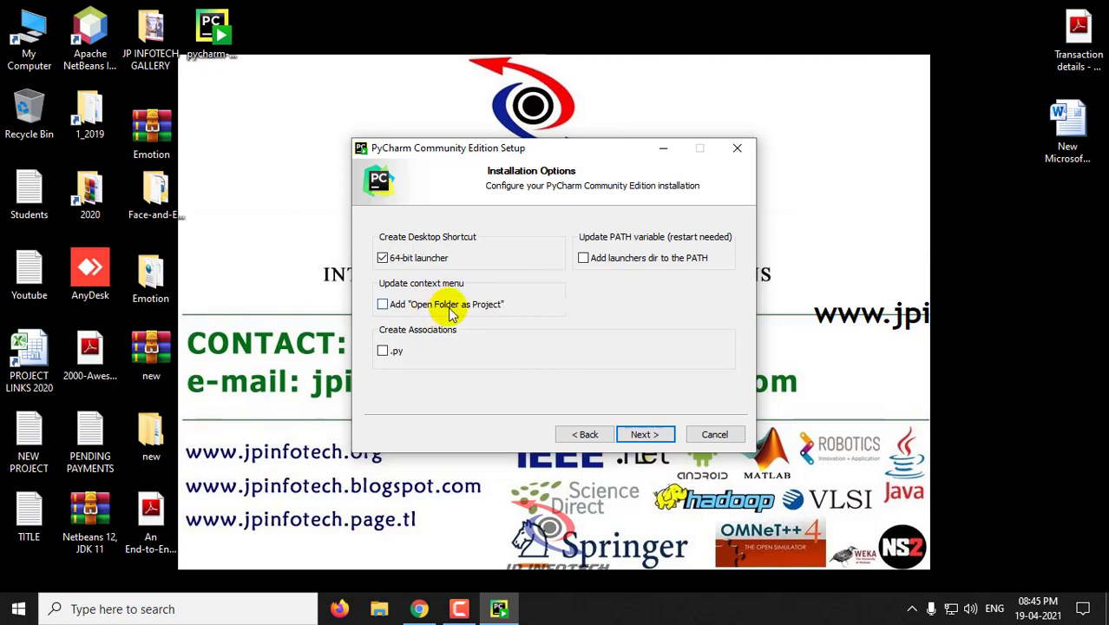
mouse_move(412, 338)
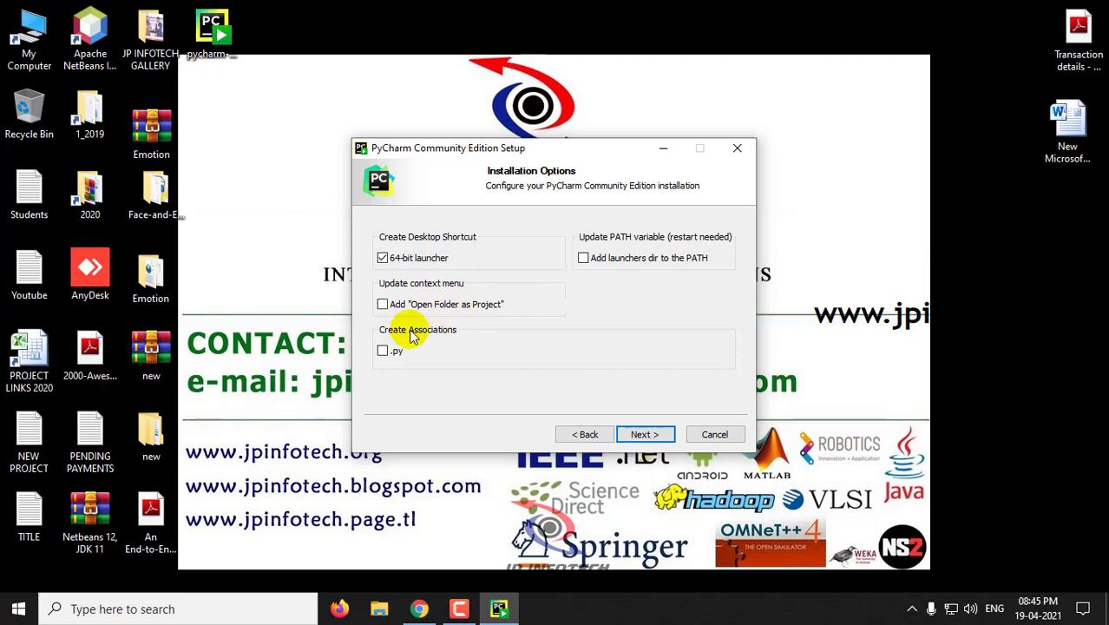
mouse_move(406, 354)
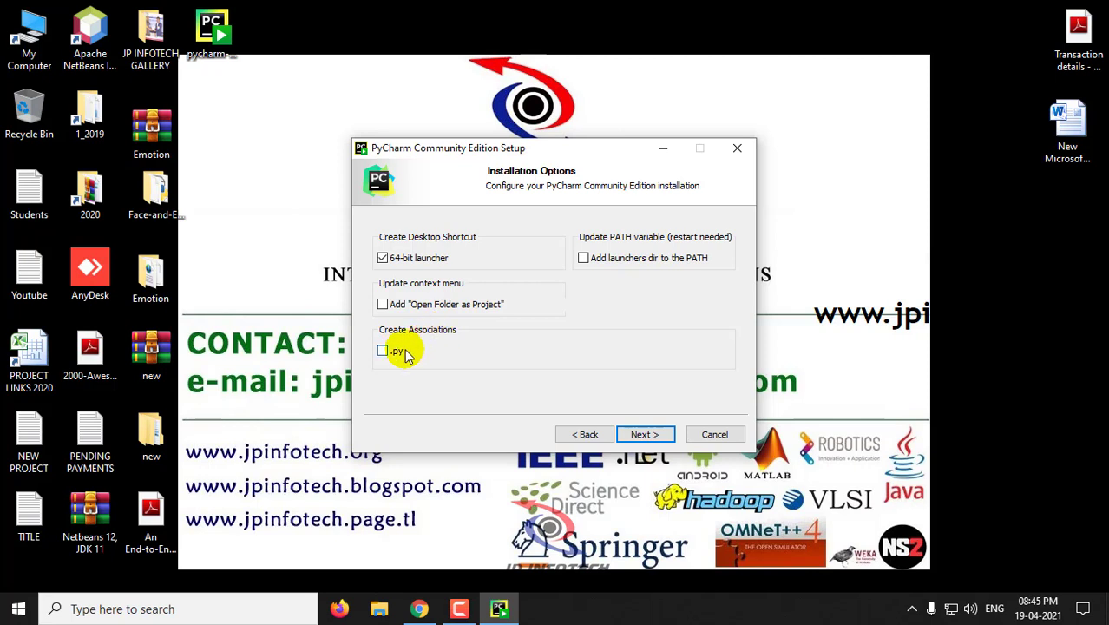
mouse_move(429, 359)
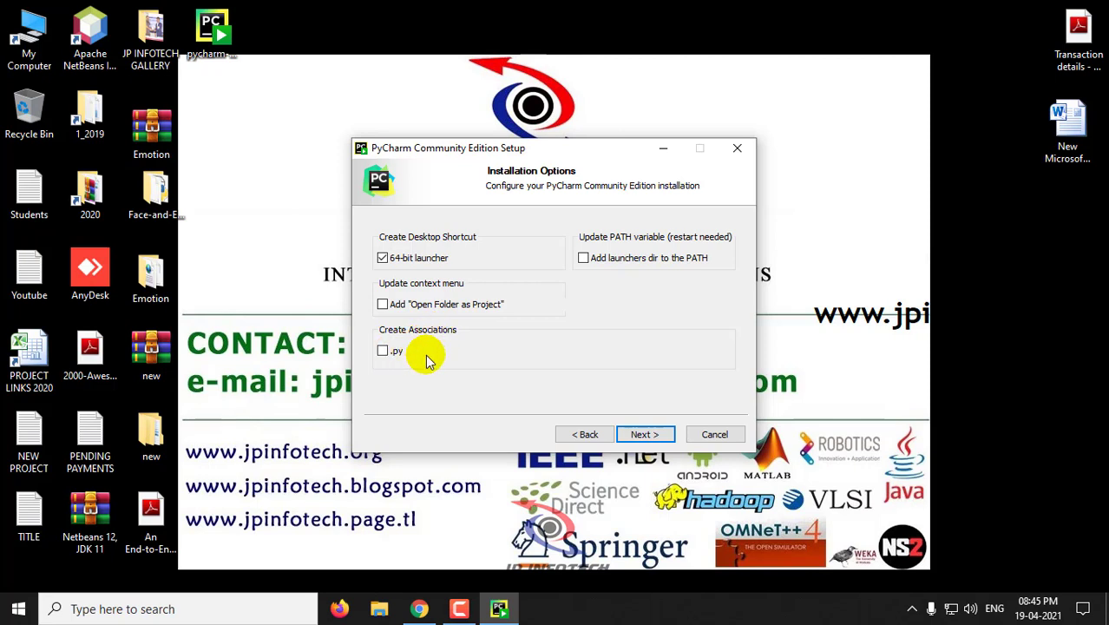
mouse_move(431, 338)
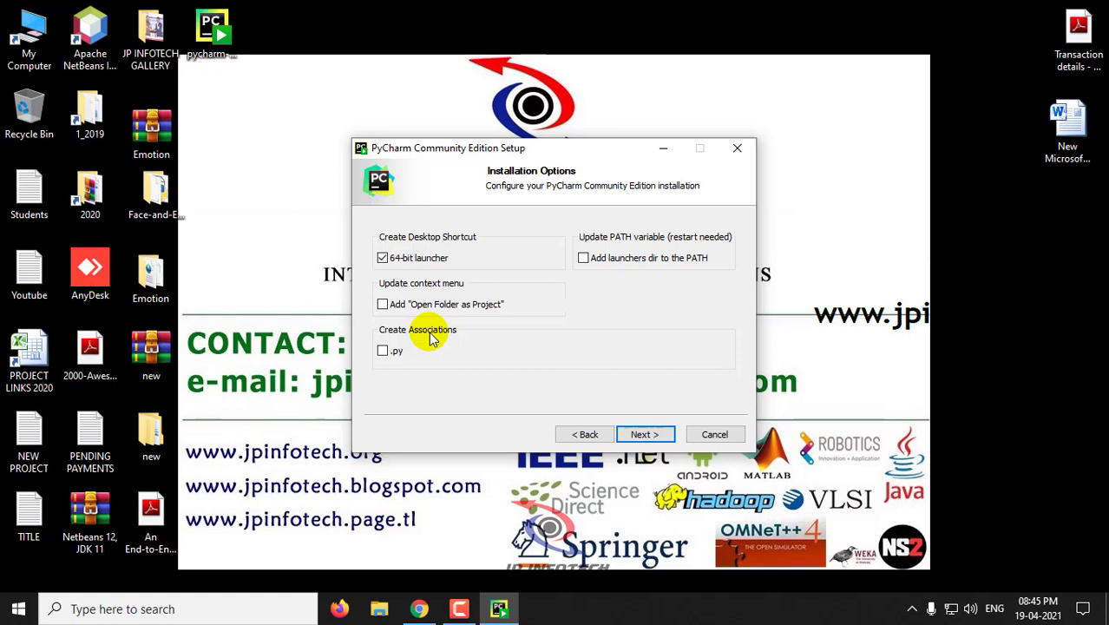
mouse_move(441, 332)
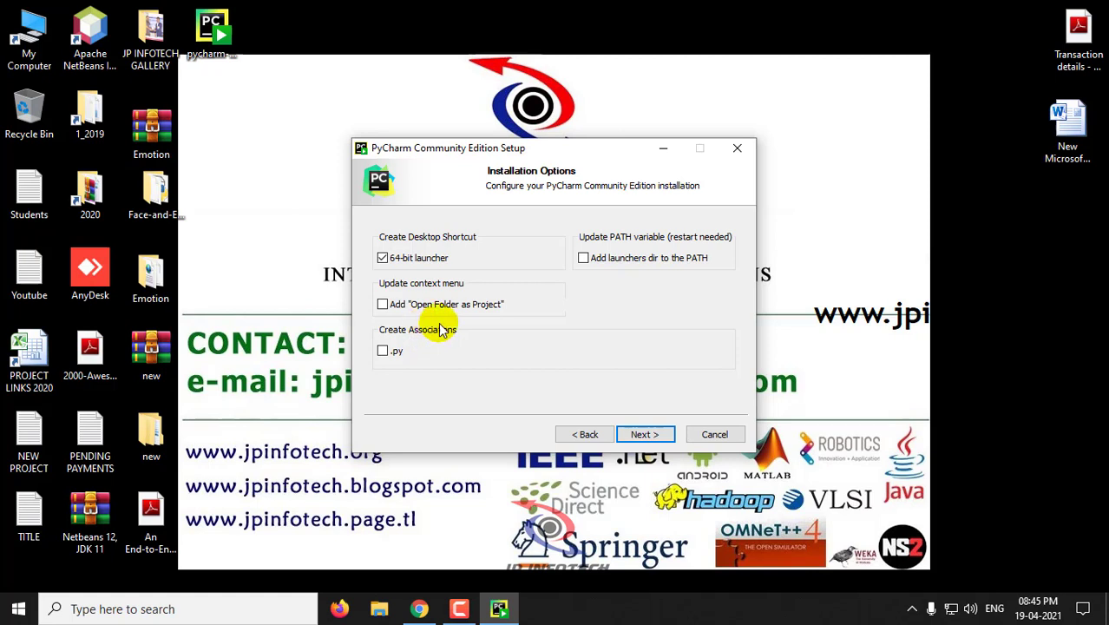
mouse_move(644, 434)
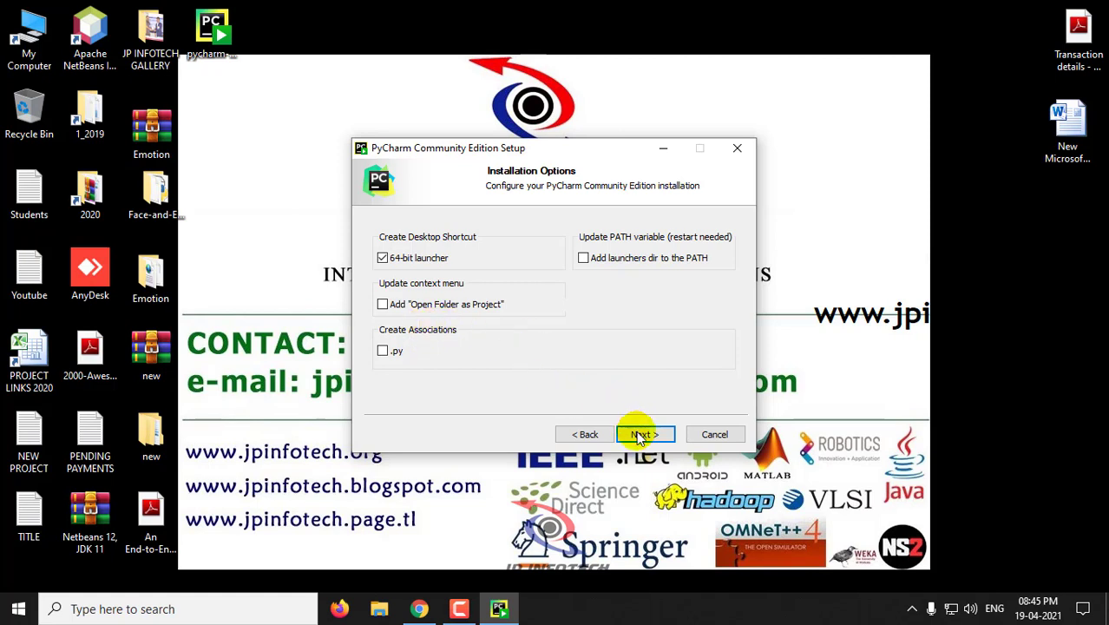
left_click(641, 434)
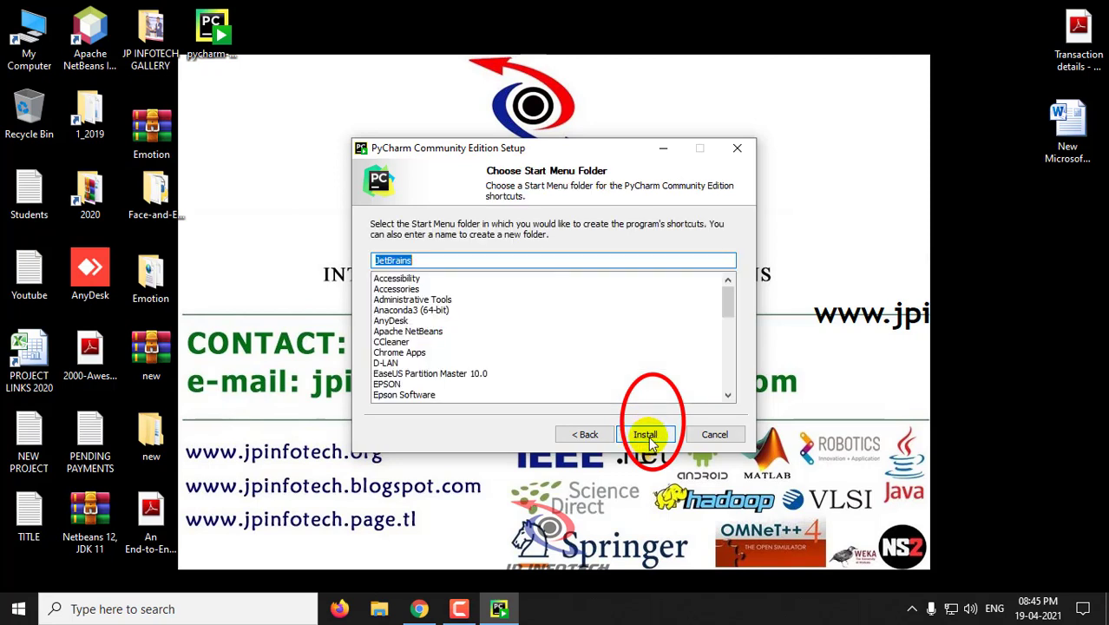
Step: Install into the JetBrains Start Menu folder and finish without running PyCharm
left_click(646, 434)
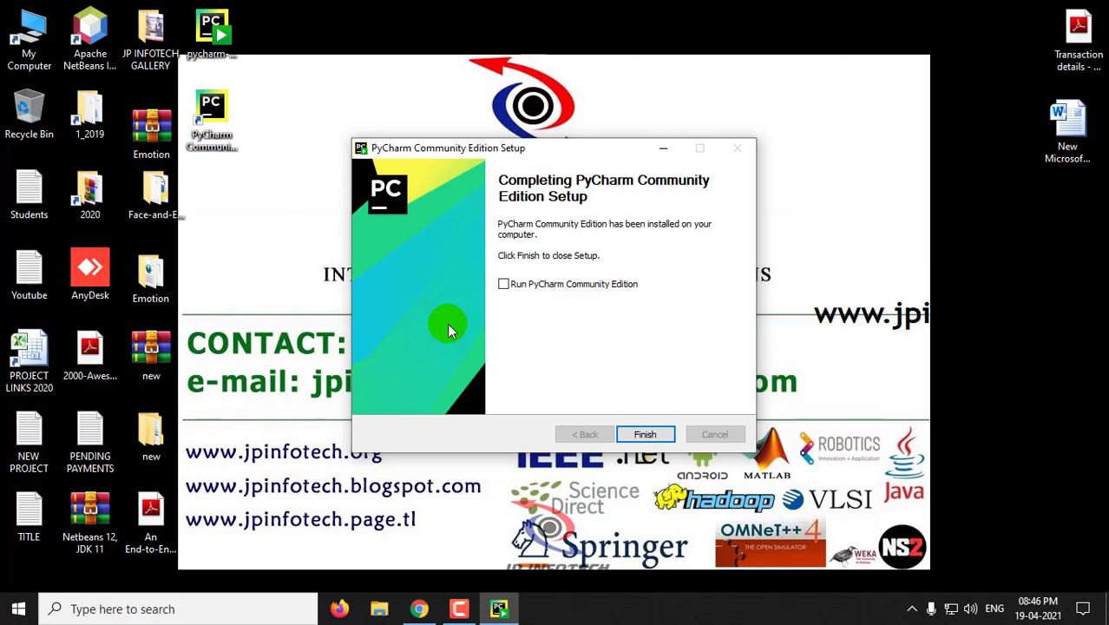
mouse_move(533, 266)
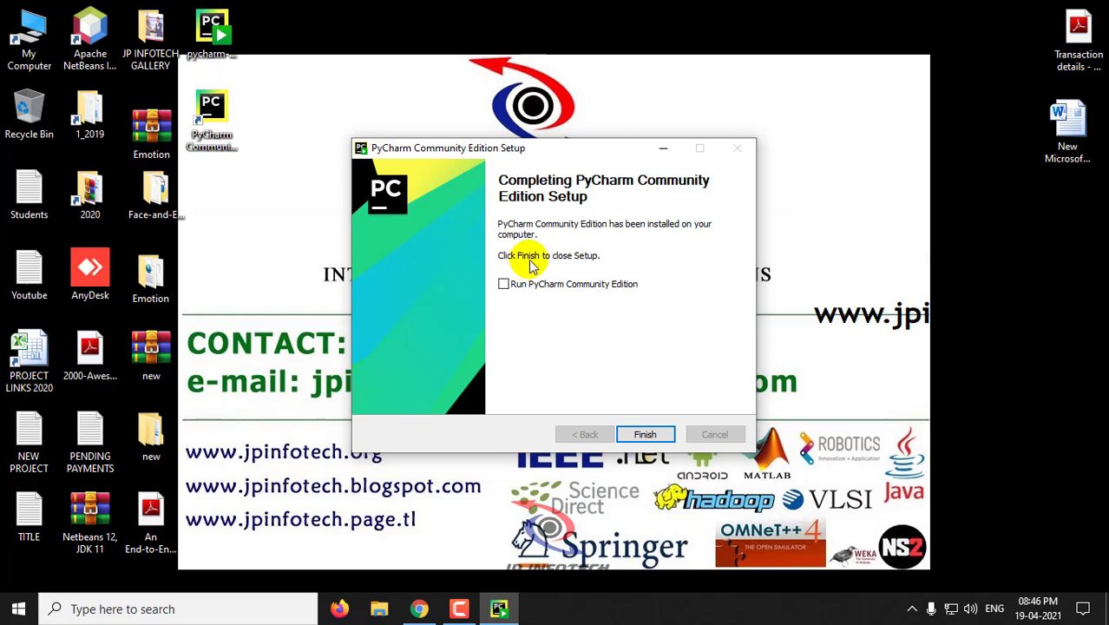
mouse_move(519, 255)
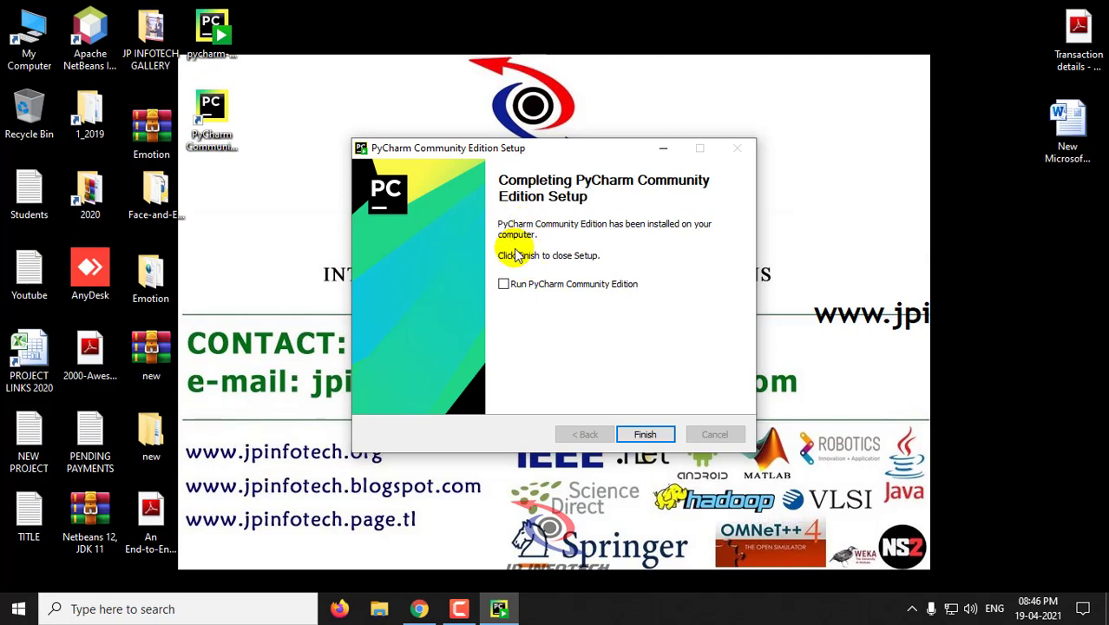
mouse_move(646, 183)
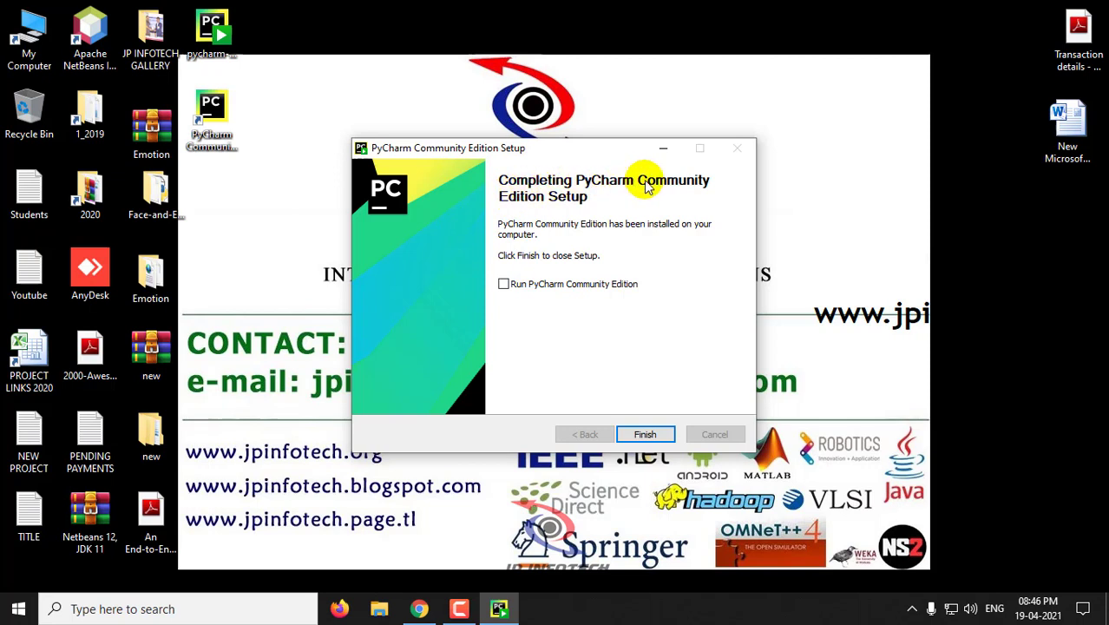
mouse_move(581, 215)
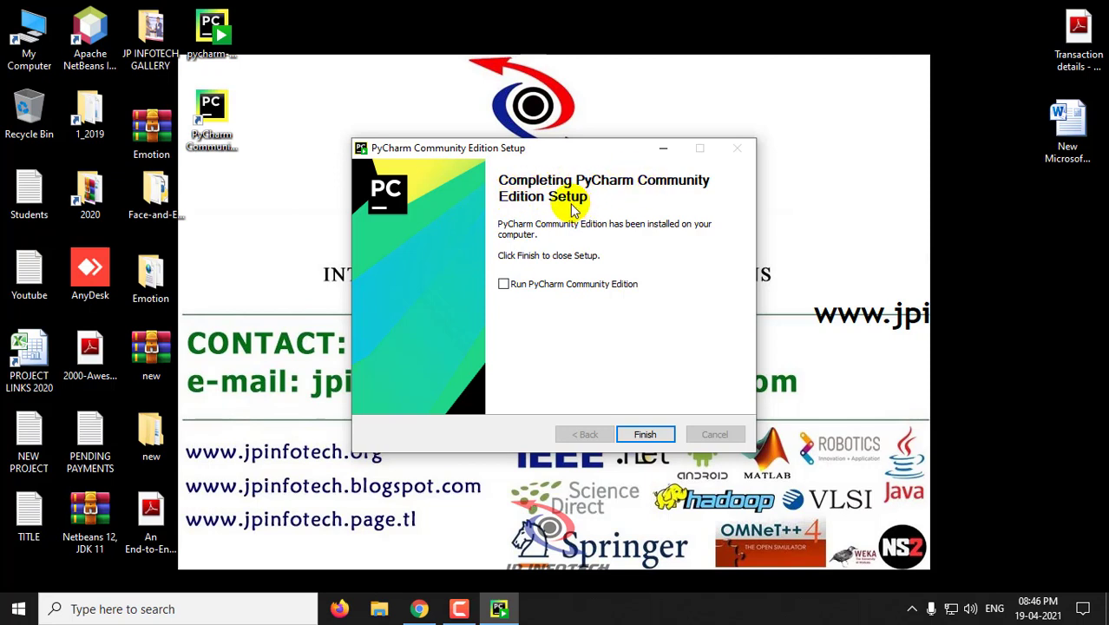
mouse_move(541, 206)
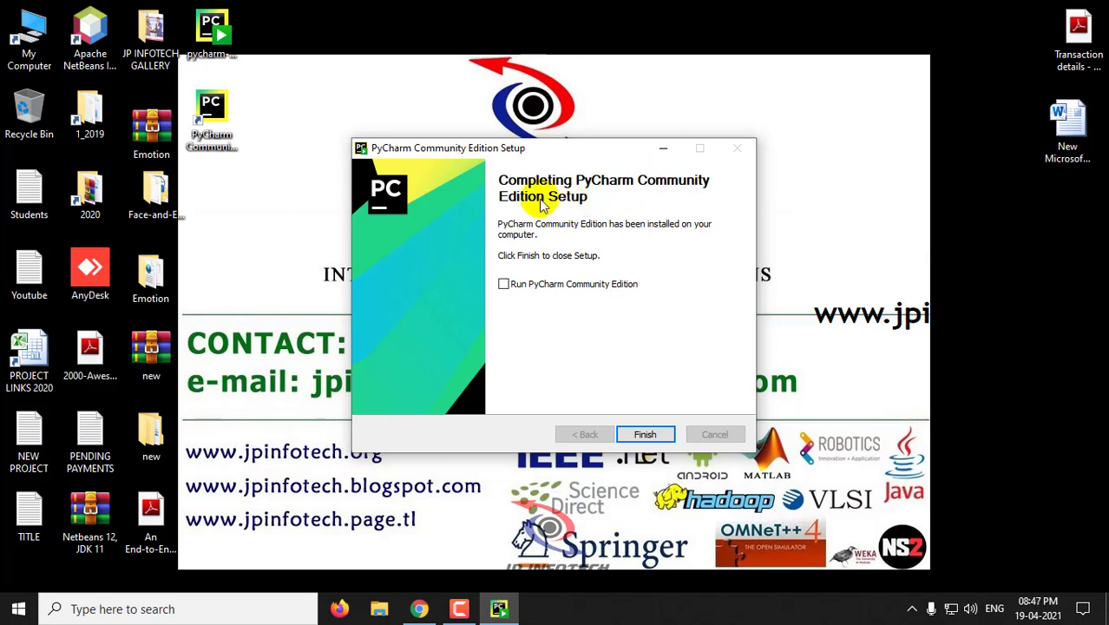
mouse_move(233, 76)
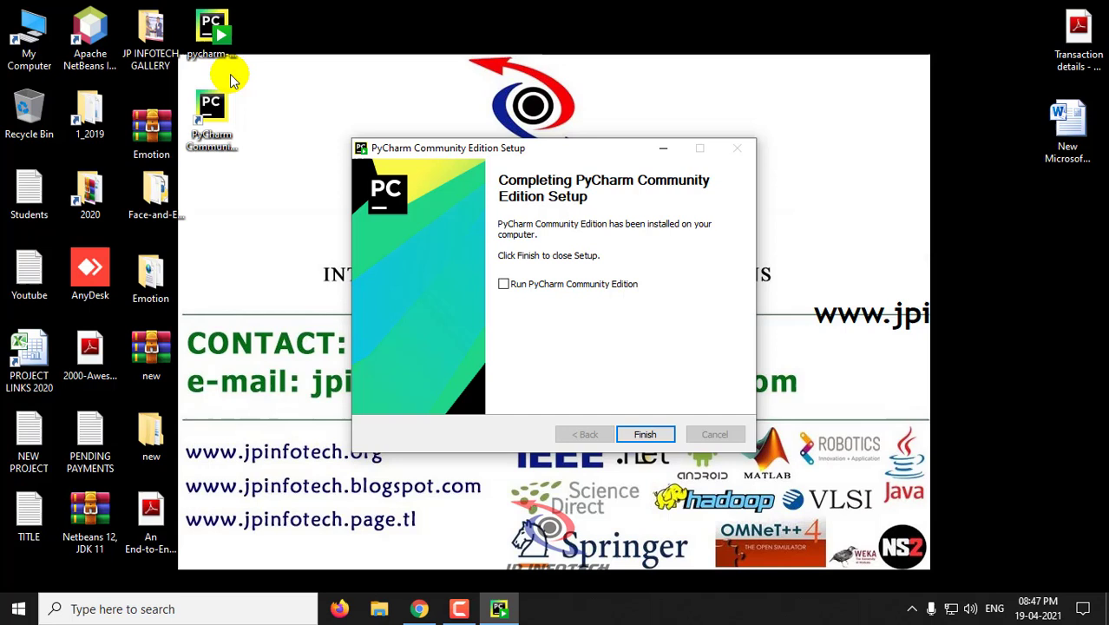
mouse_move(252, 122)
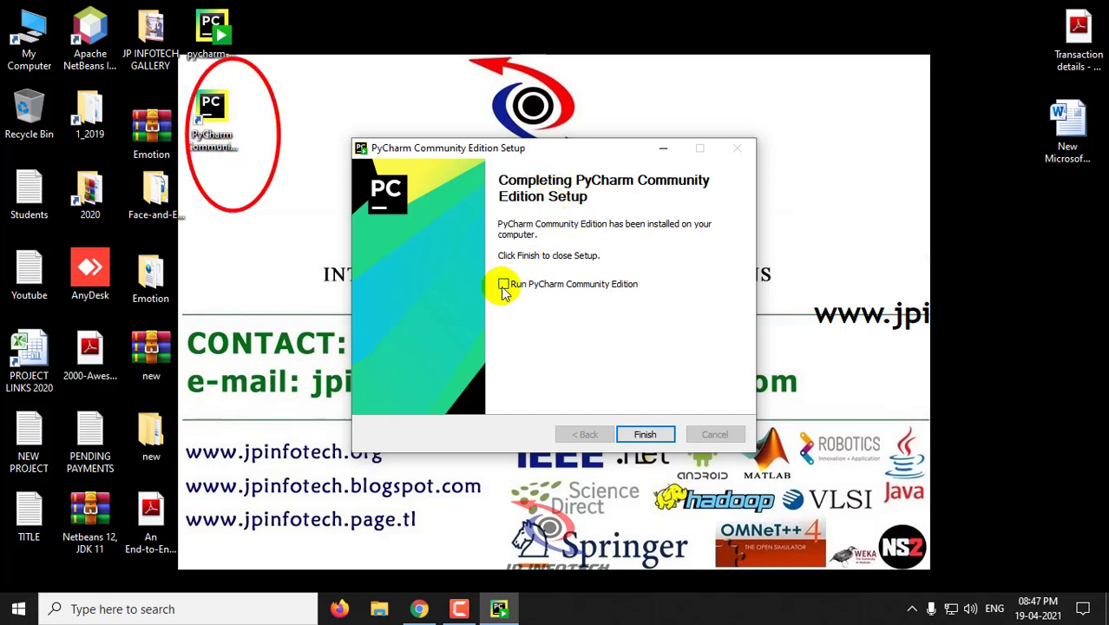
left_click(645, 434)
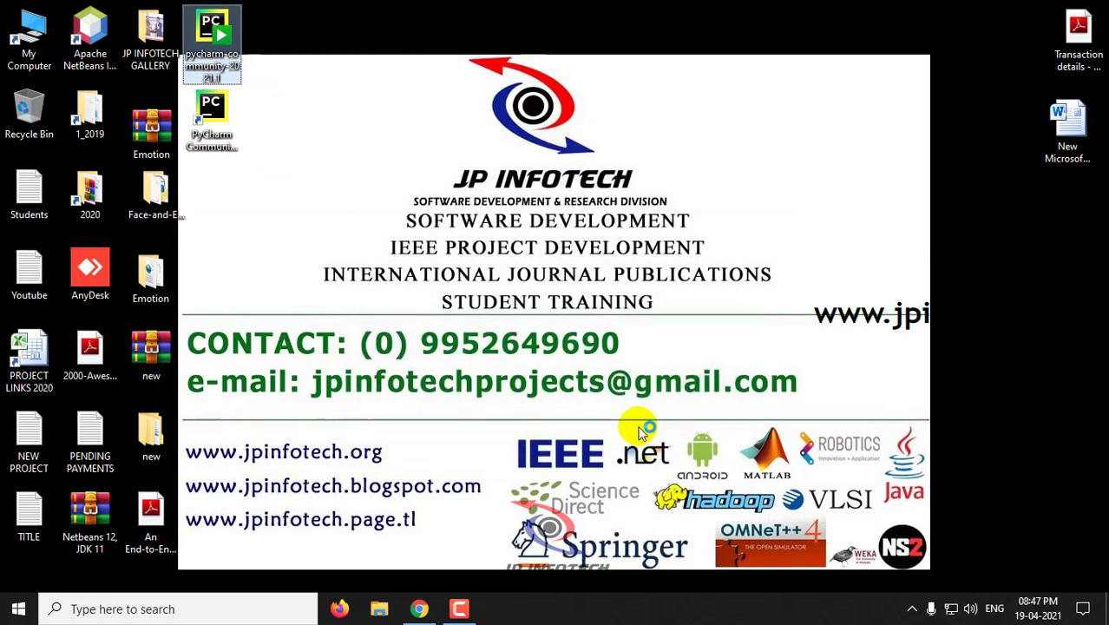
mouse_move(594, 391)
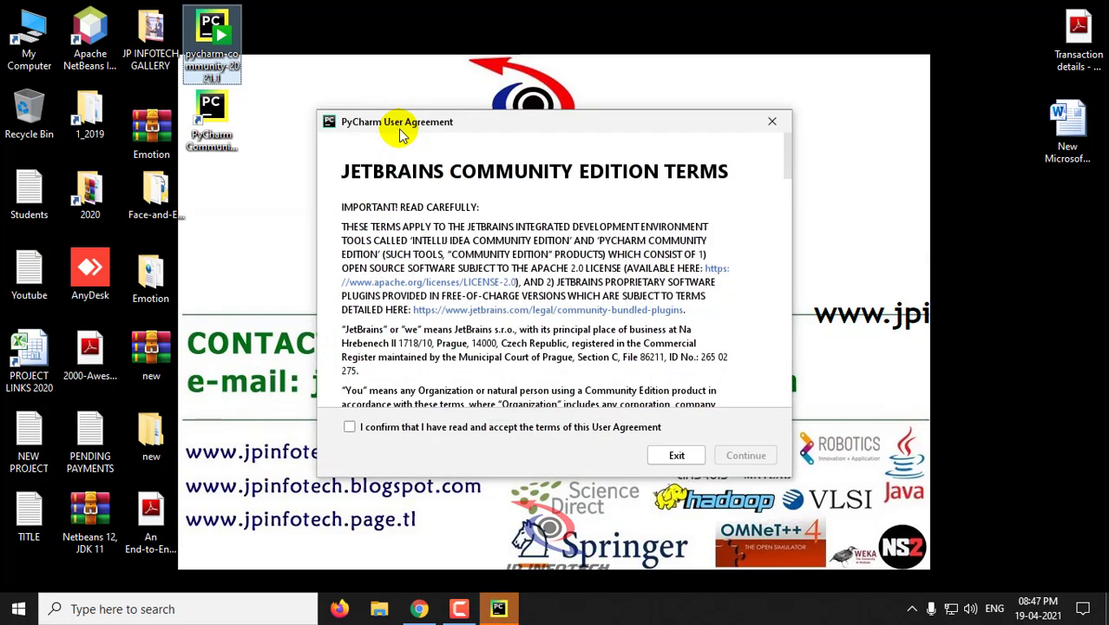
mouse_move(407, 130)
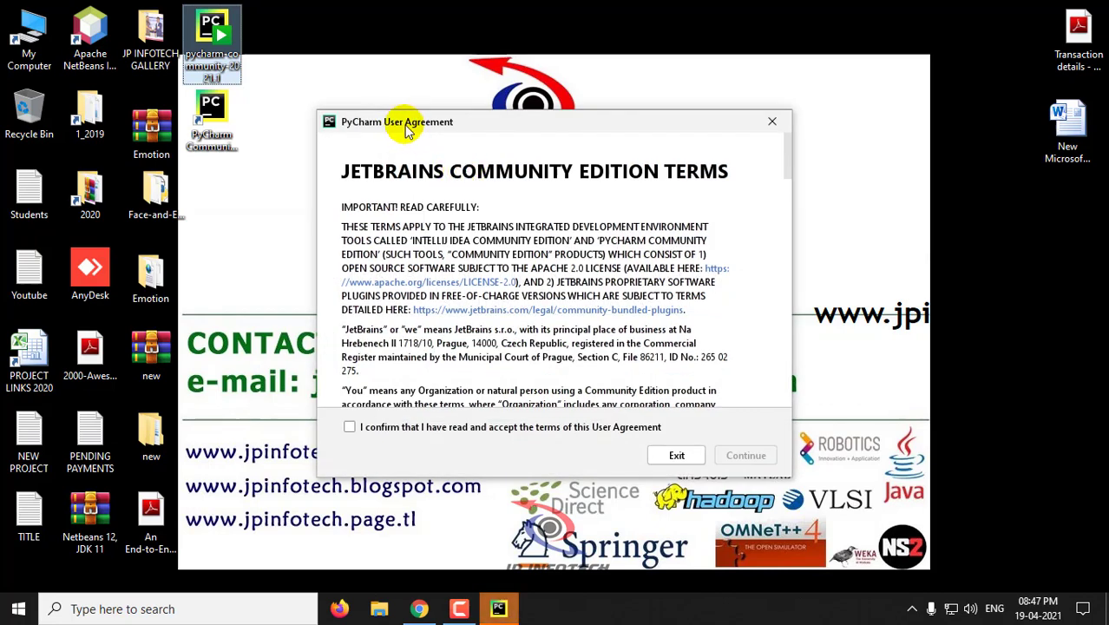
mouse_move(426, 126)
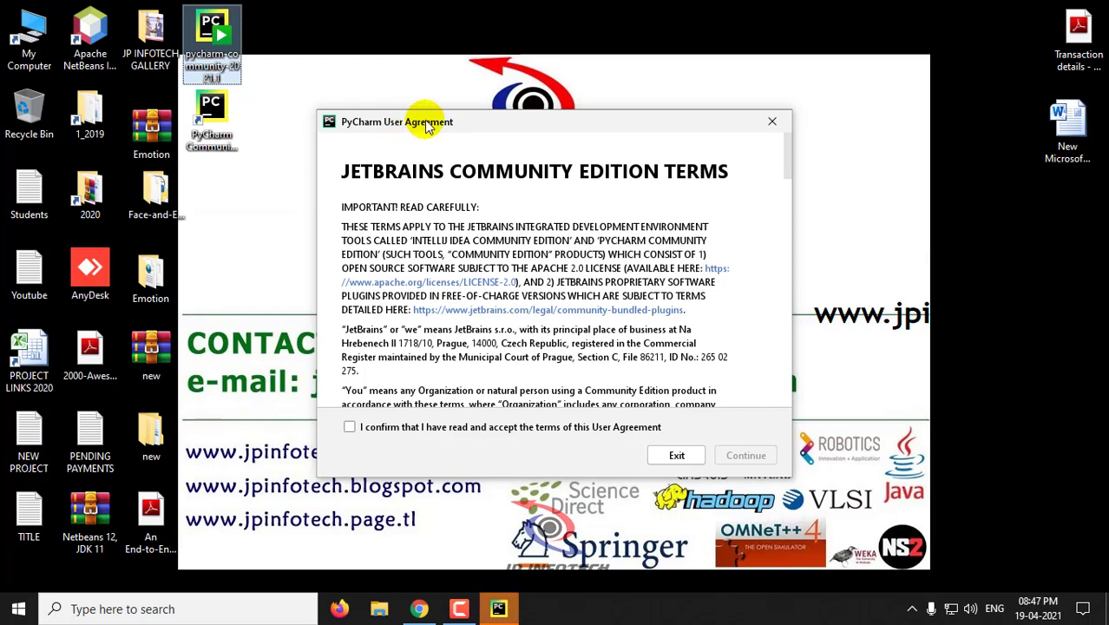
mouse_move(465, 180)
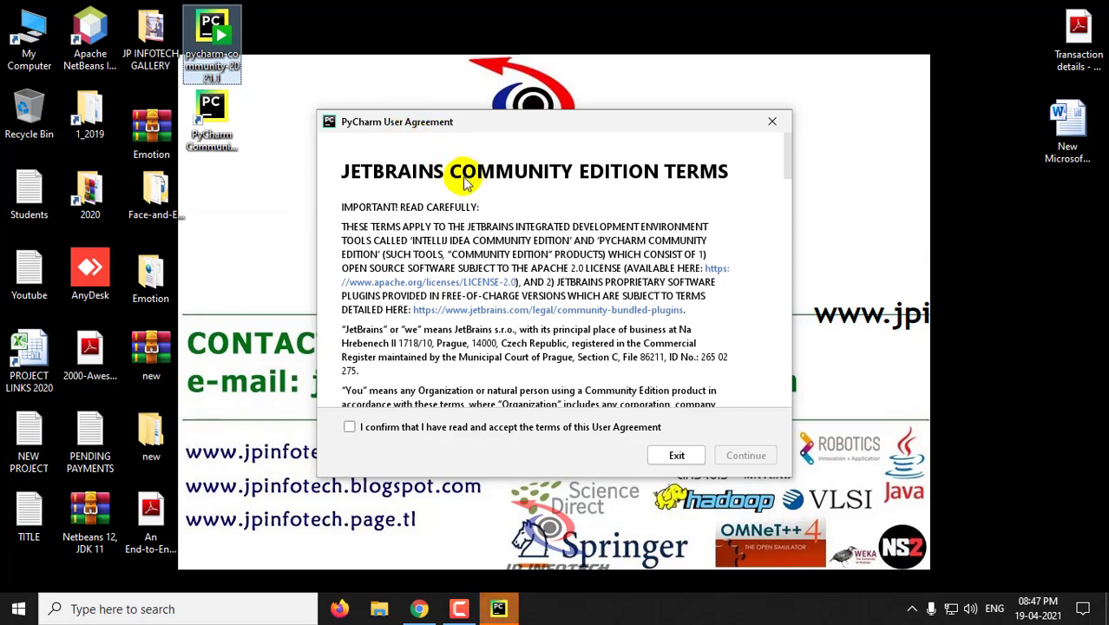
mouse_move(791, 163)
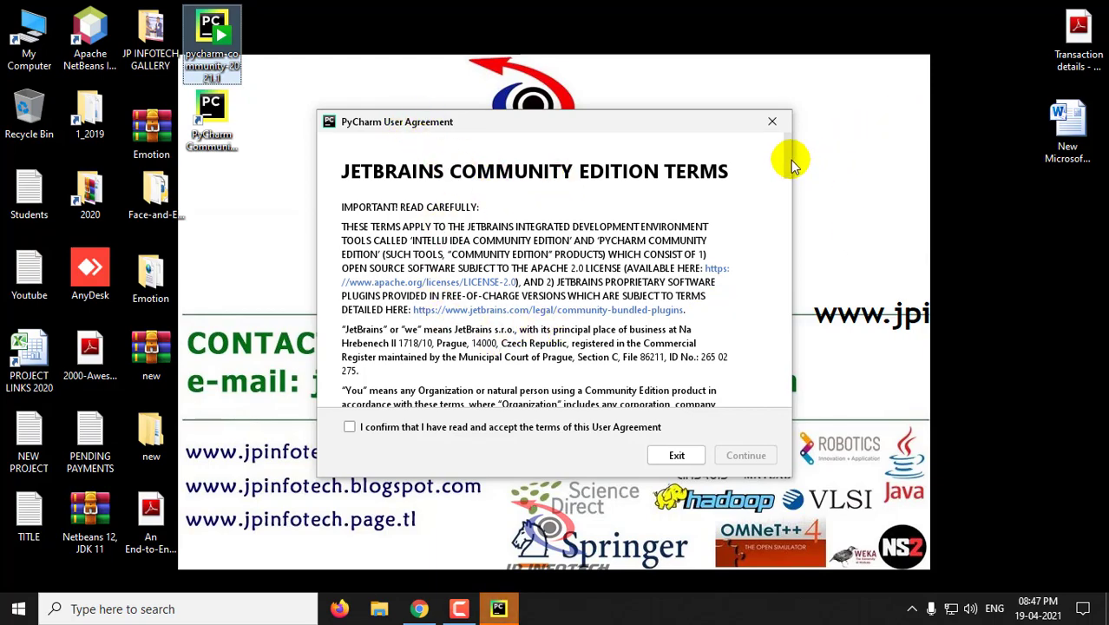
Step: Tick the confirmation that the User Agreement terms are read and accepted
scroll("down", 3)
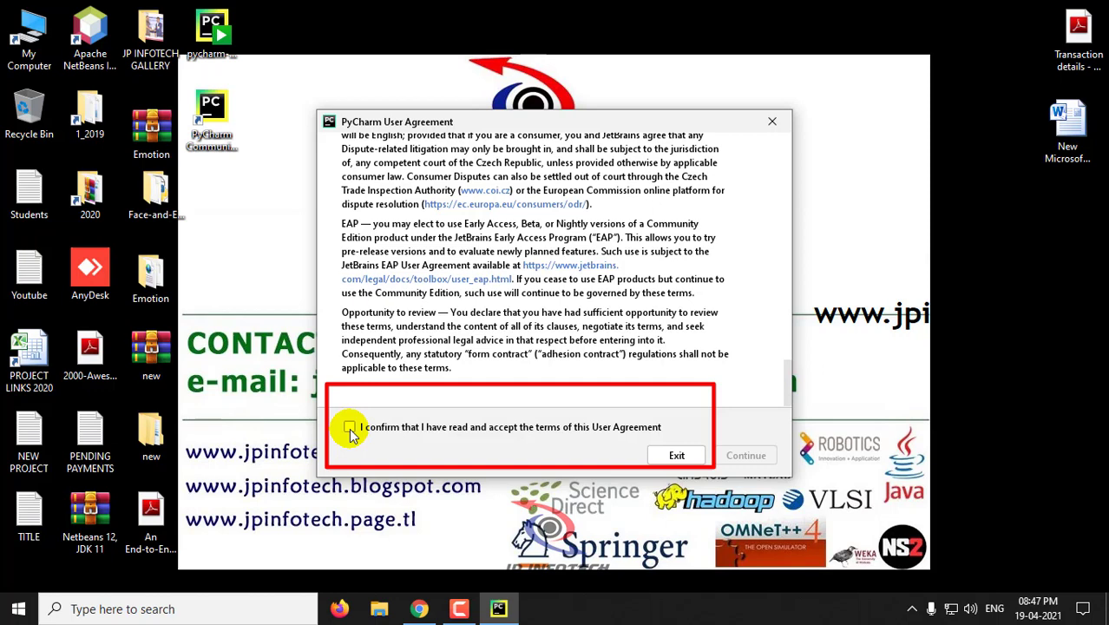
left_click(350, 426)
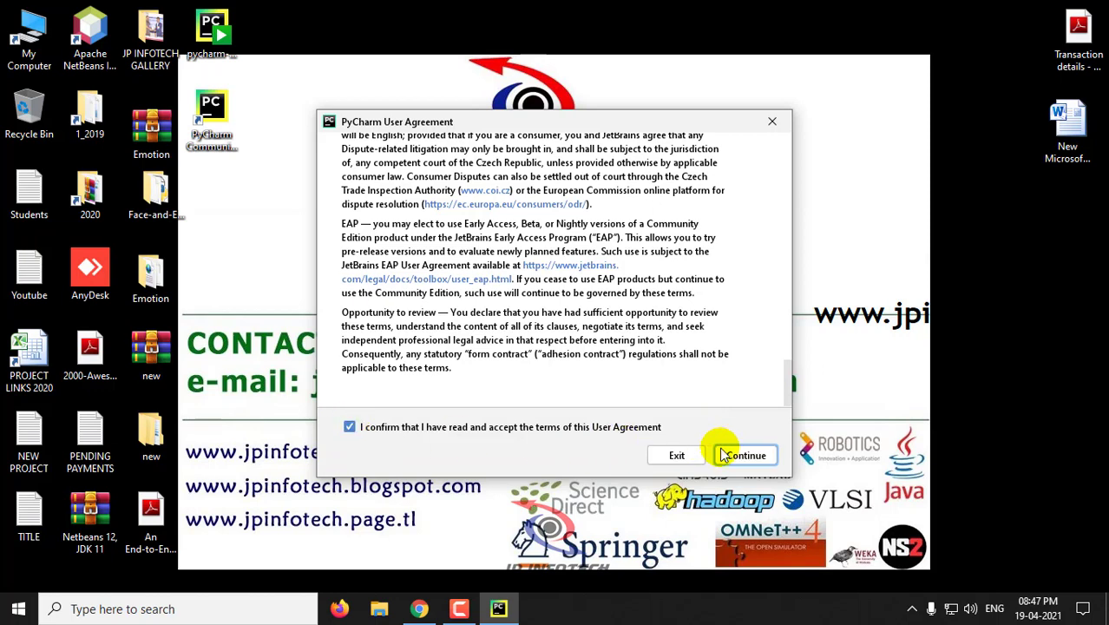
Step: Continue past the agreement and choose Don't Send for anonymous usage statistics
left_click(745, 455)
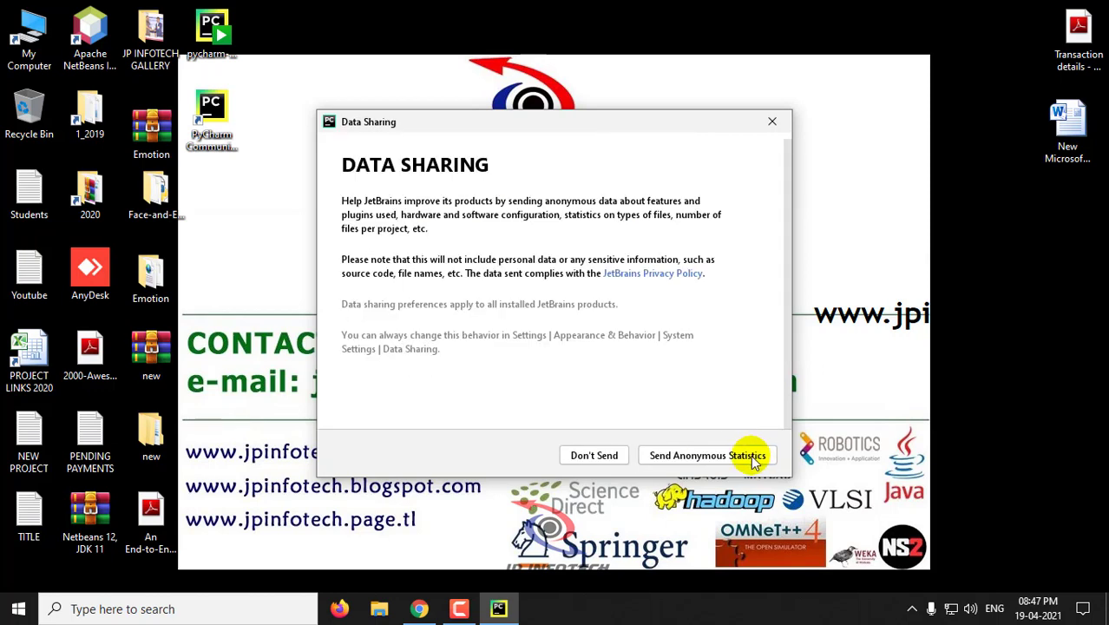
mouse_move(354, 209)
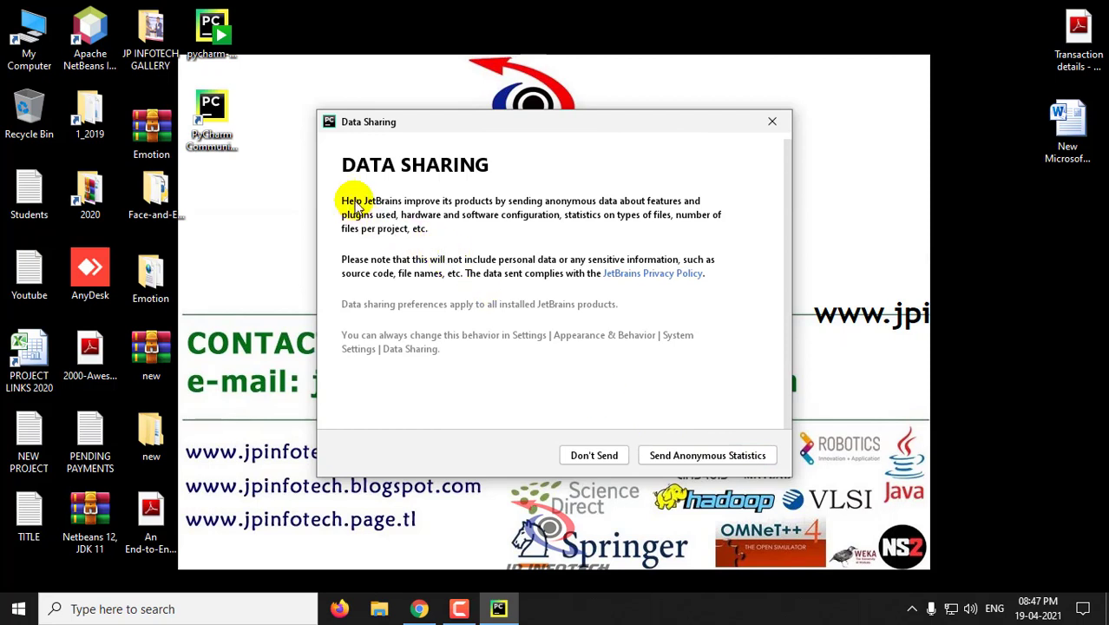
mouse_move(729, 456)
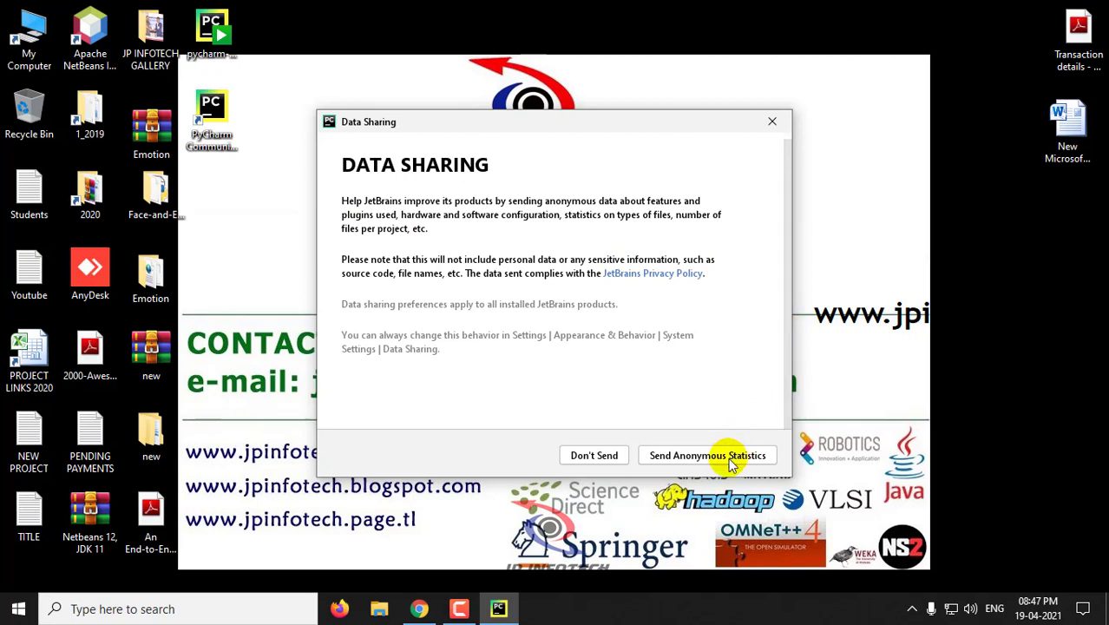
mouse_move(594, 454)
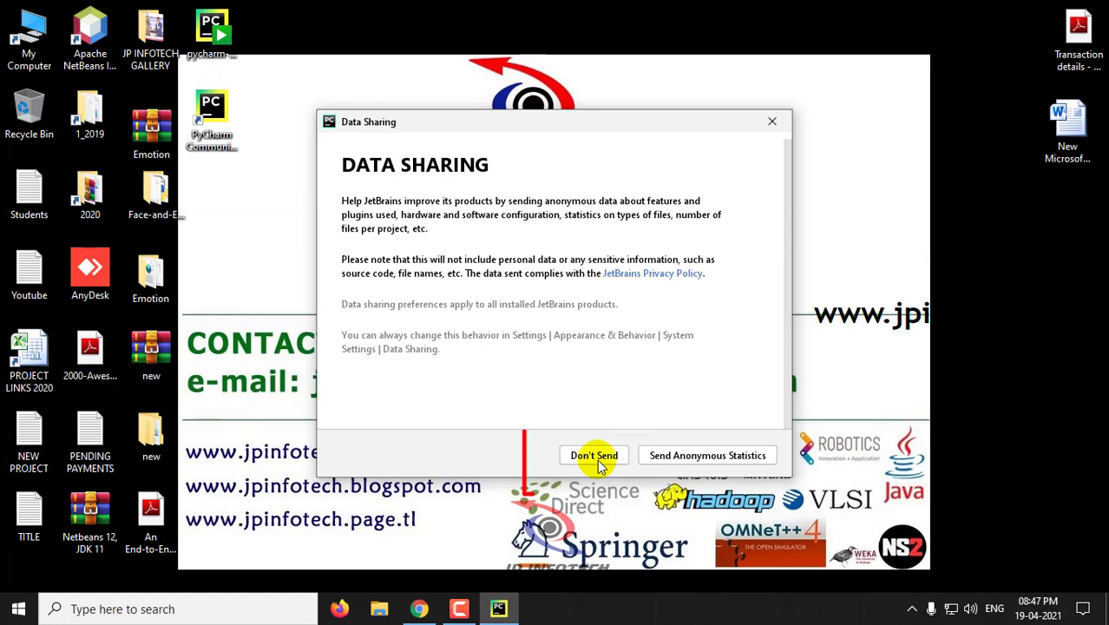
left_click(594, 455)
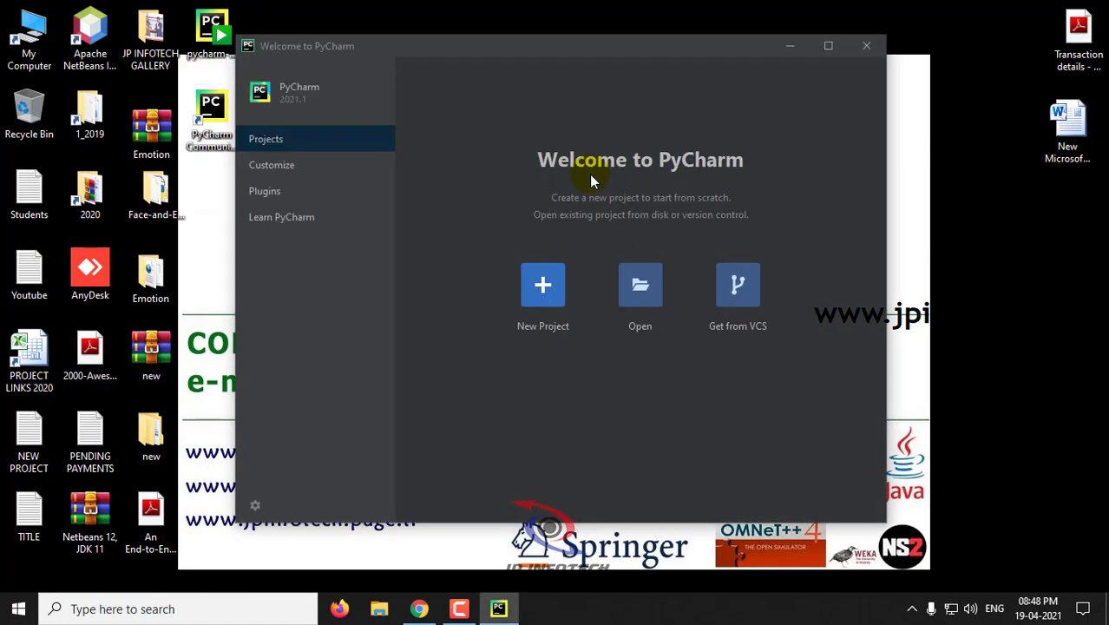
mouse_move(596, 72)
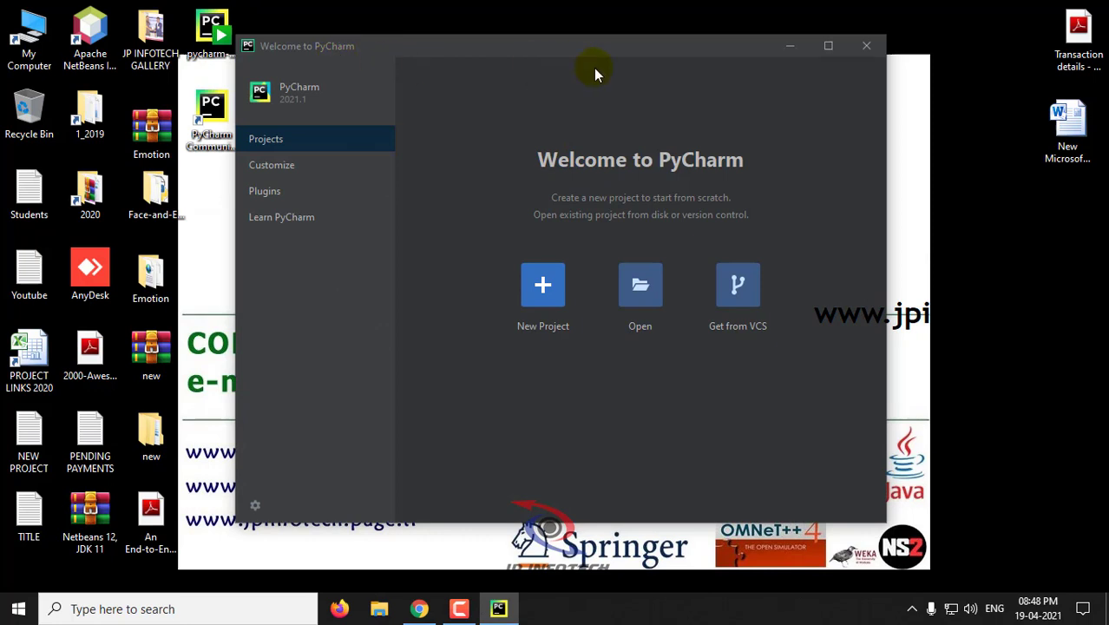
mouse_move(576, 193)
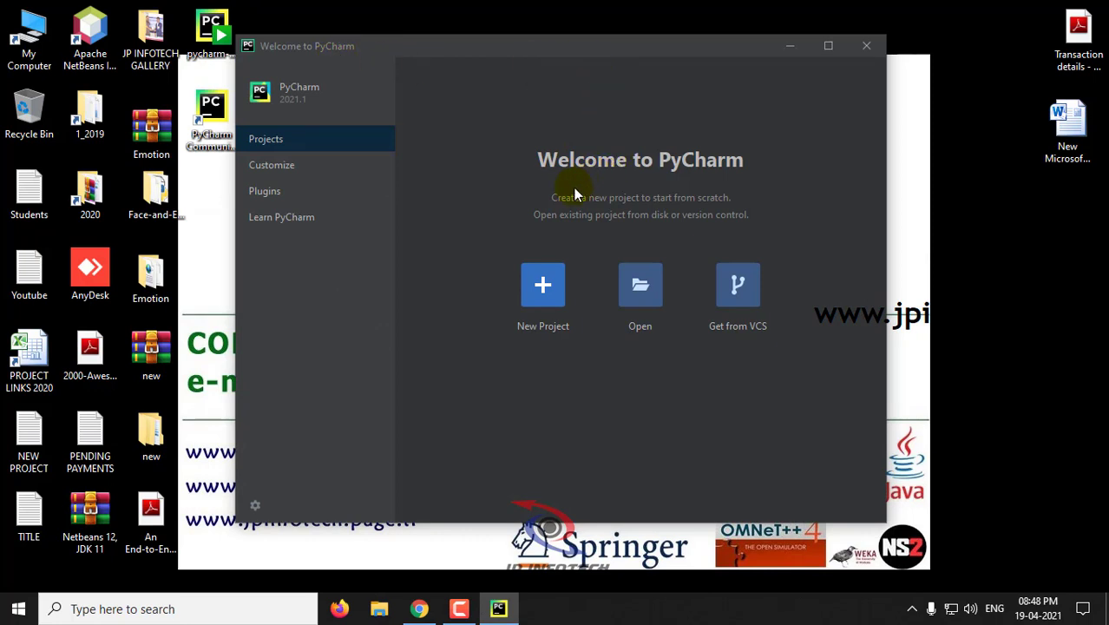
mouse_move(639, 326)
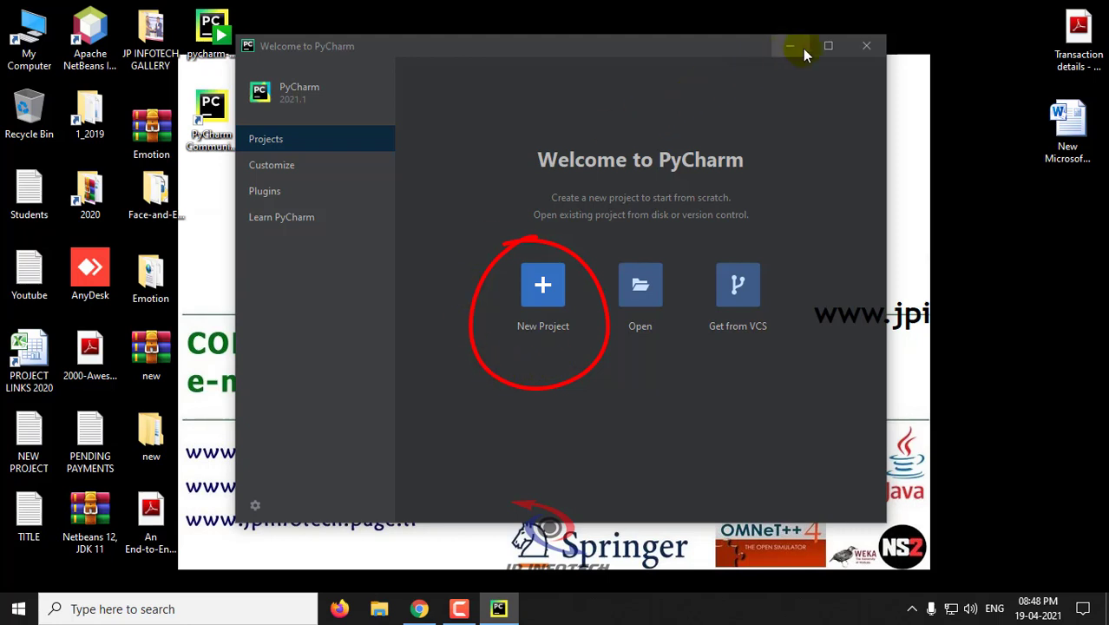
Step: Maximize the Welcome to PyCharm window to fill the screen
left_click(827, 45)
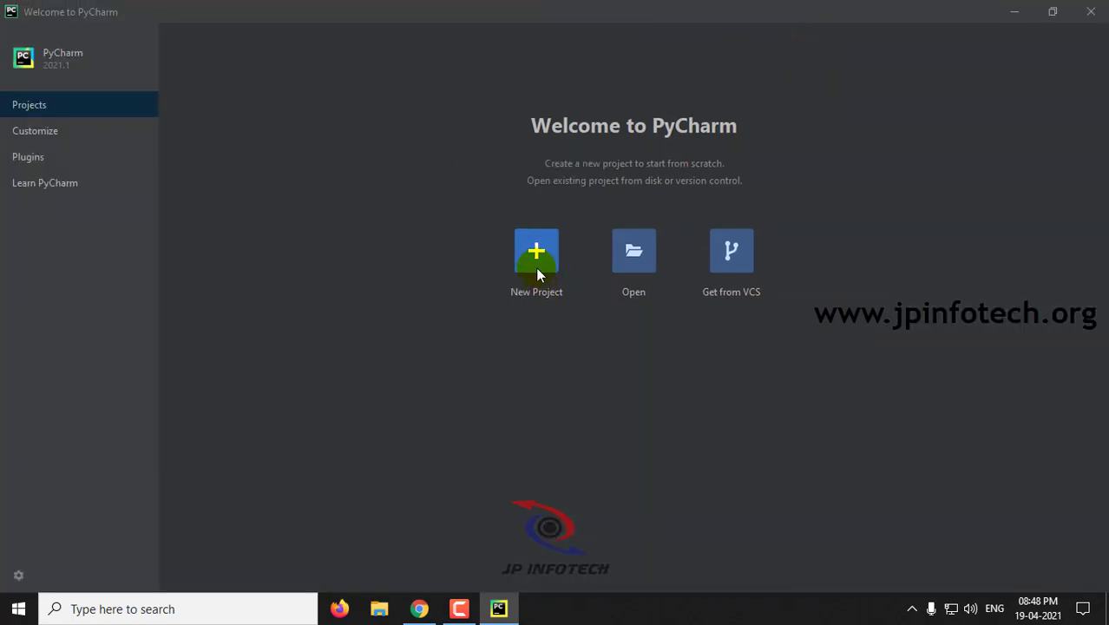
Step: Start a new project, replace pythonProject in the location with Helloworld, and create it
left_click(537, 251)
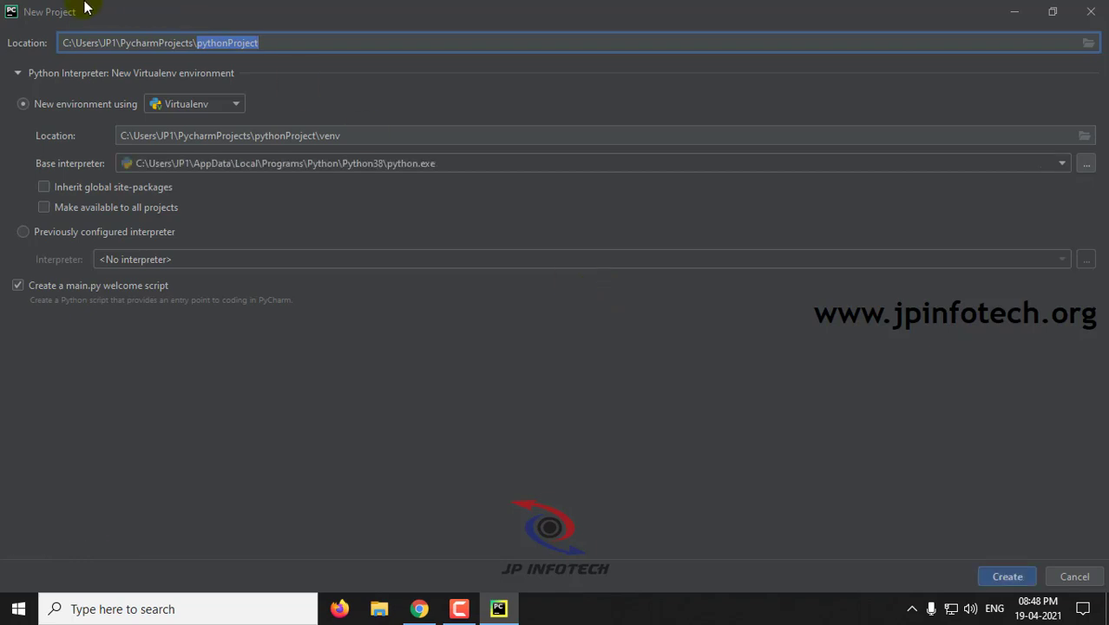
mouse_move(1014, 11)
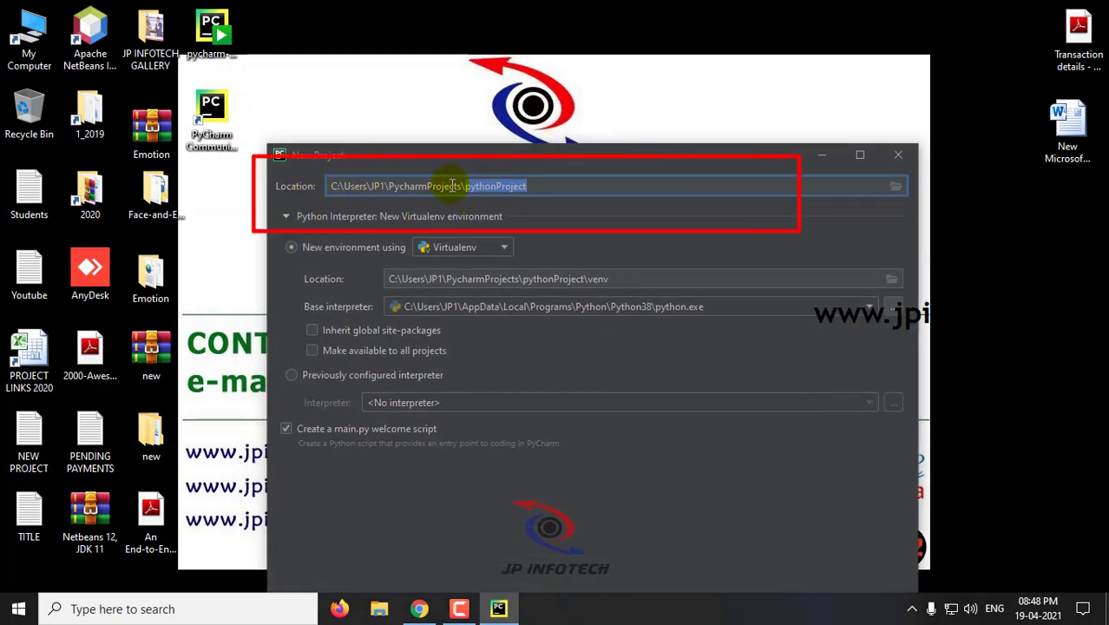
double_click(495, 185)
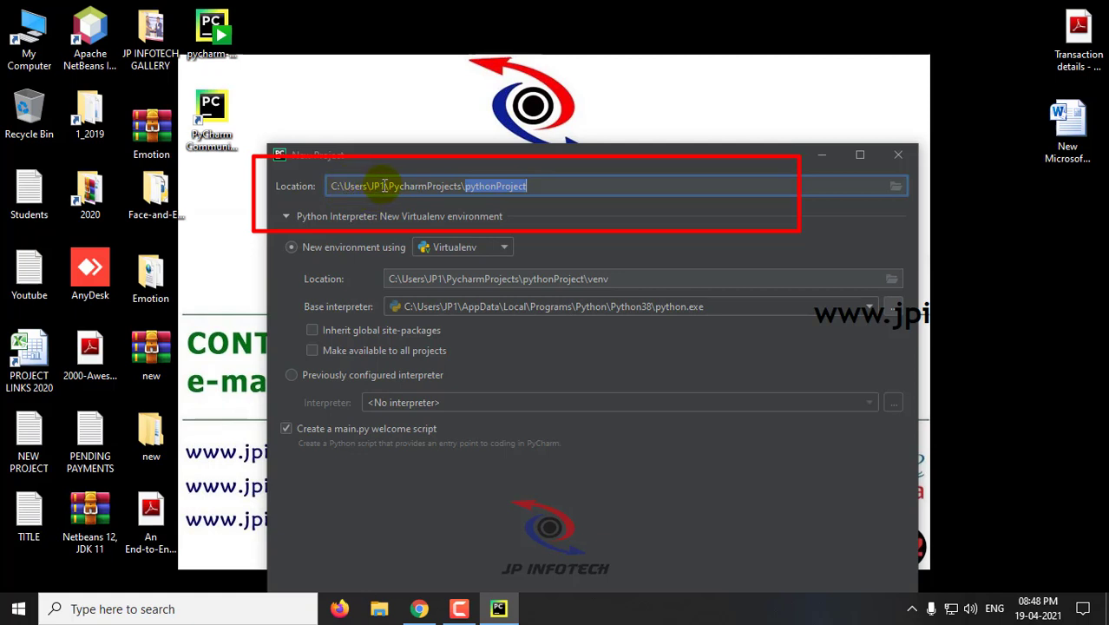
mouse_move(404, 185)
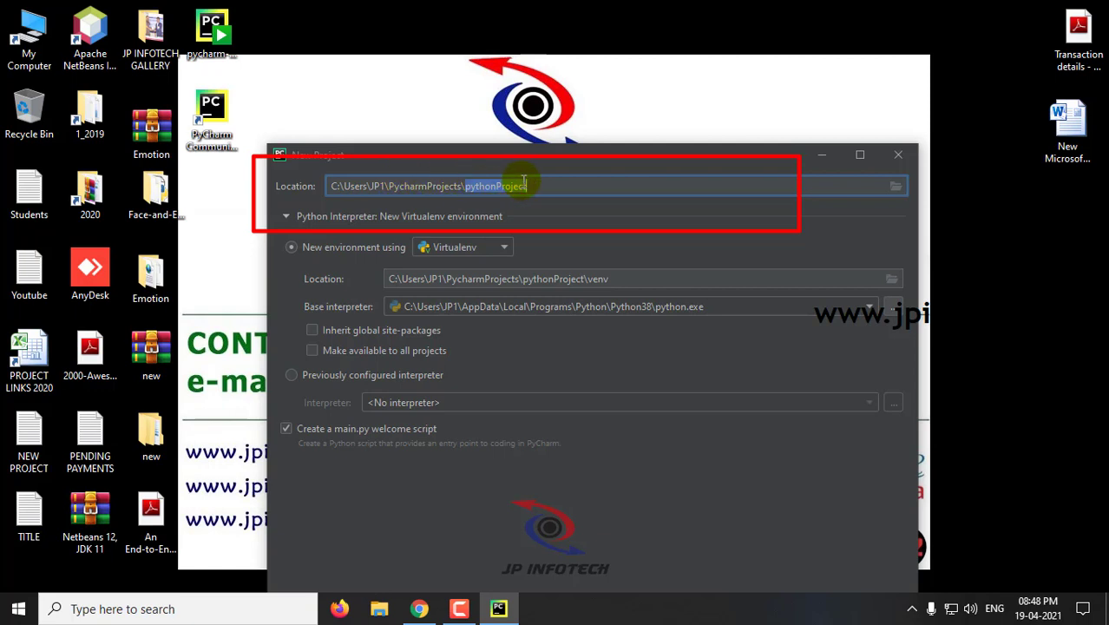
left_click(527, 185)
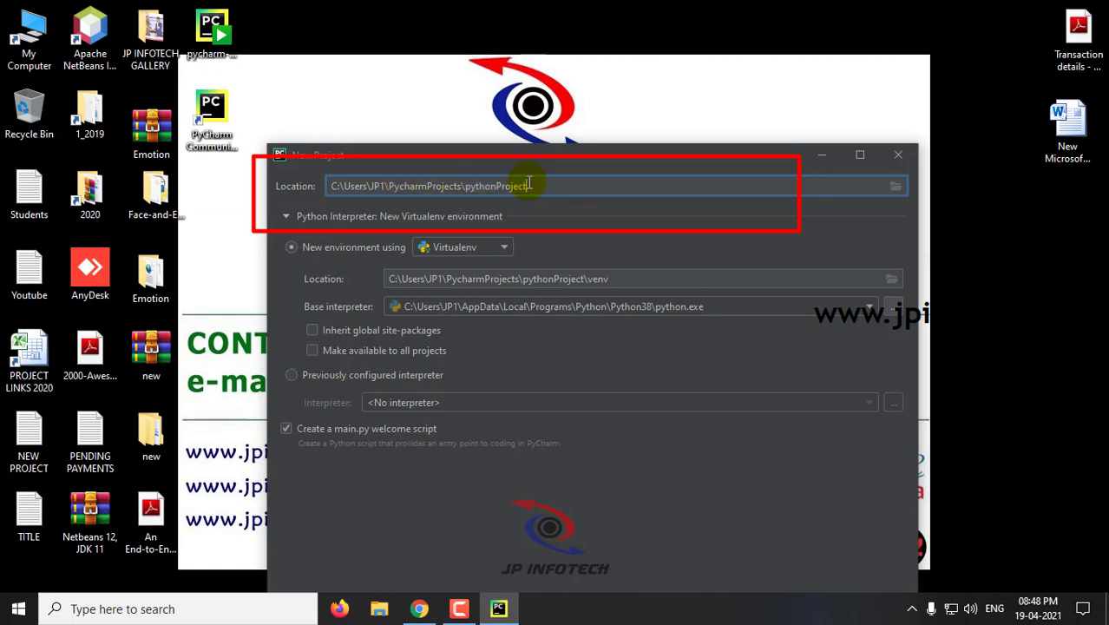
double_click(496, 185)
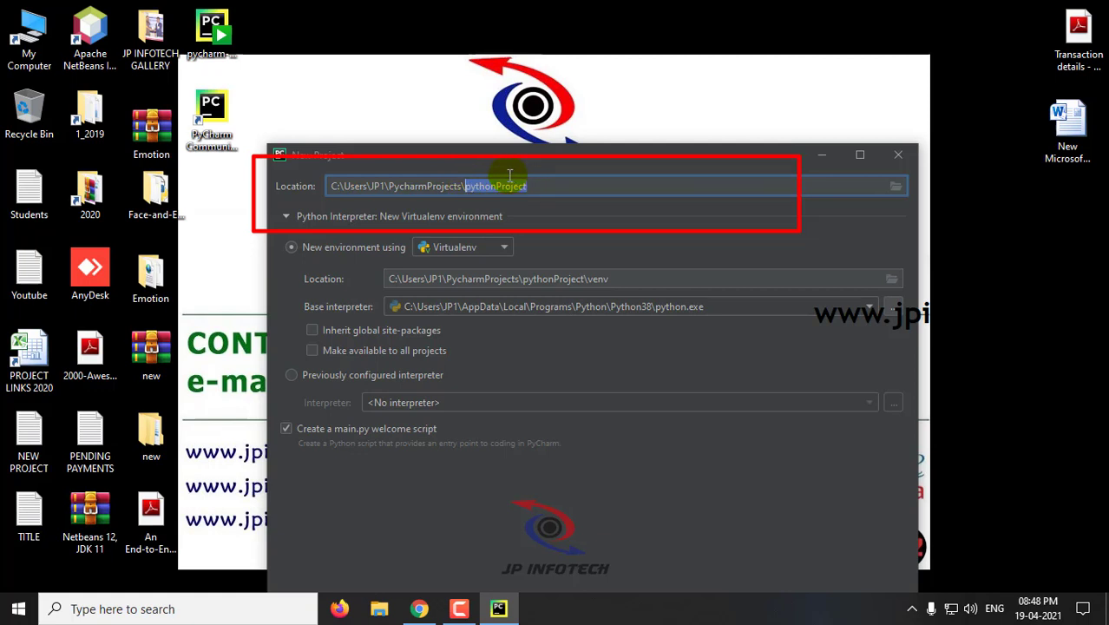
type("Hello")
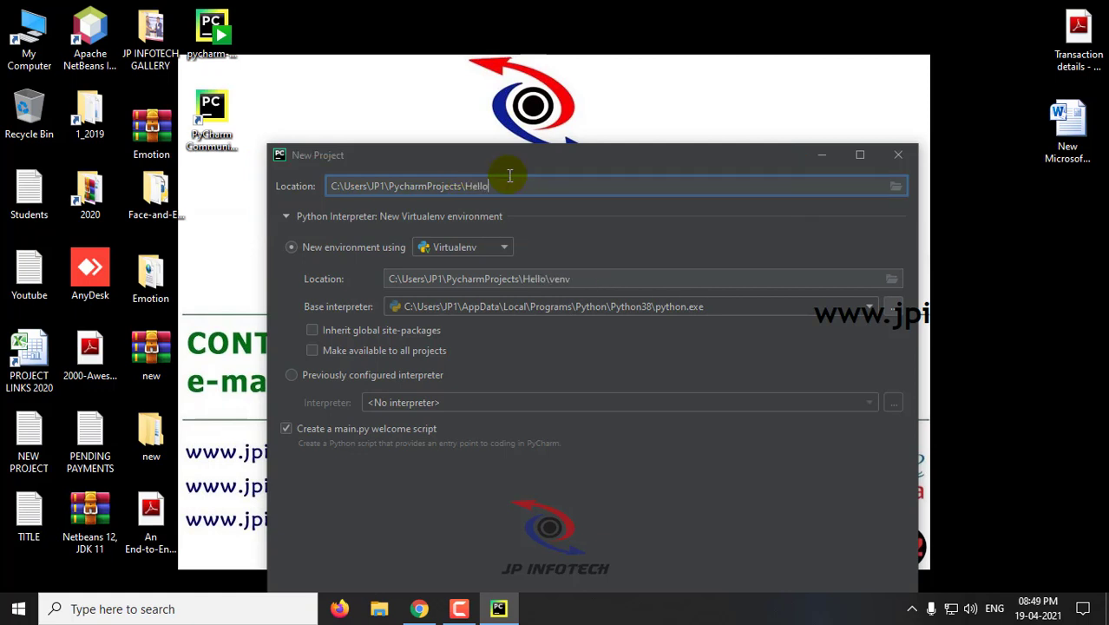
type("wor")
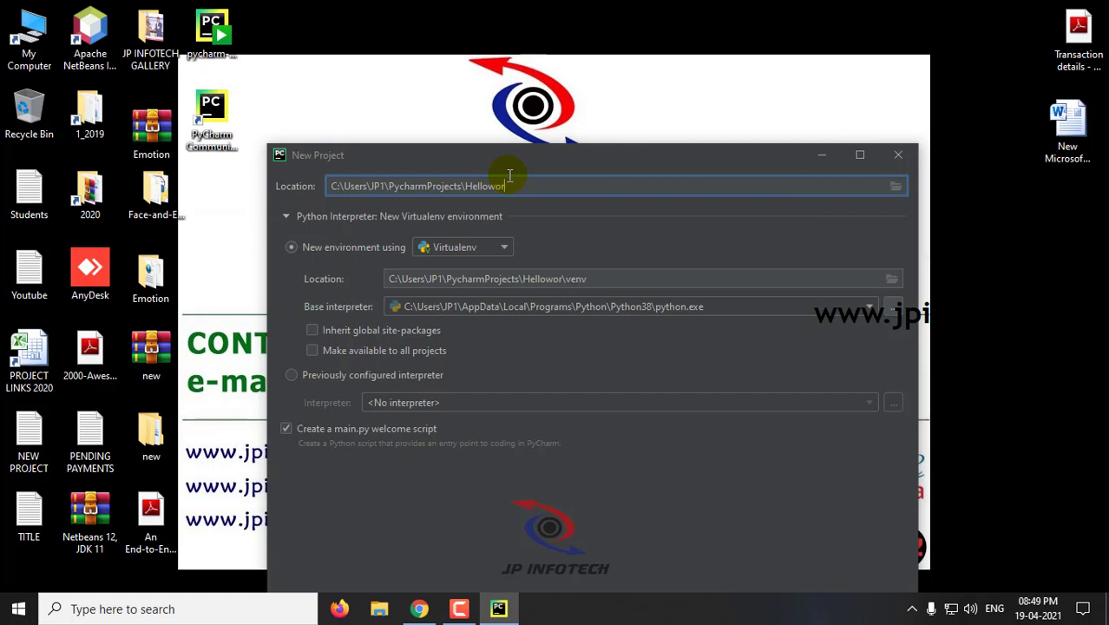
type("ld")
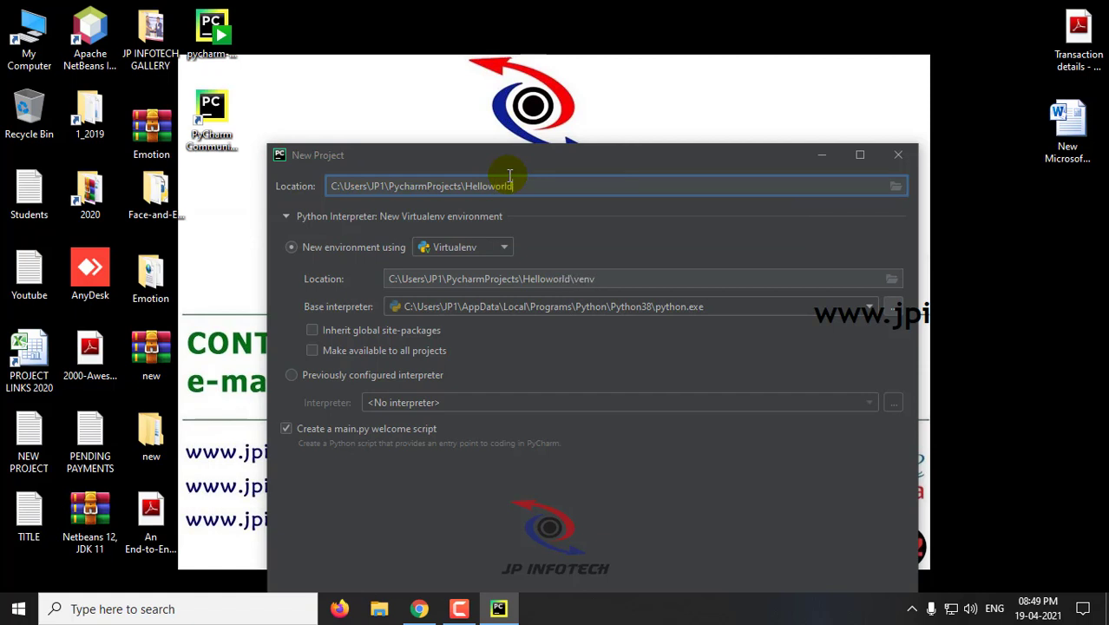
mouse_move(549, 140)
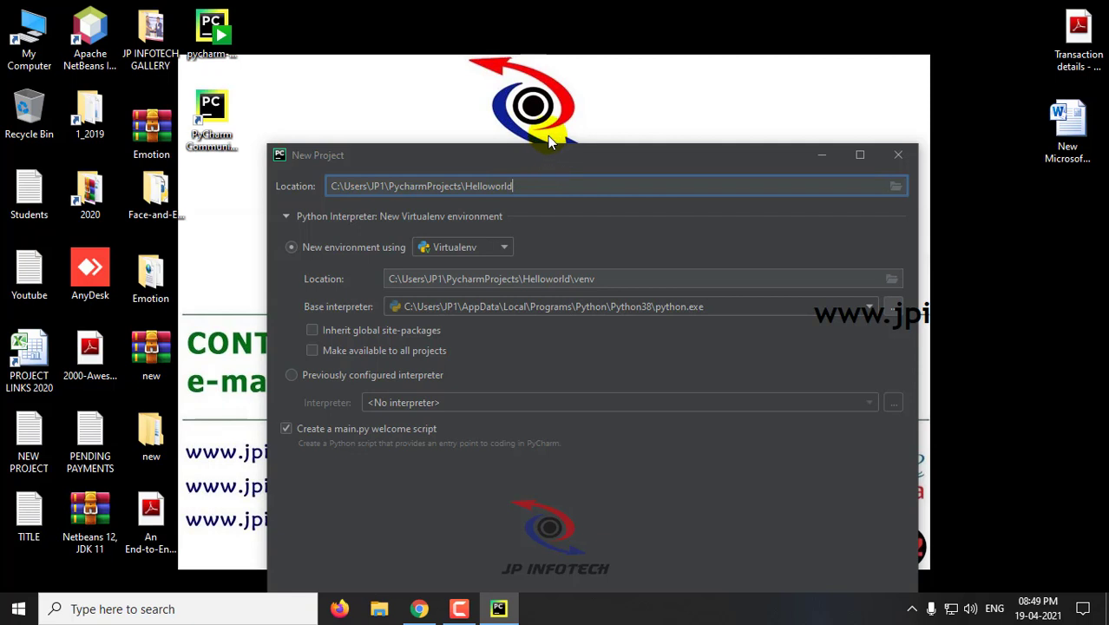
mouse_move(377, 288)
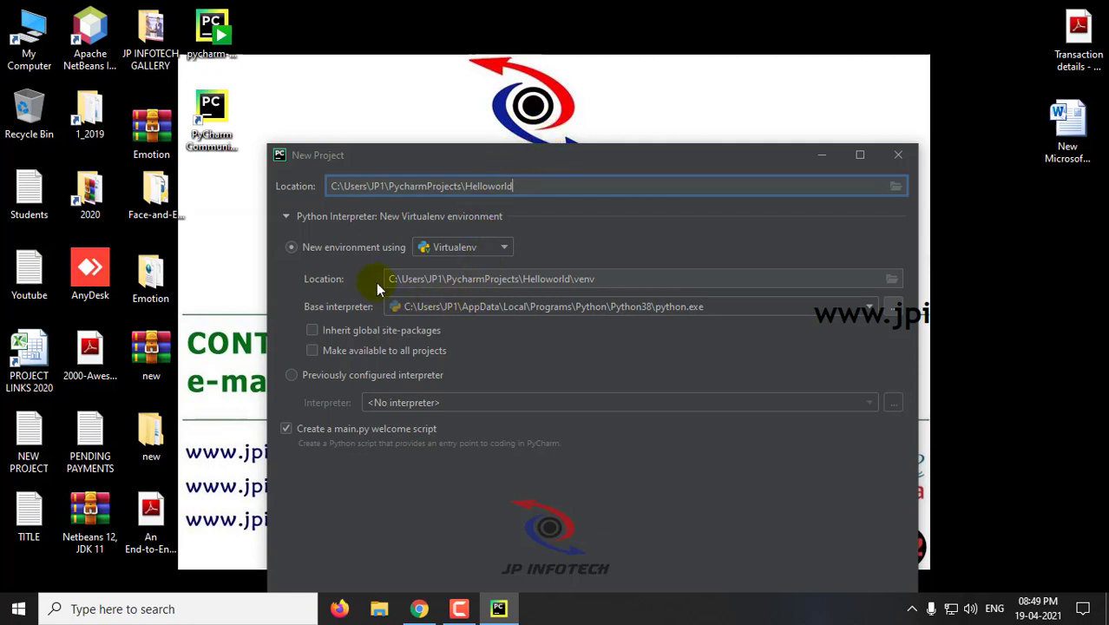
mouse_move(531, 256)
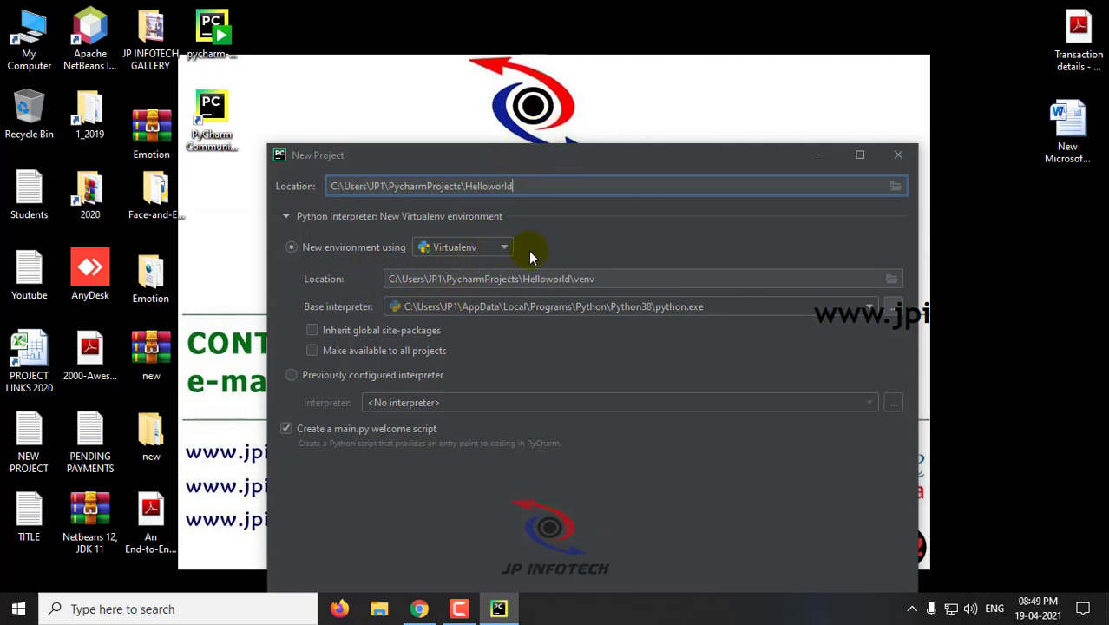
mouse_move(528, 277)
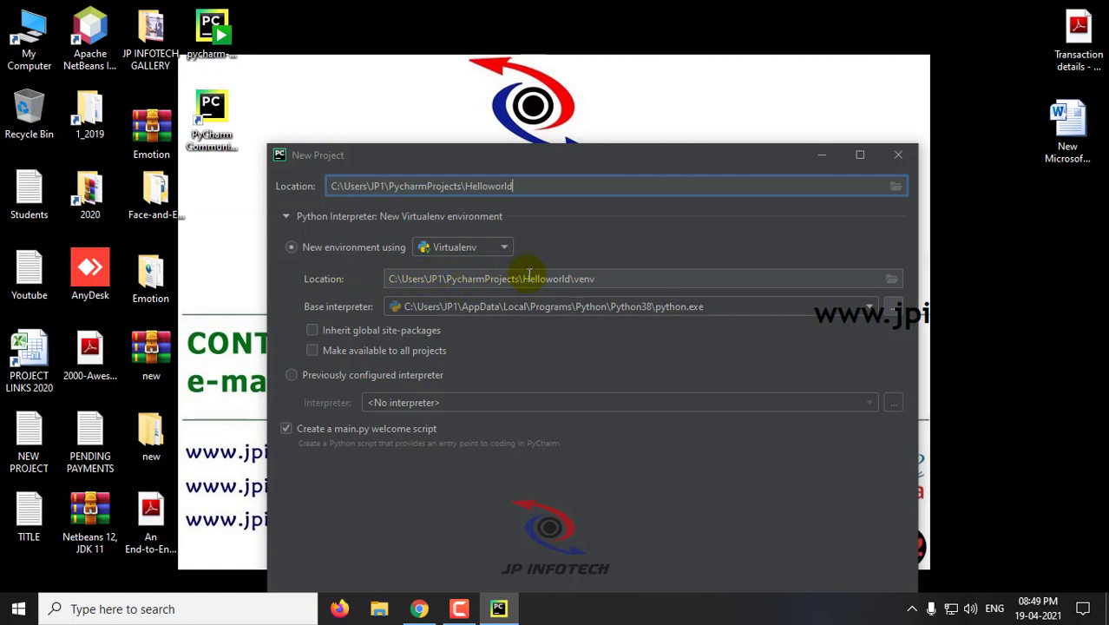
mouse_move(434, 318)
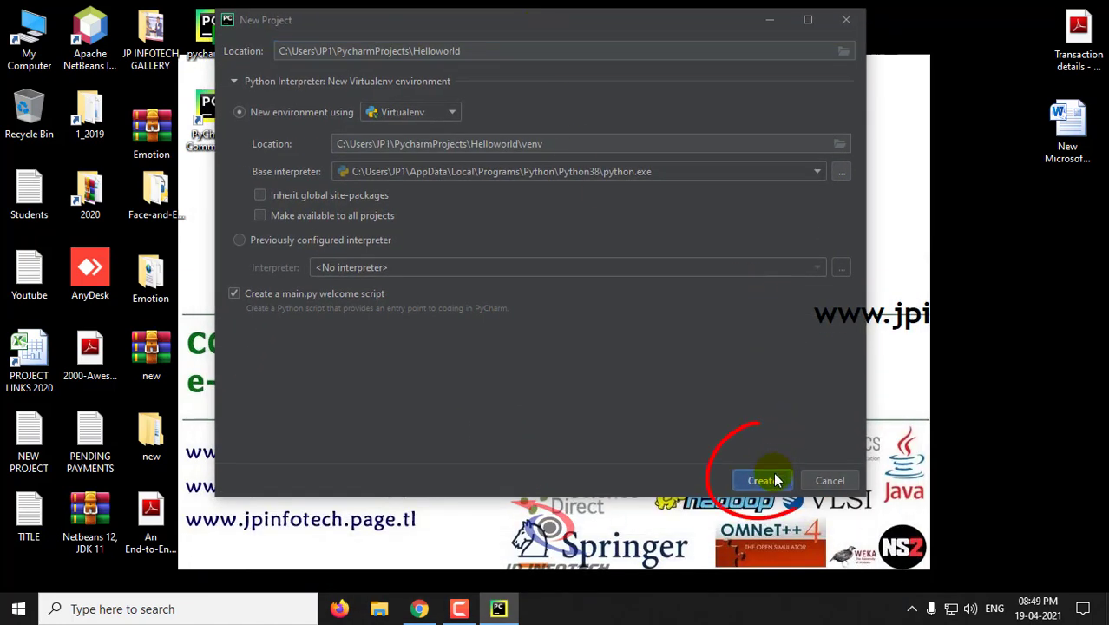
left_click(761, 480)
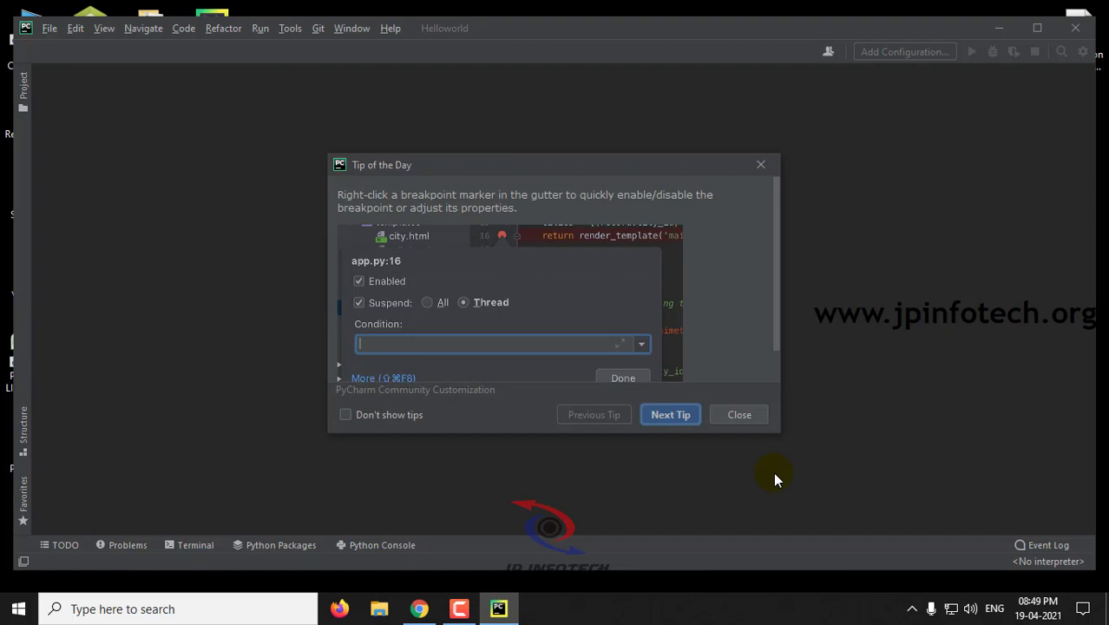
mouse_move(386, 165)
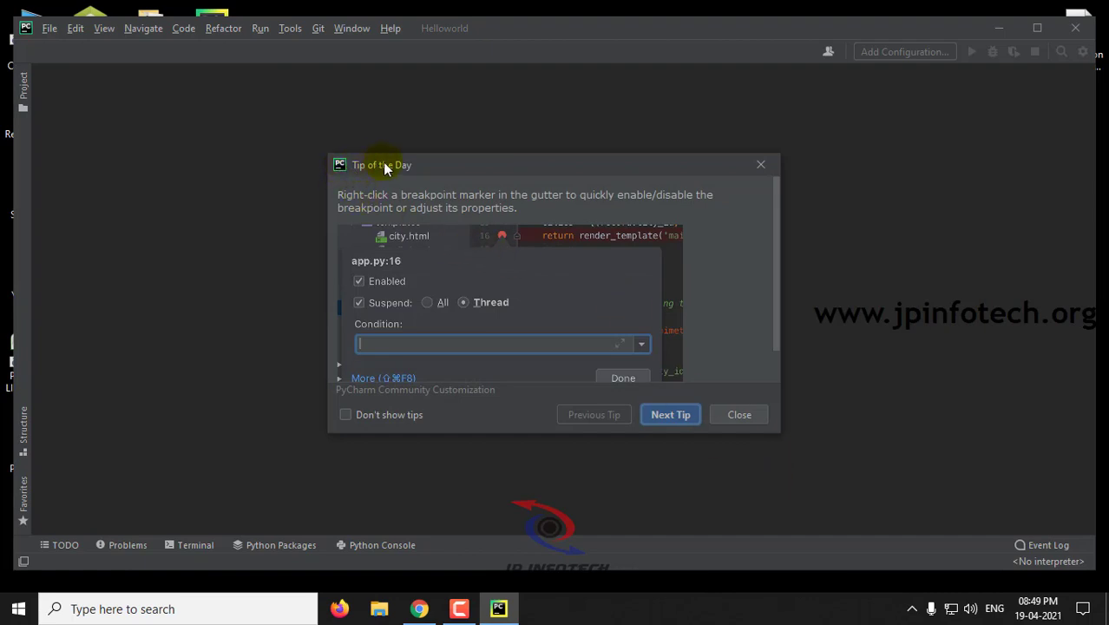
mouse_move(736, 218)
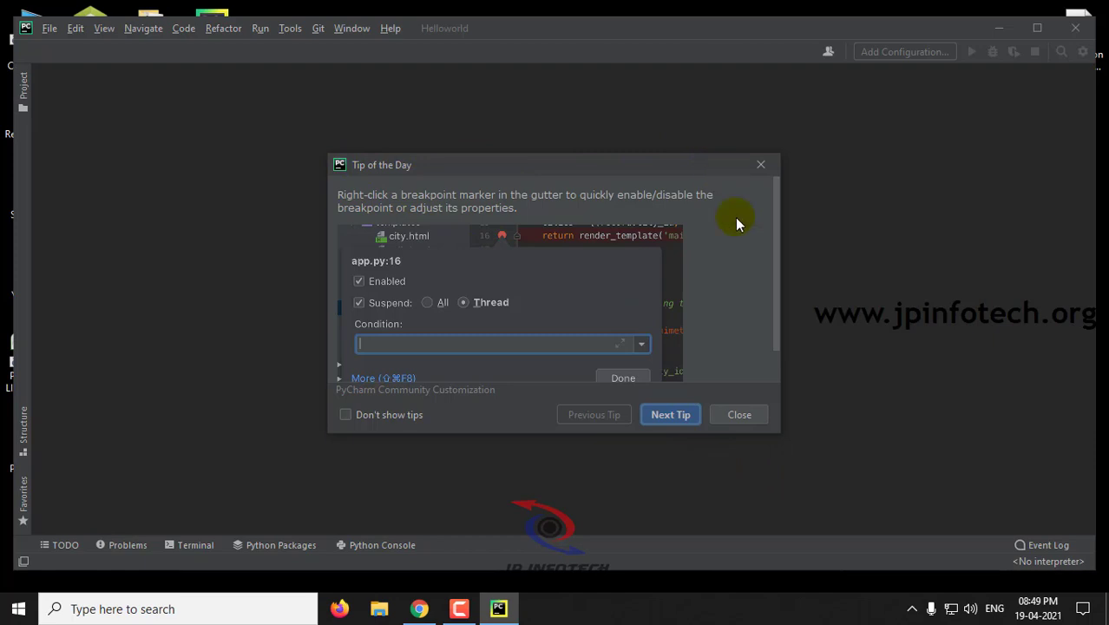
mouse_move(346, 415)
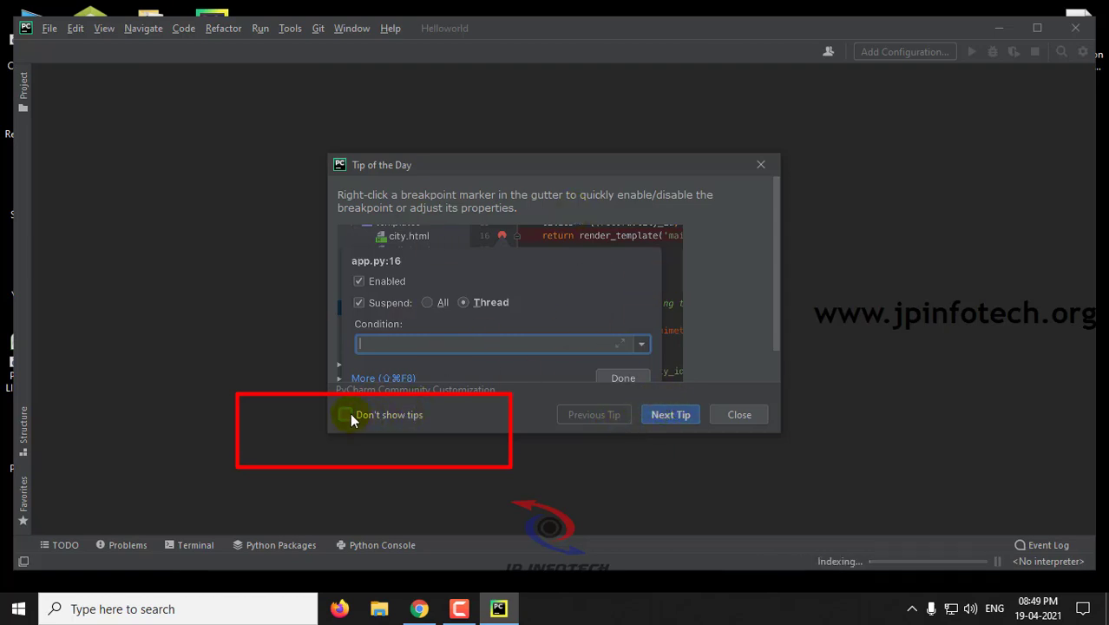
Step: Tick 'Don't show tips' and close the Tip of the Day dialog
left_click(346, 414)
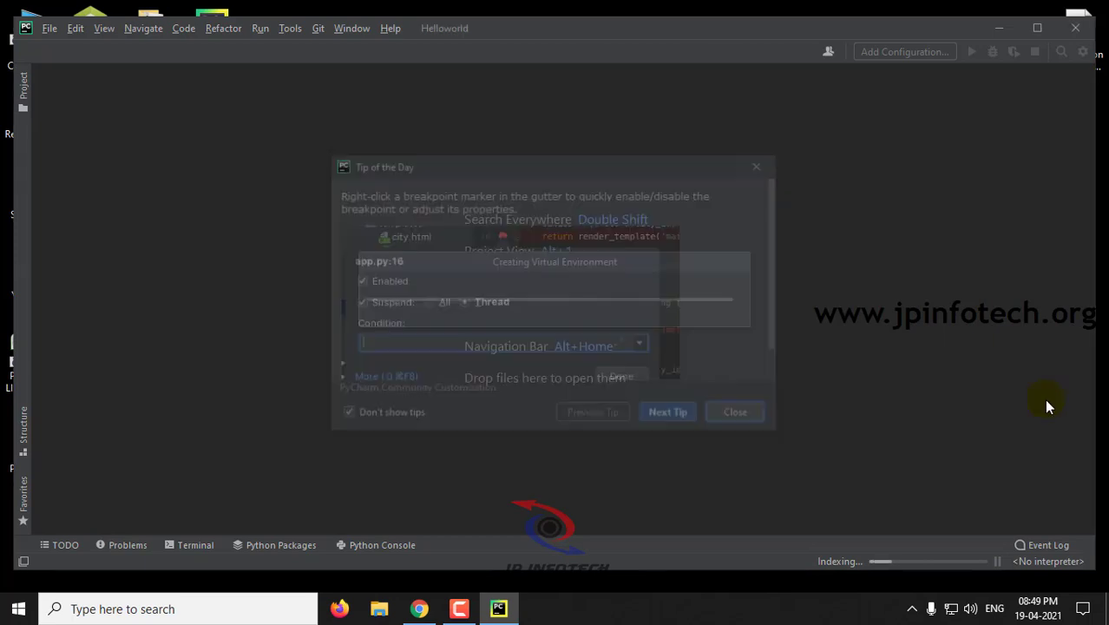
left_click(734, 411)
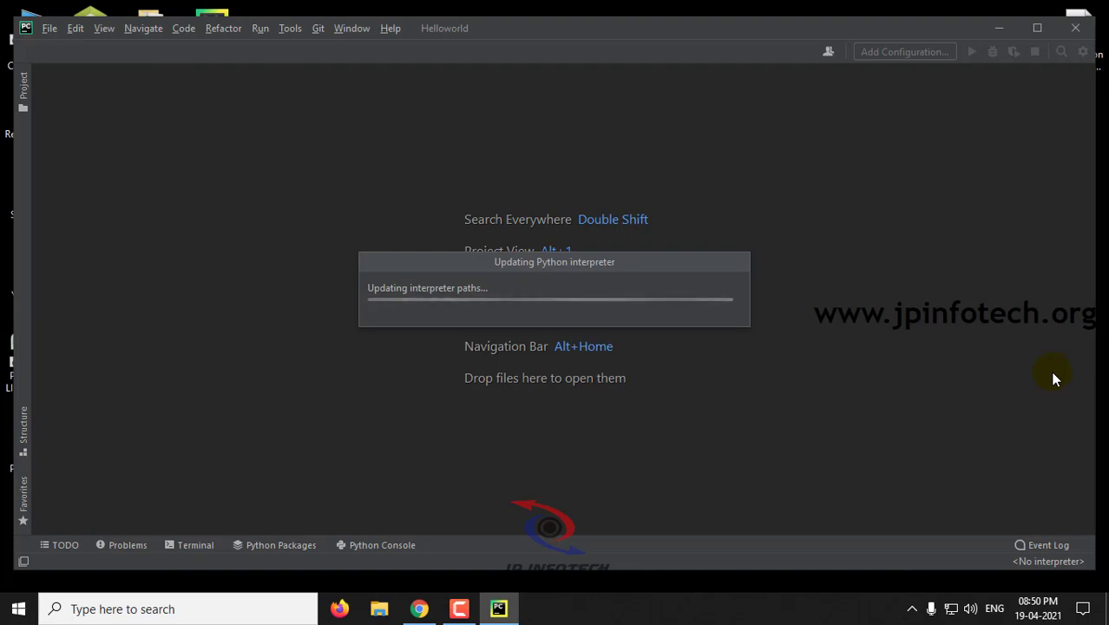
mouse_move(920, 341)
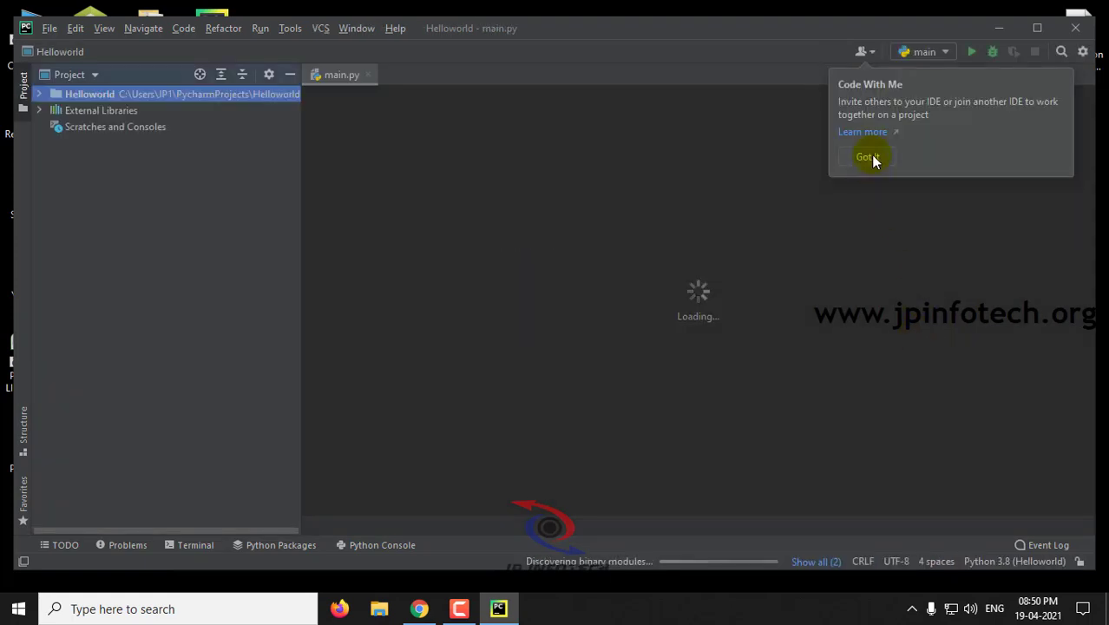
Step: Dismiss the Code With Me notice and locate main.py in the Project panel
left_click(867, 156)
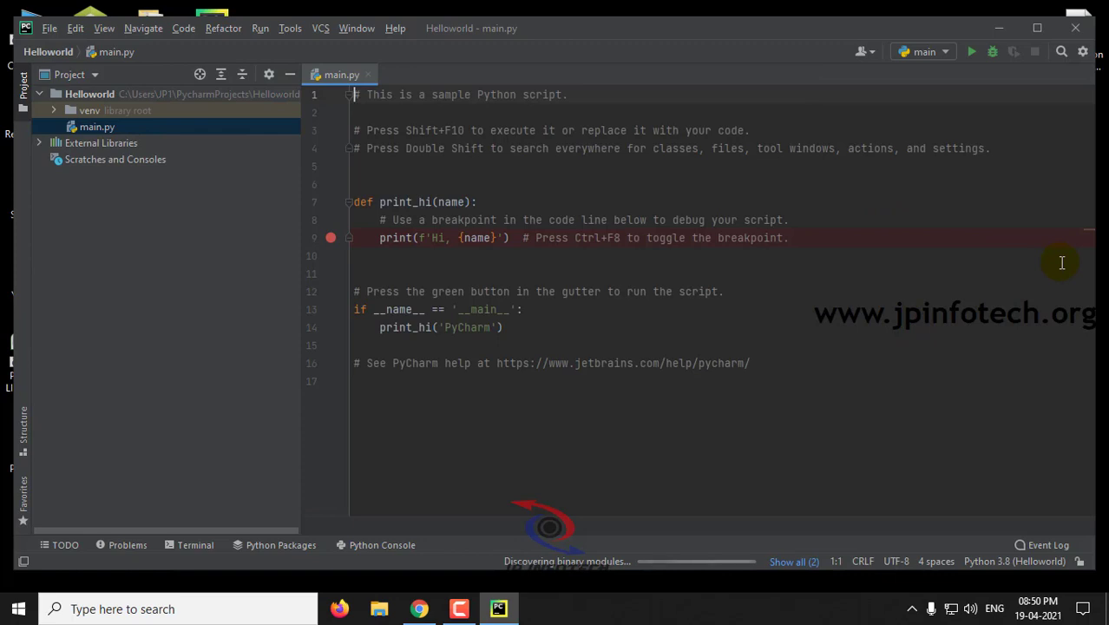
left_click(89, 94)
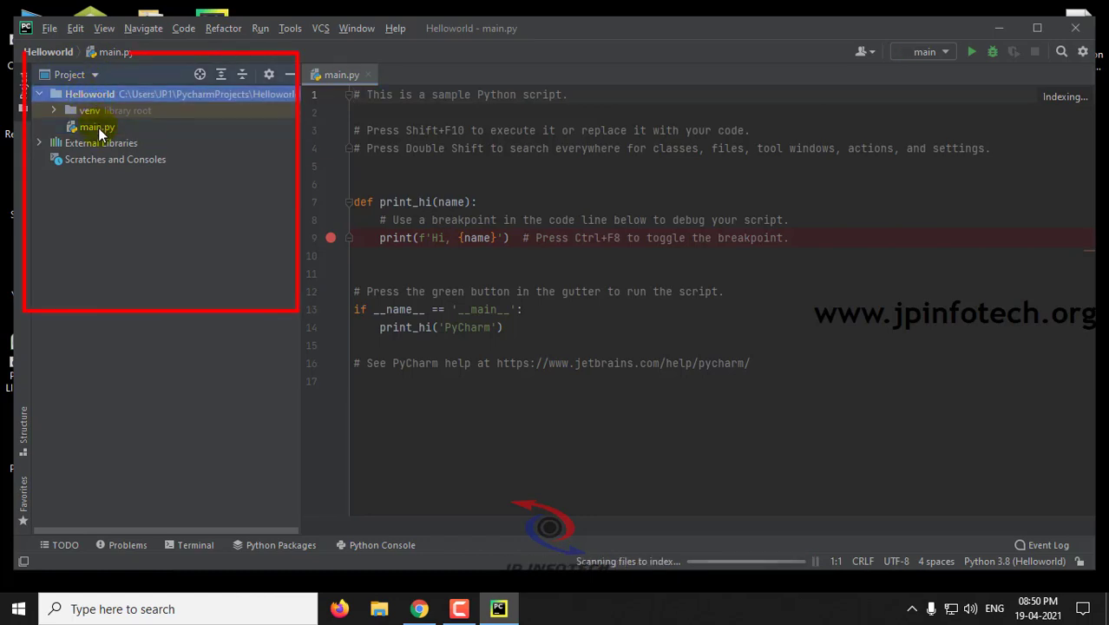
left_click(98, 127)
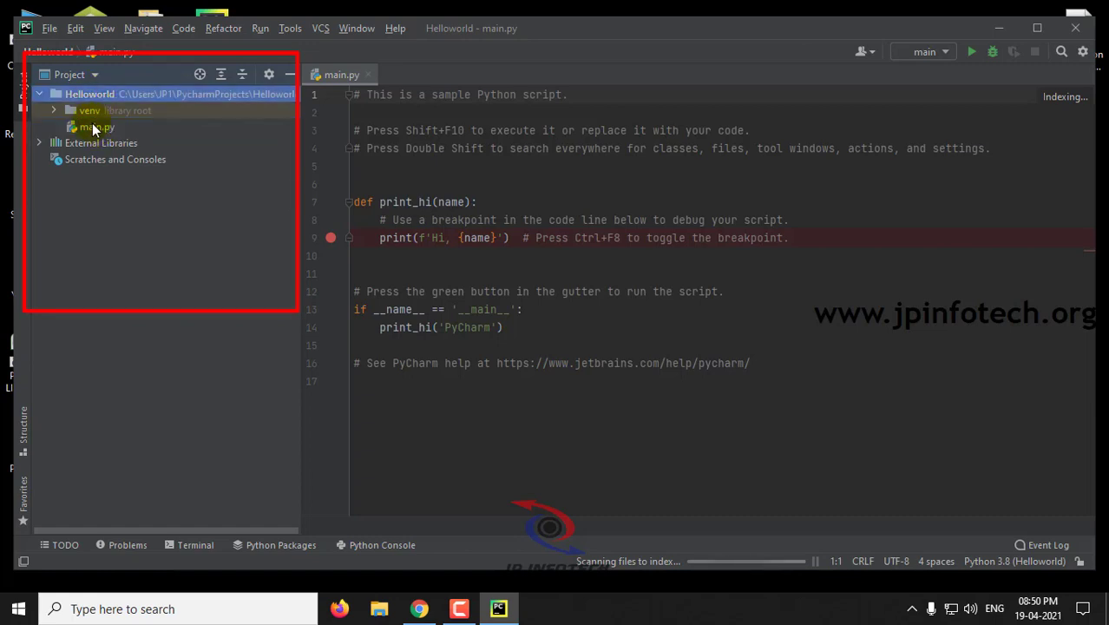
Step: Create a new file named helloworld.py in the project via New > File
right_click(96, 127)
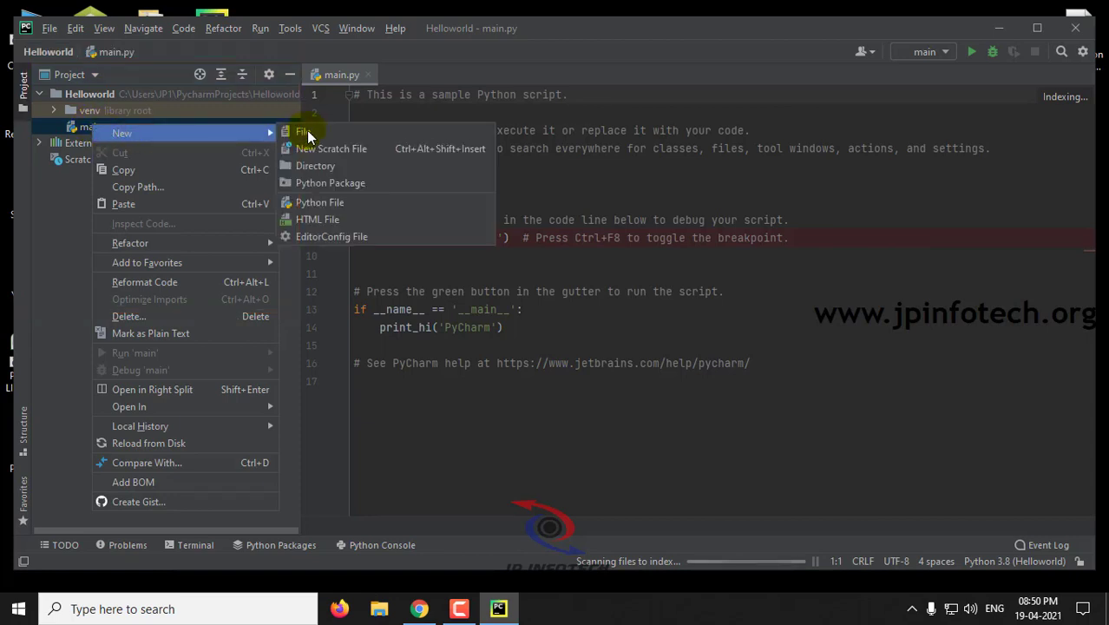
left_click(303, 131)
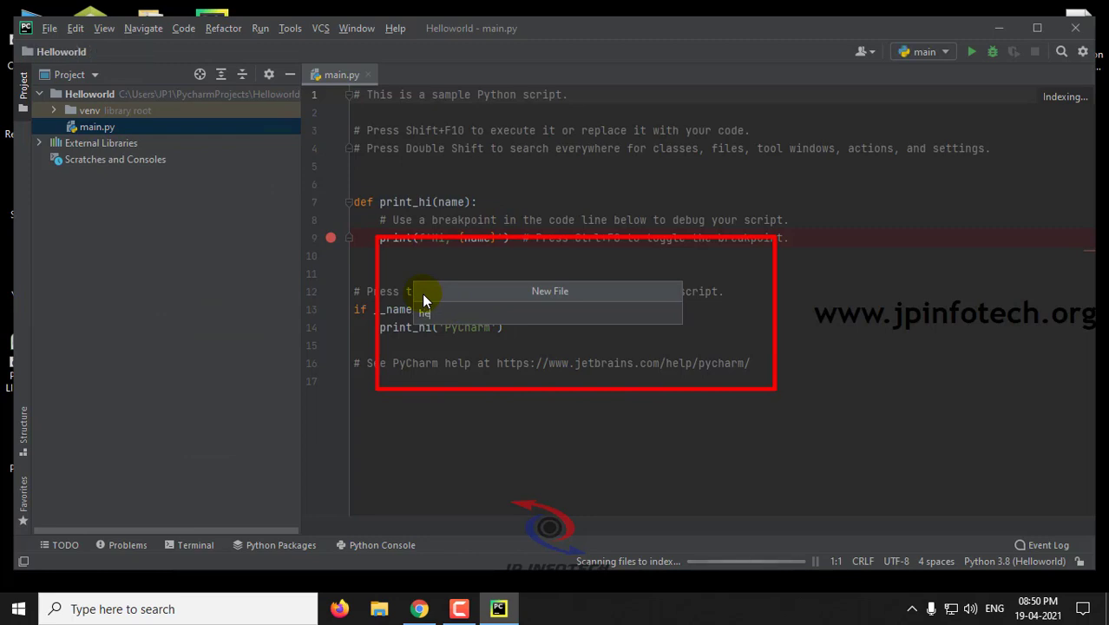
type("hellow")
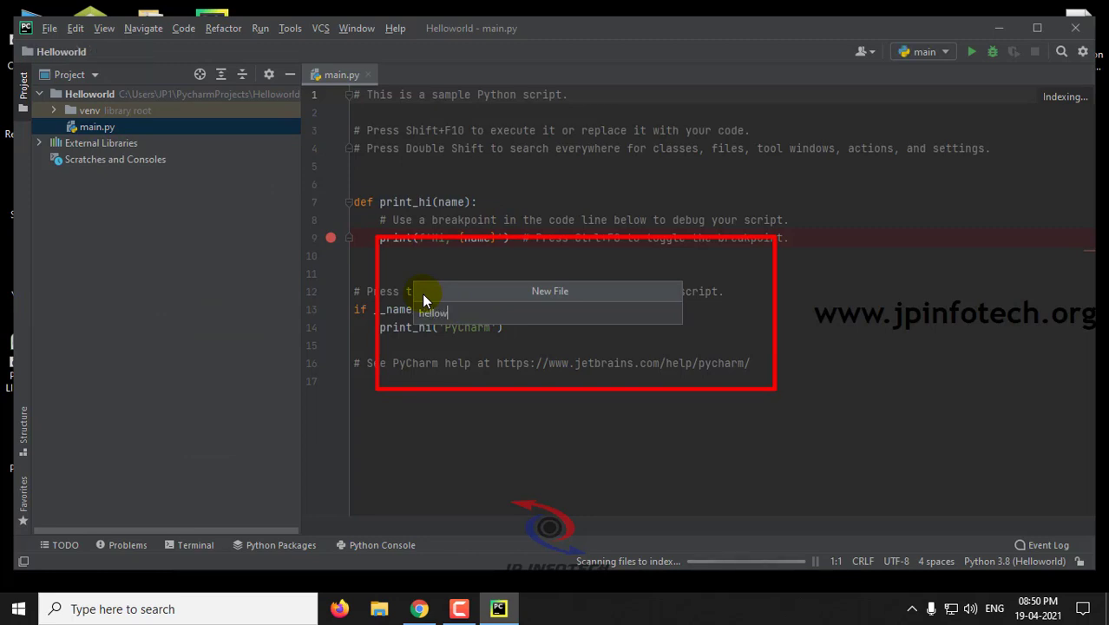
type("world")
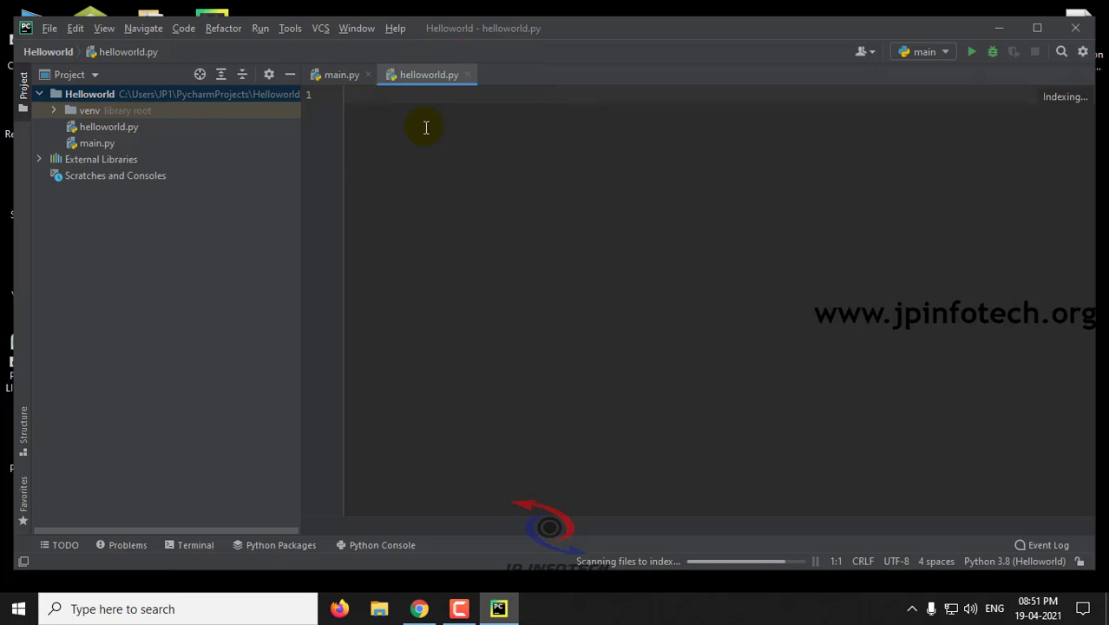
Step: Write print ("Hello World") as the first line of helloworld.py
type("print (")
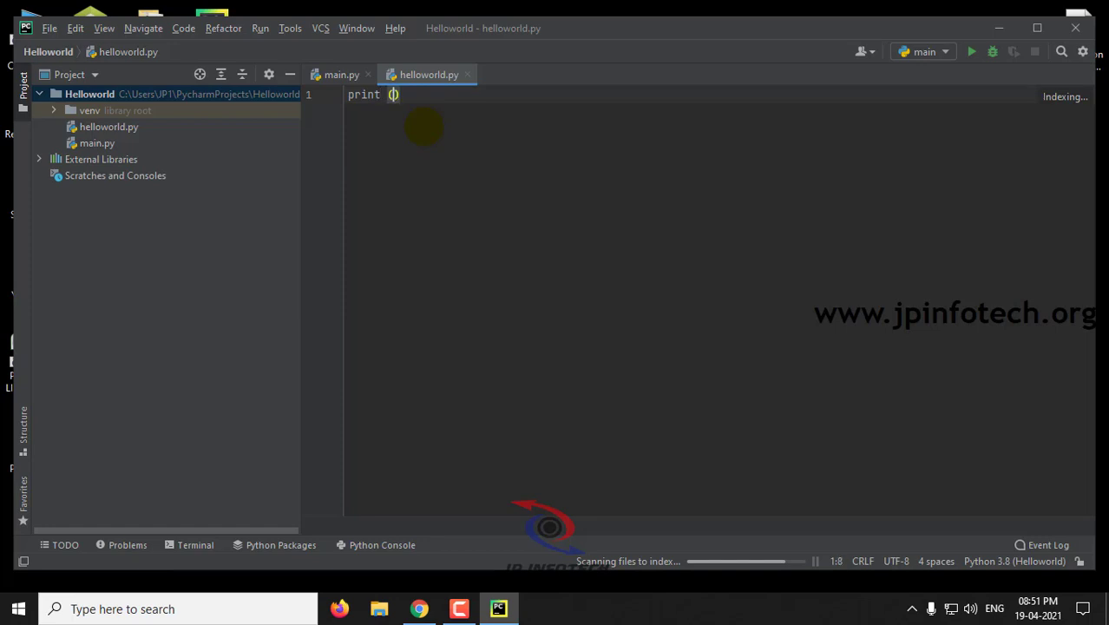
type("\"\"")
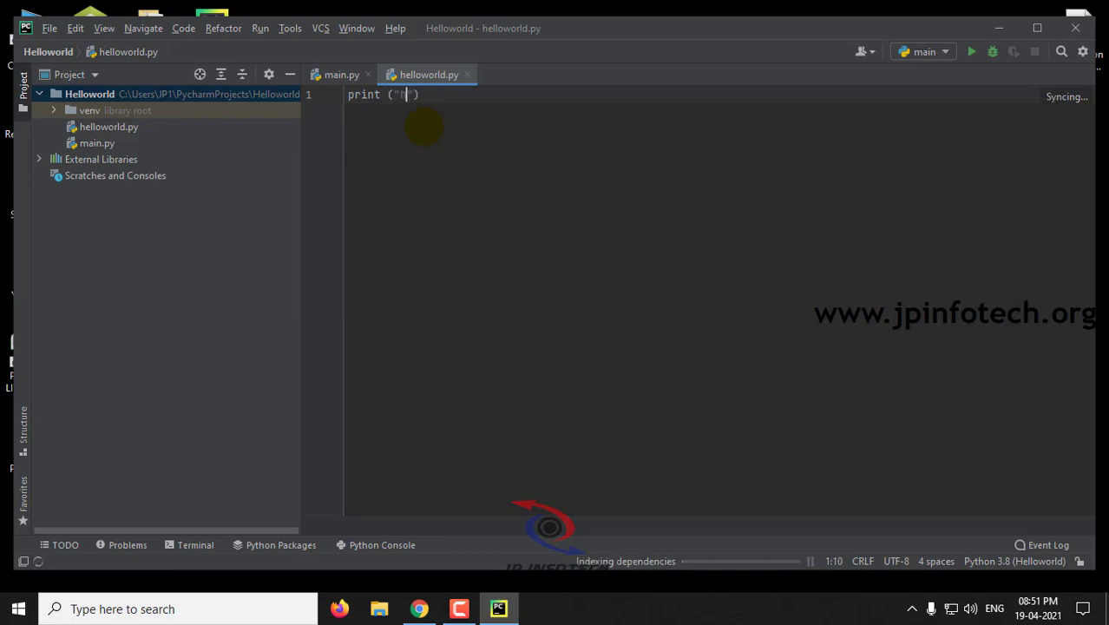
type("Hellow")
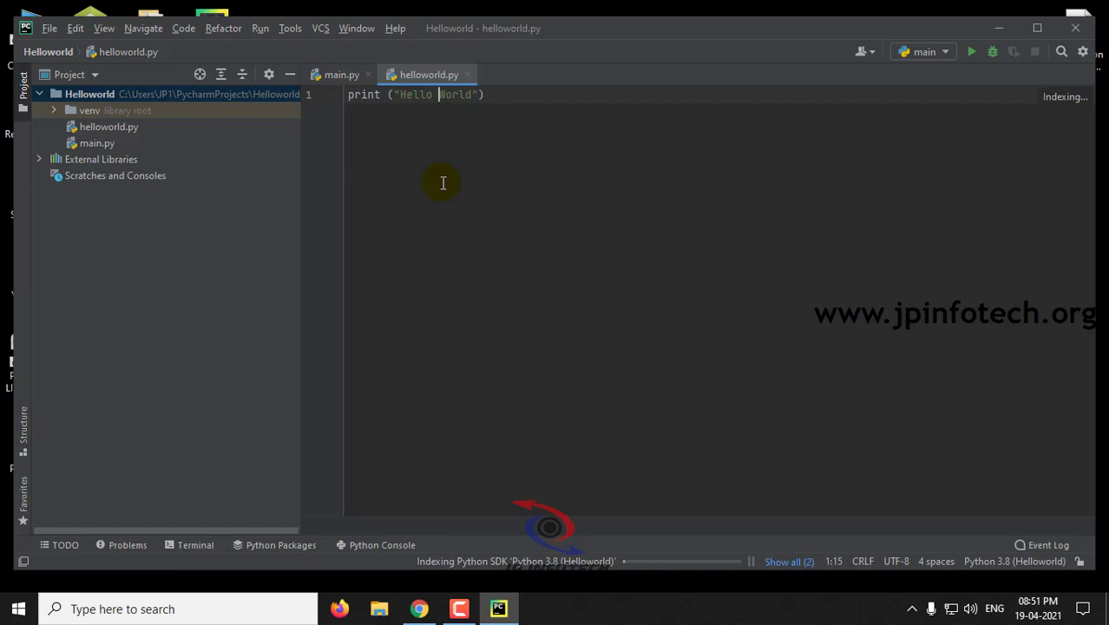
mouse_move(463, 164)
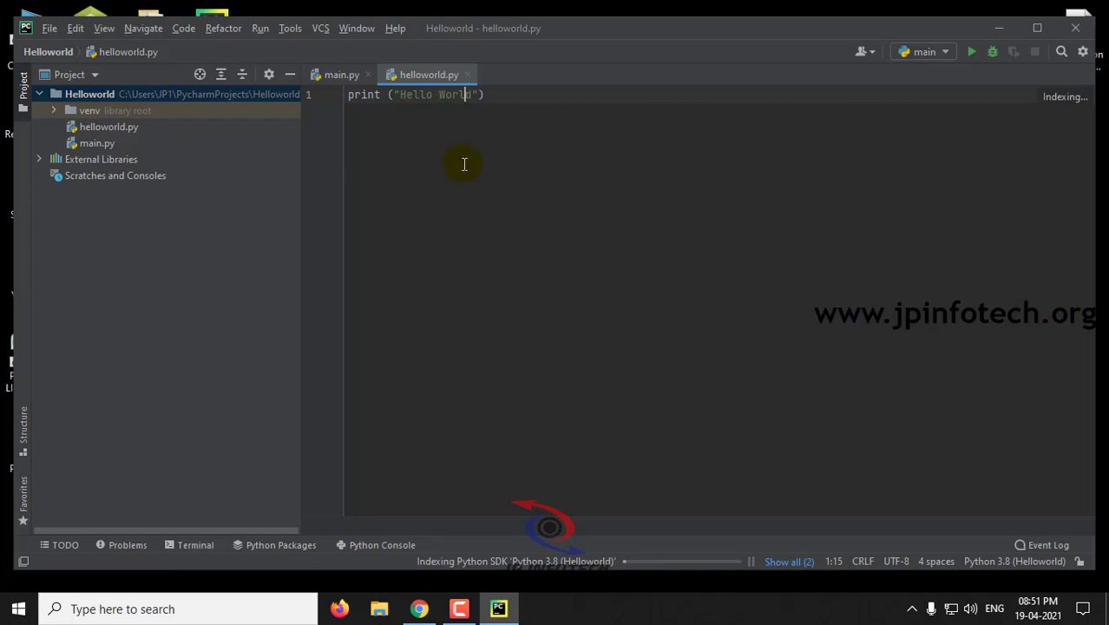
Step: Run helloworld.py in the Python Console so Hello World is printed
right_click(464, 161)
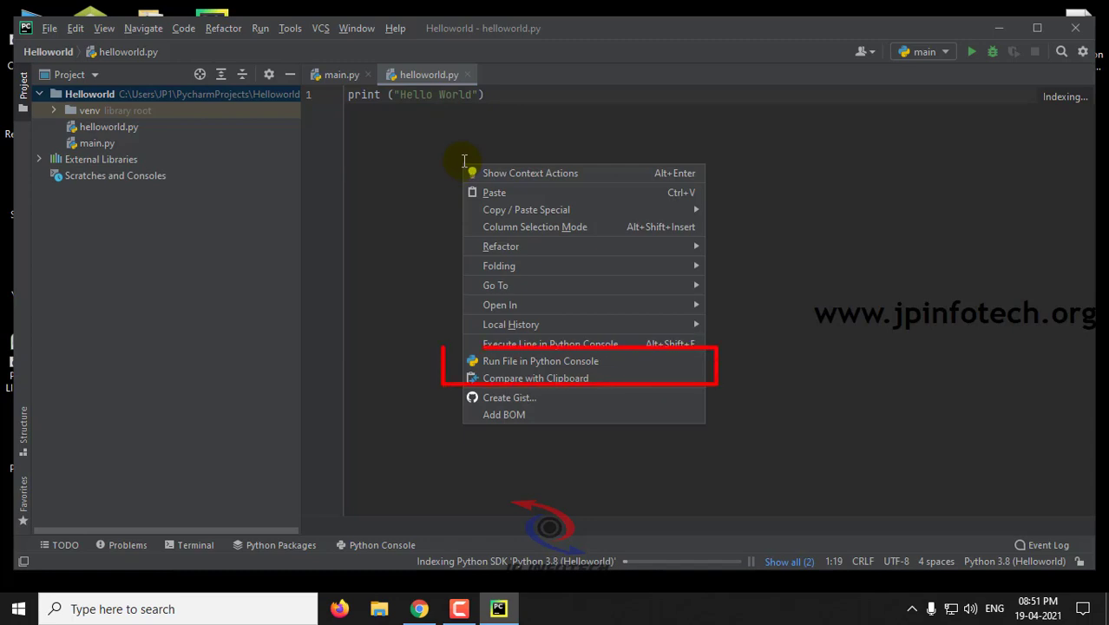
mouse_move(524, 303)
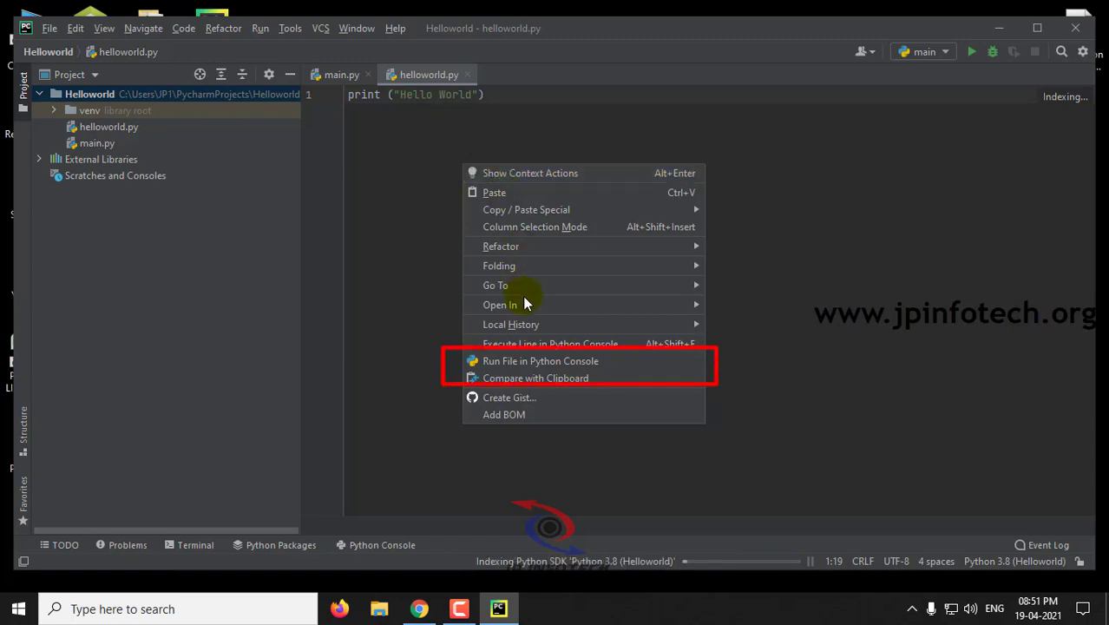
mouse_move(569, 361)
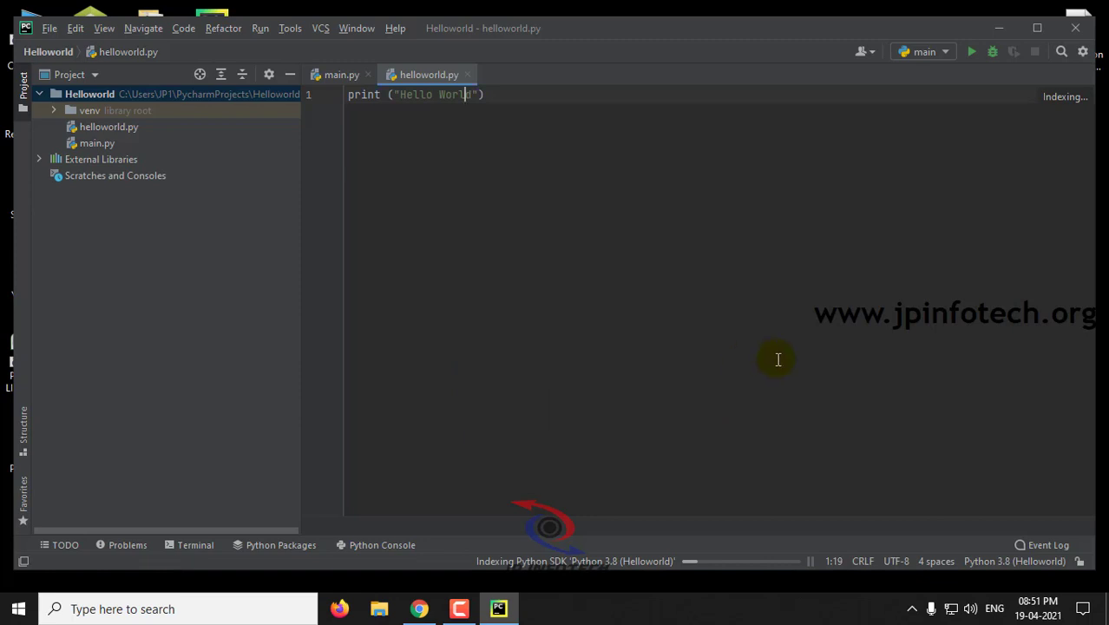
left_click(922, 52)
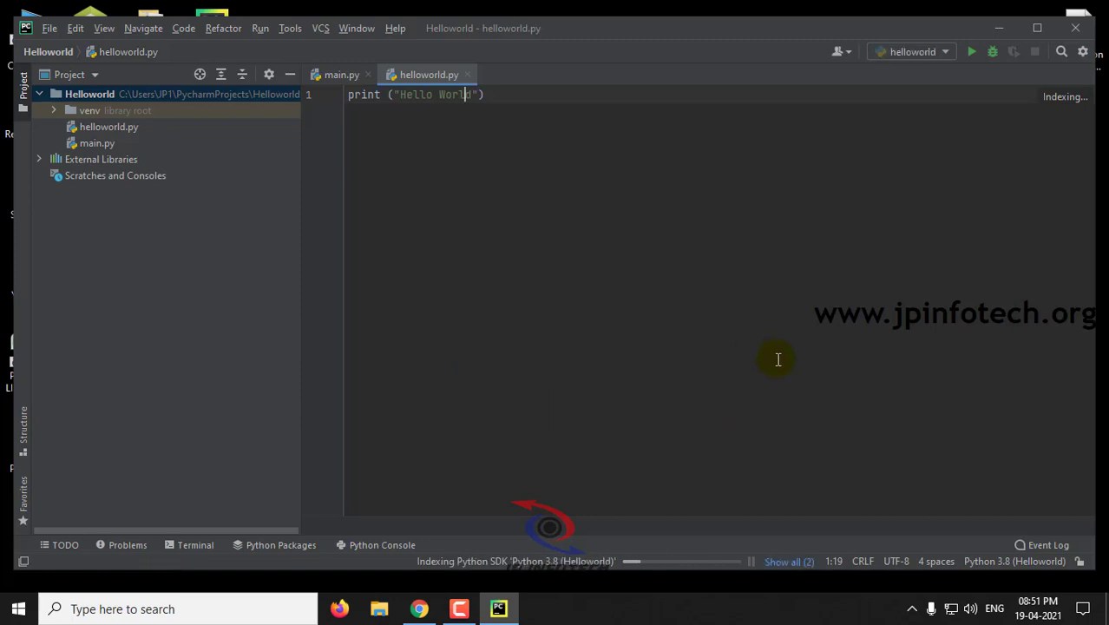
left_click(382, 544)
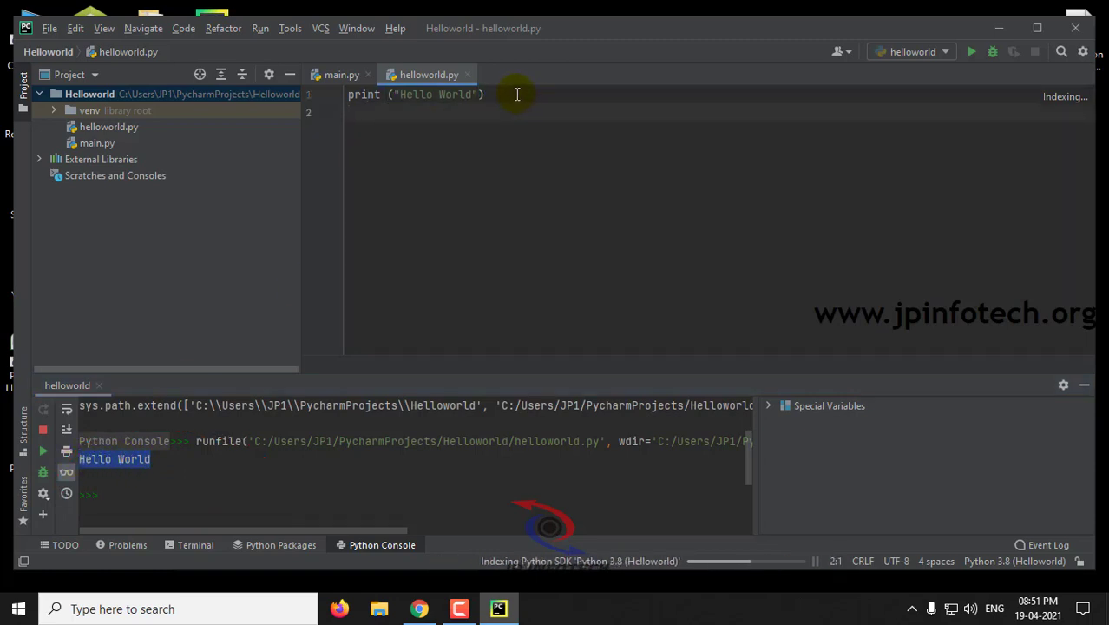
Step: Add print ("Welcome to JP INFOTECH") on line 2 and rerun so both lines print
type("print")
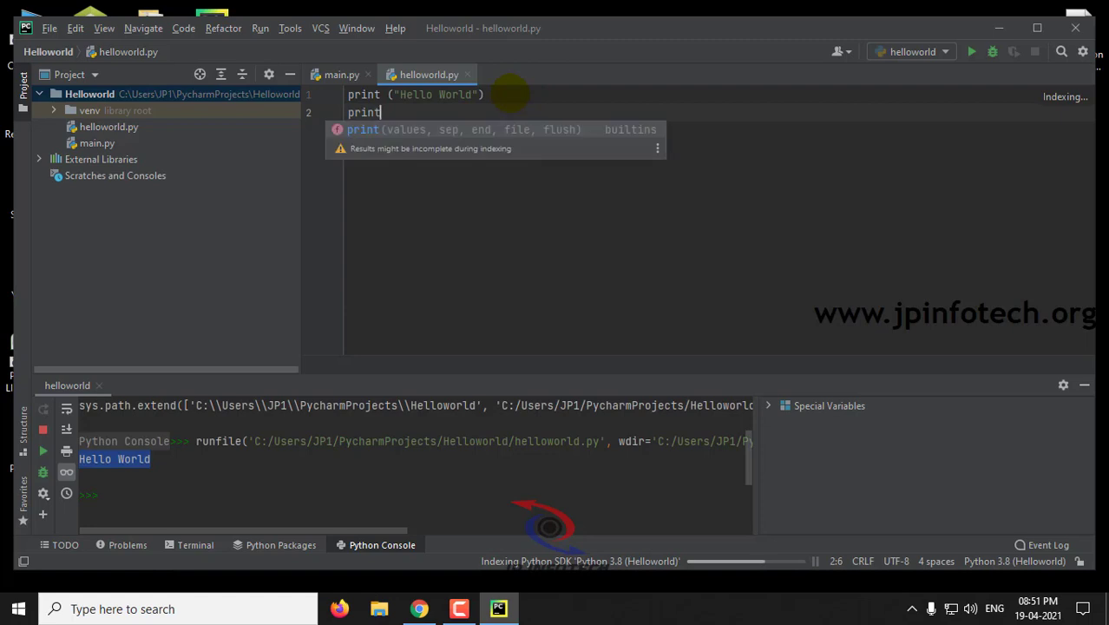
type("()")
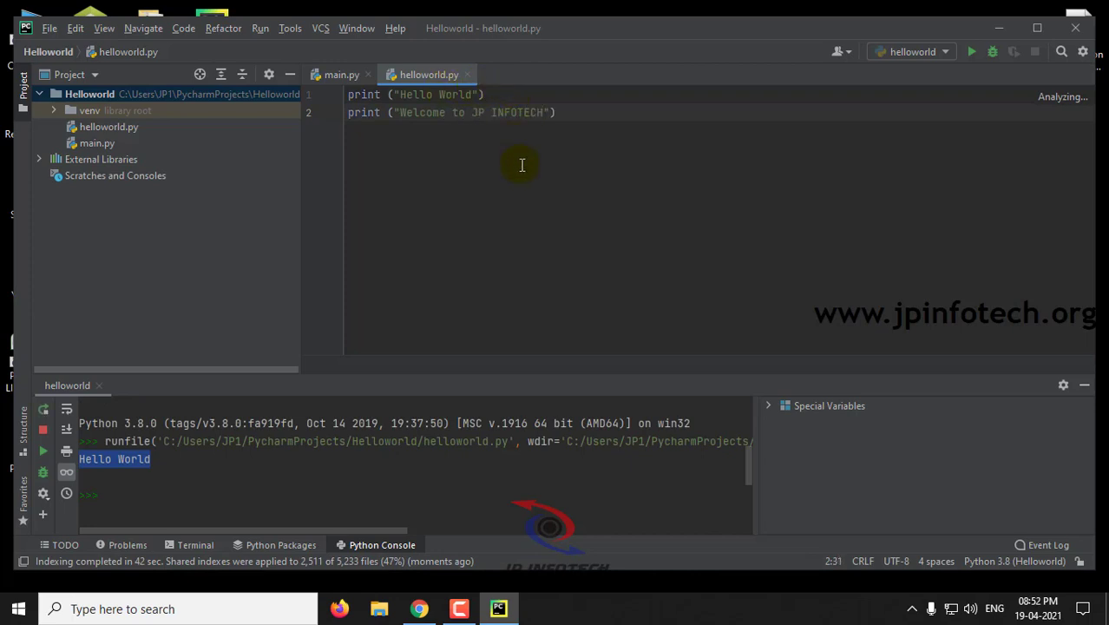
right_click(522, 164)
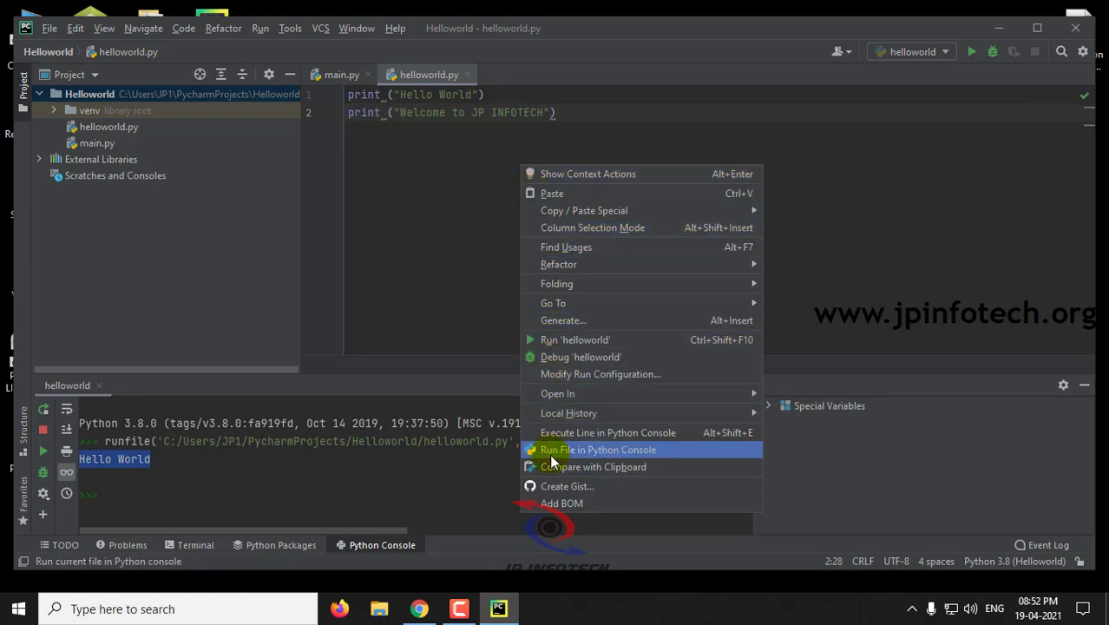
mouse_move(971, 51)
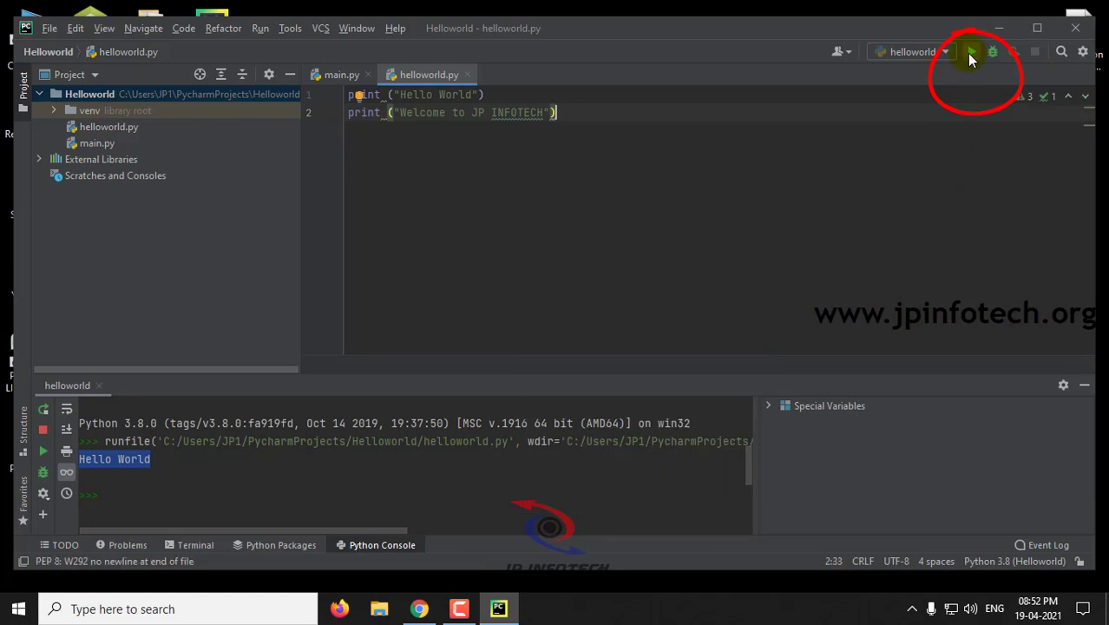
mouse_move(972, 52)
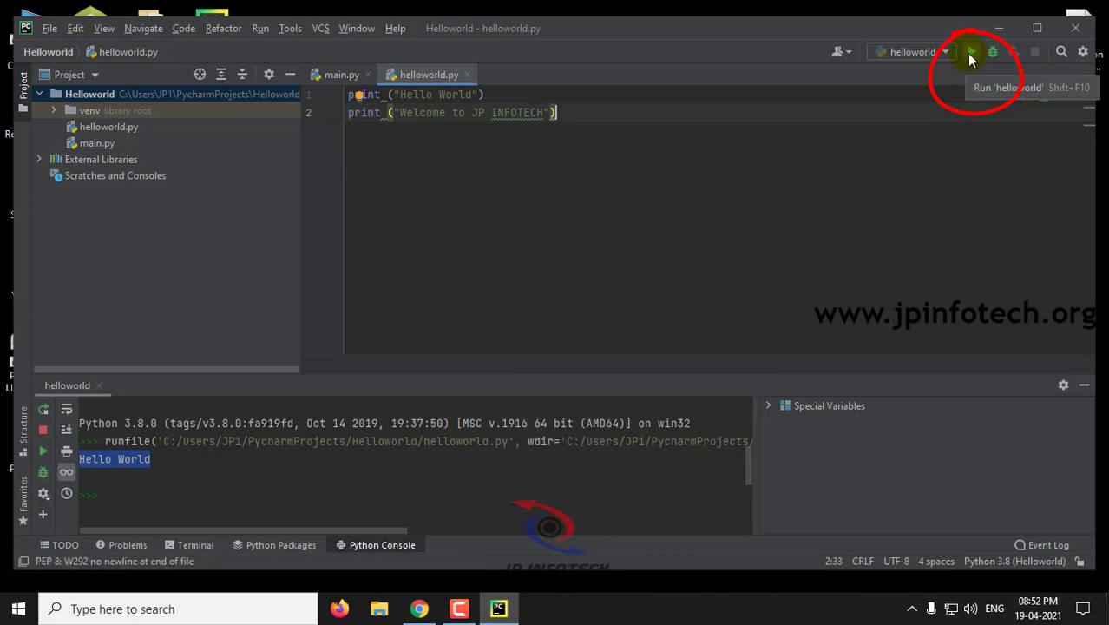
left_click(972, 51)
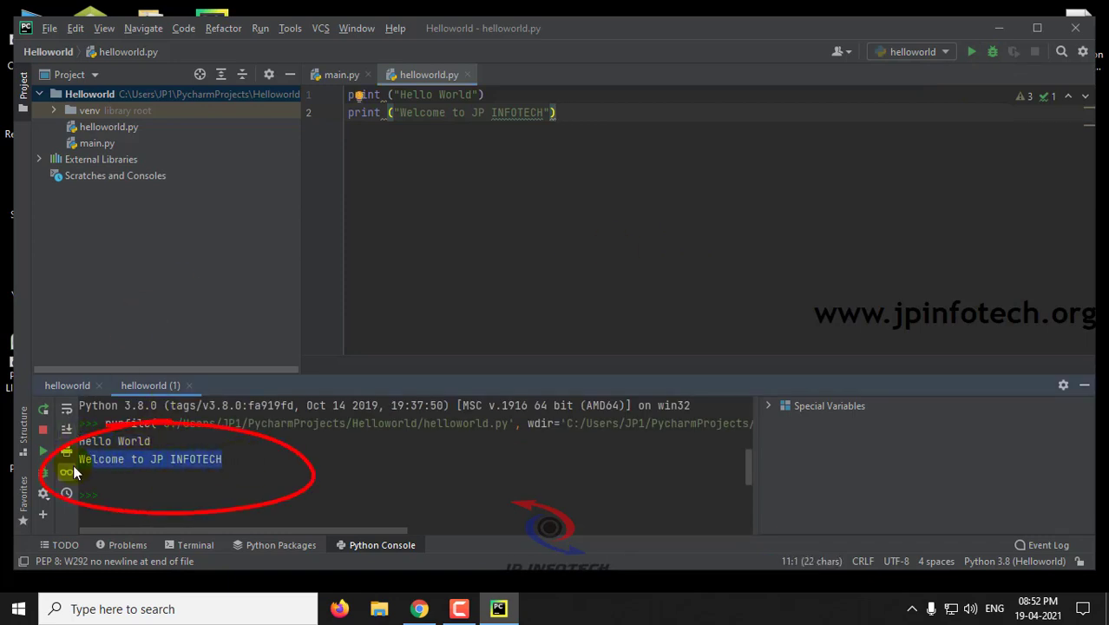
mouse_move(67, 471)
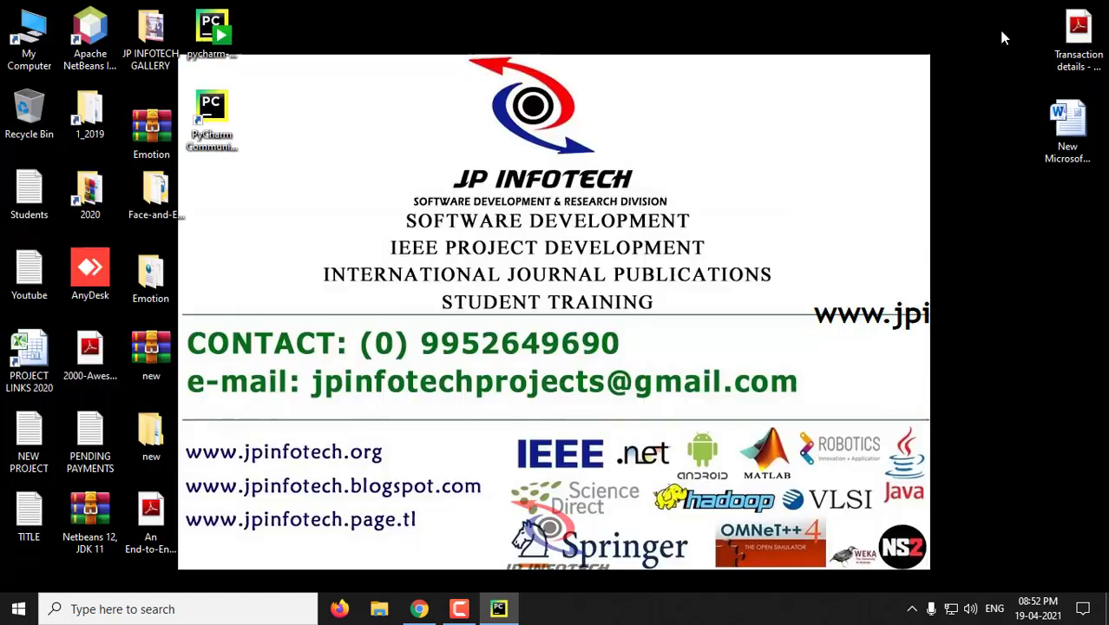
mouse_move(919, 23)
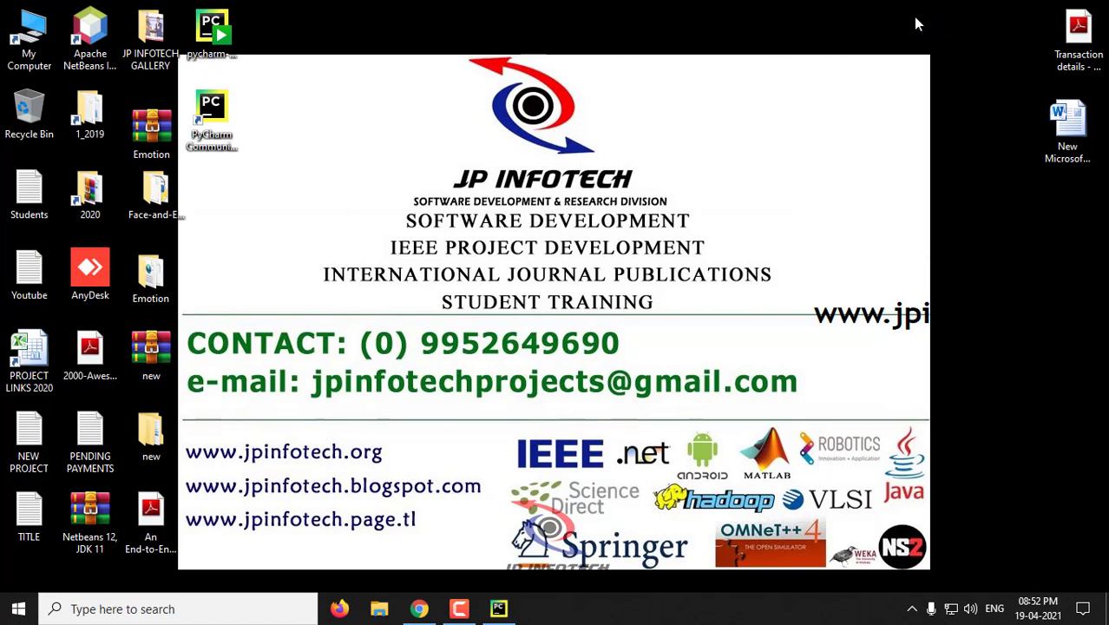